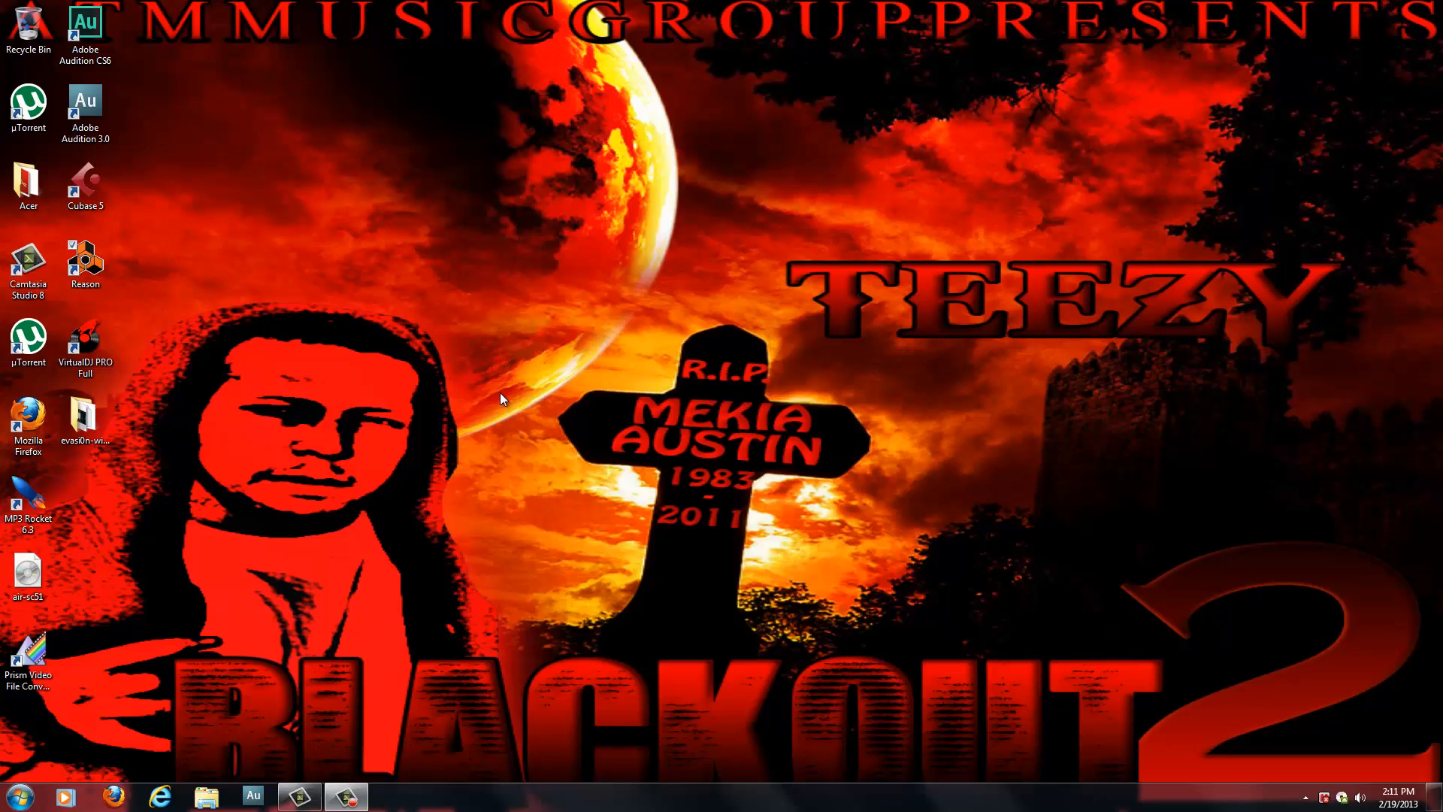
mouse_move(505, 400)
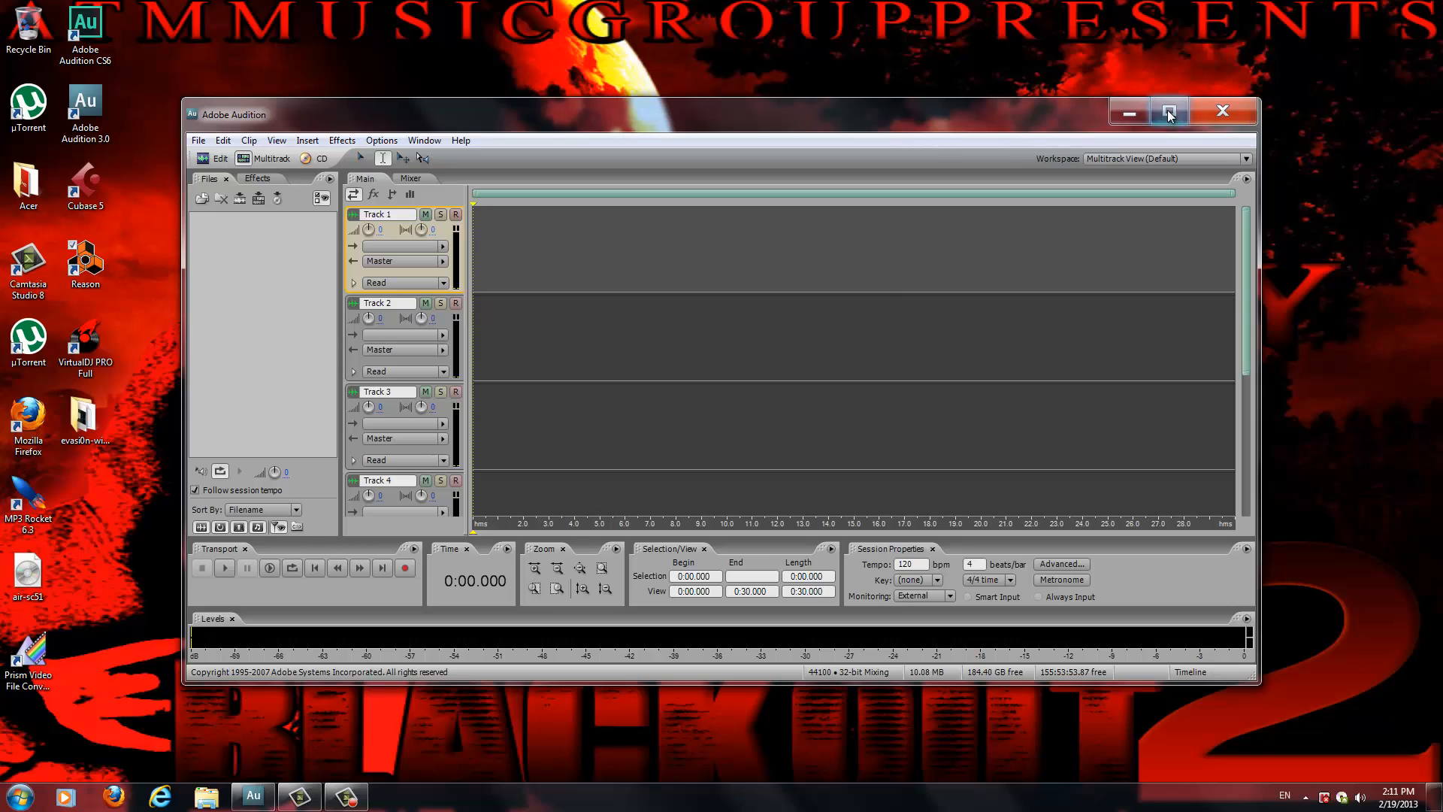
Step: Maximize the Adobe Audition window to fill the screen
click(1169, 111)
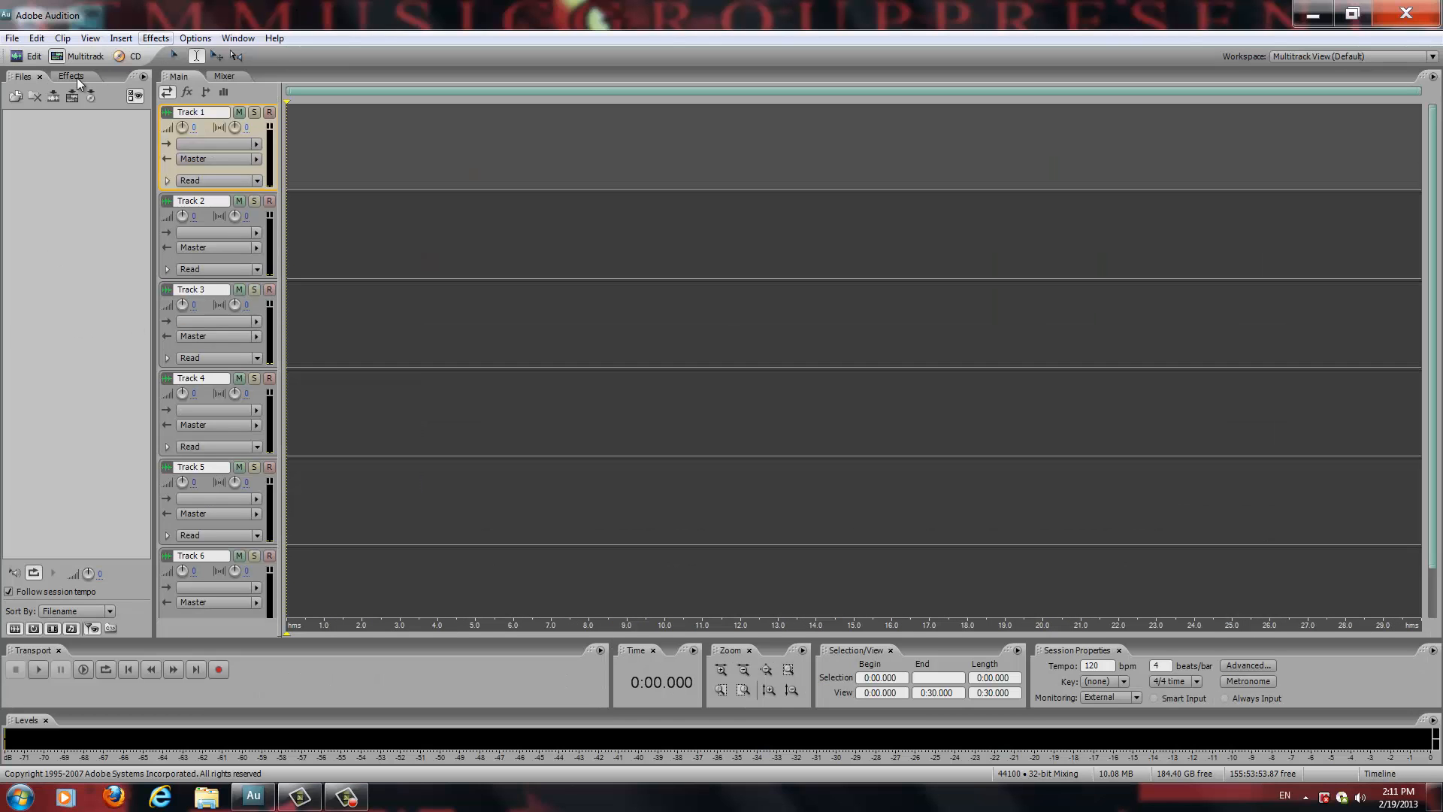
mouse_move(35, 396)
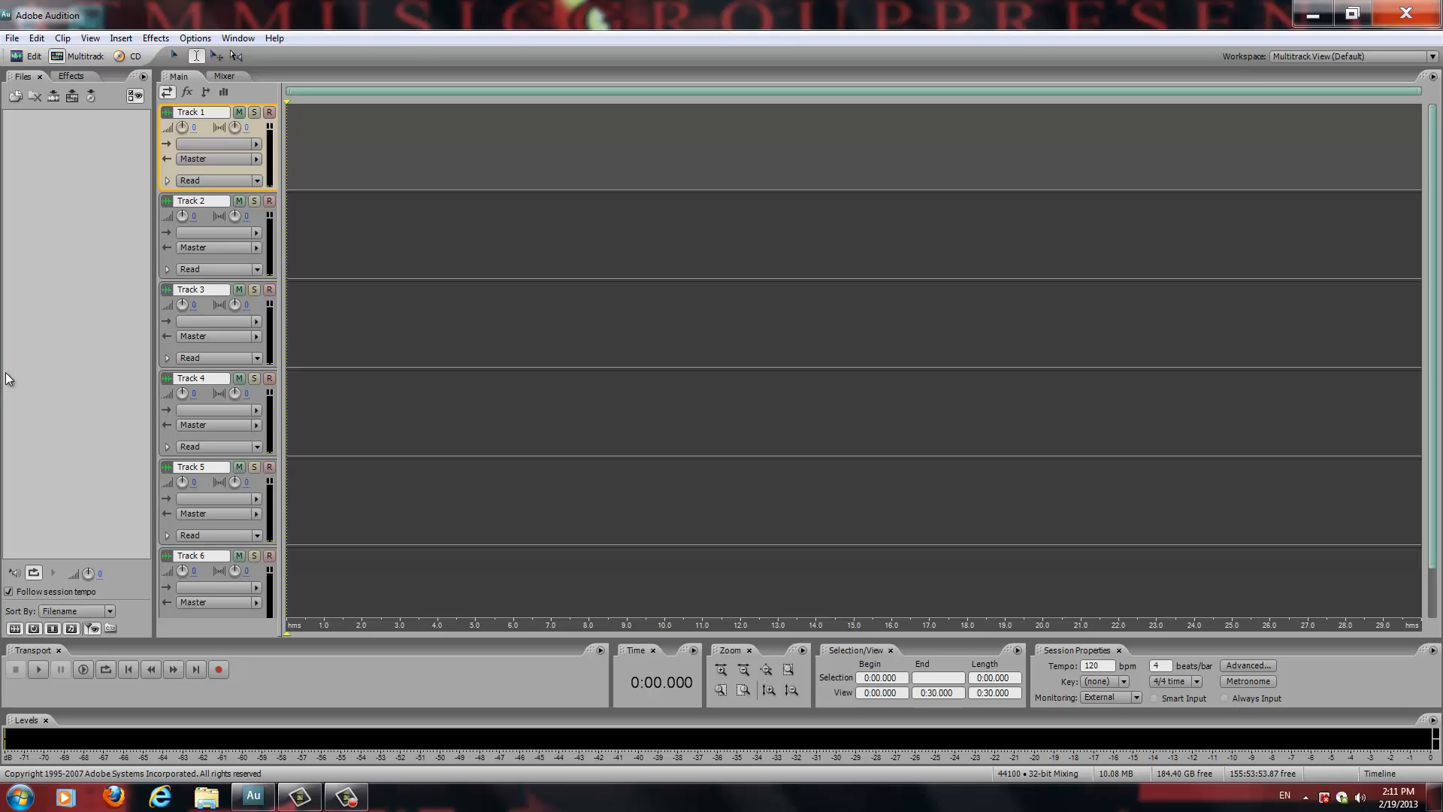
mouse_move(64, 359)
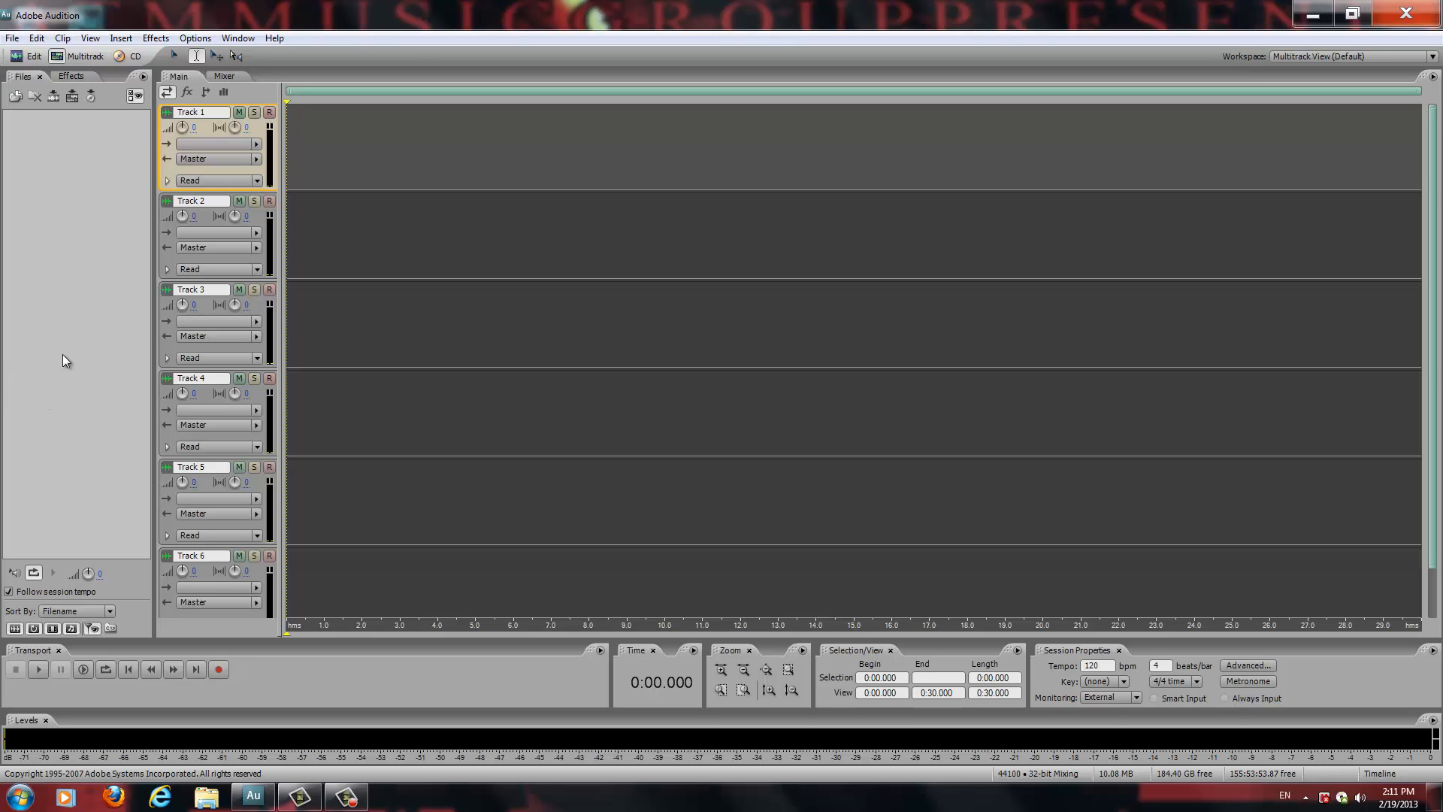
Step: Open the saved Deep.ses session from the file list
click(12, 37)
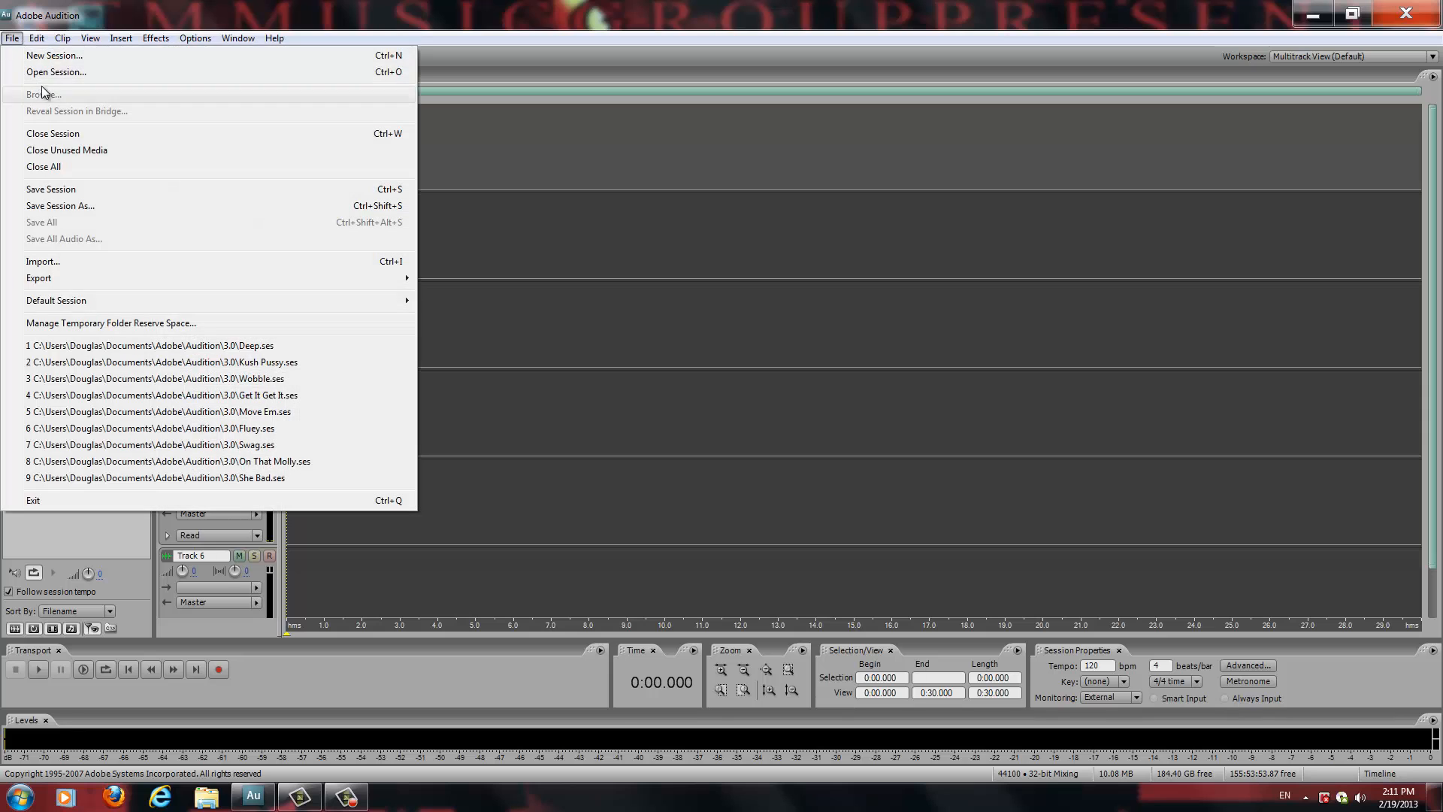
click(56, 72)
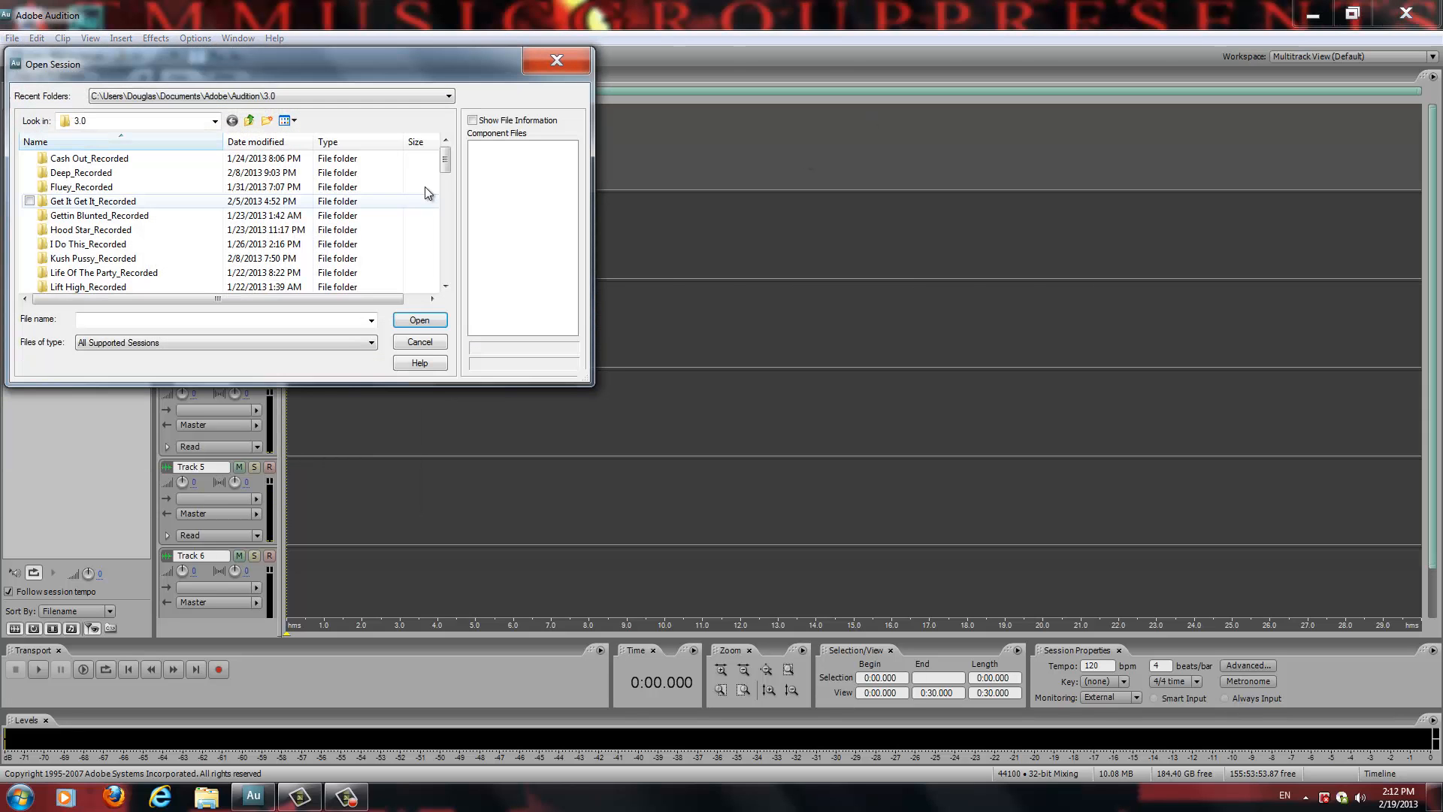
scroll(down, 3)
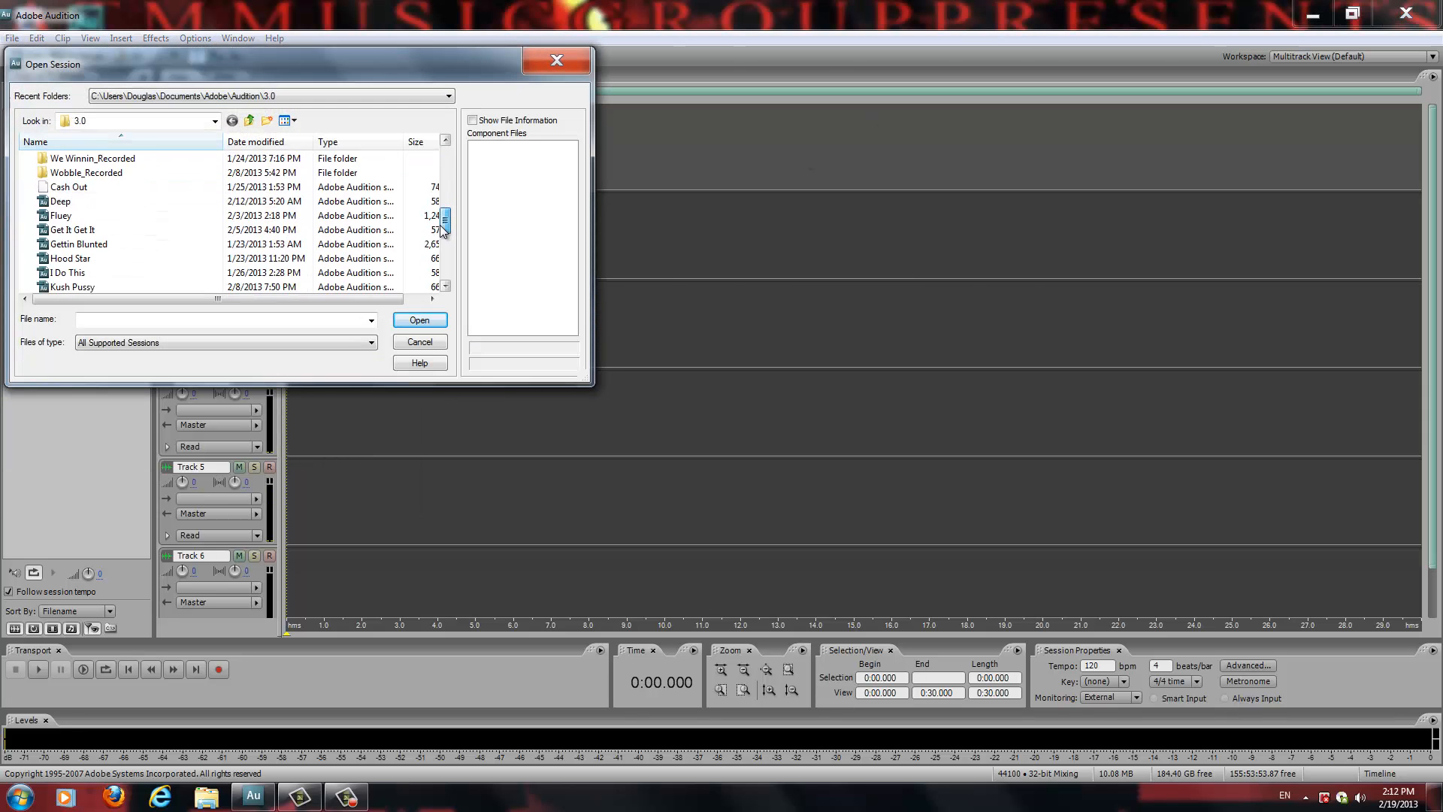
click(418, 319)
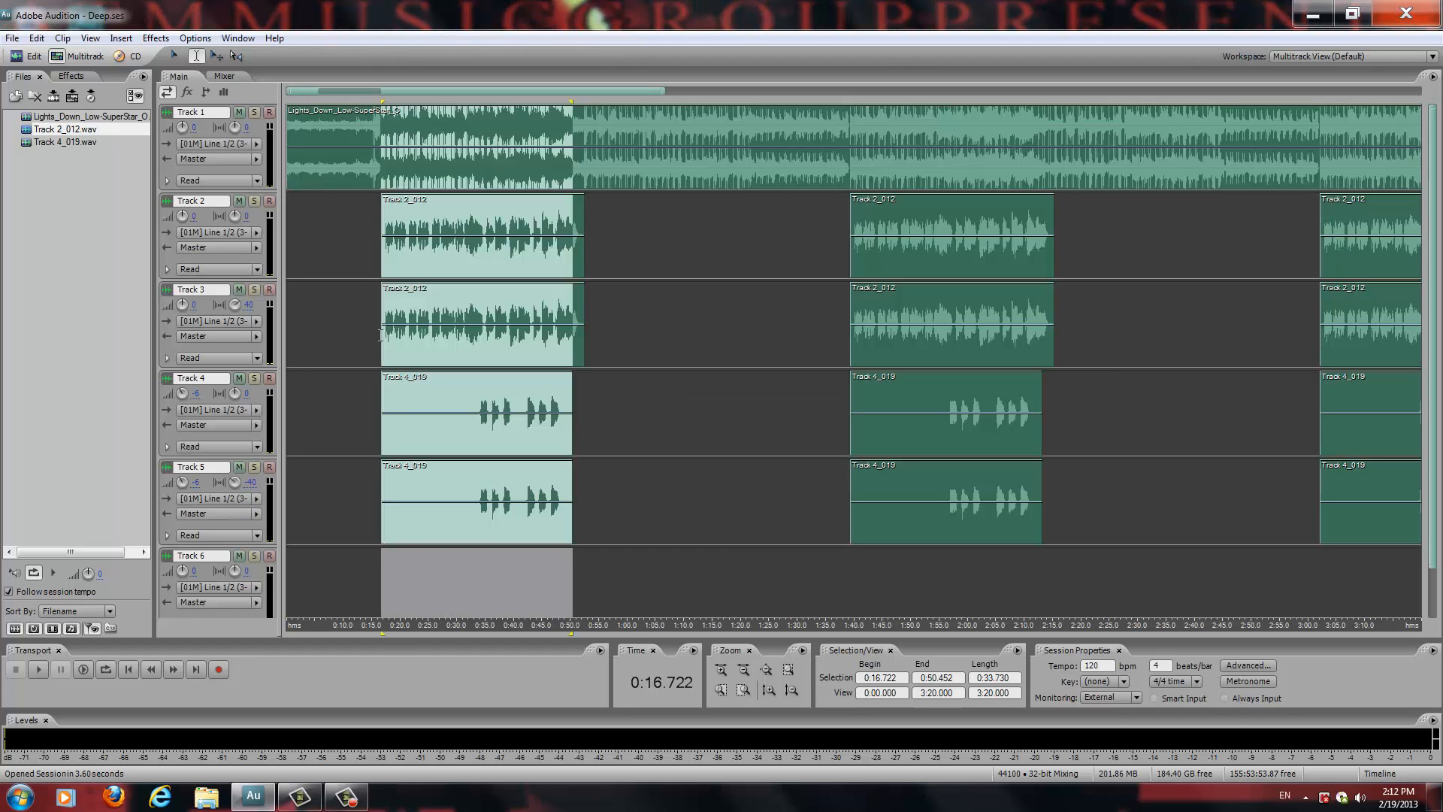
click(478, 324)
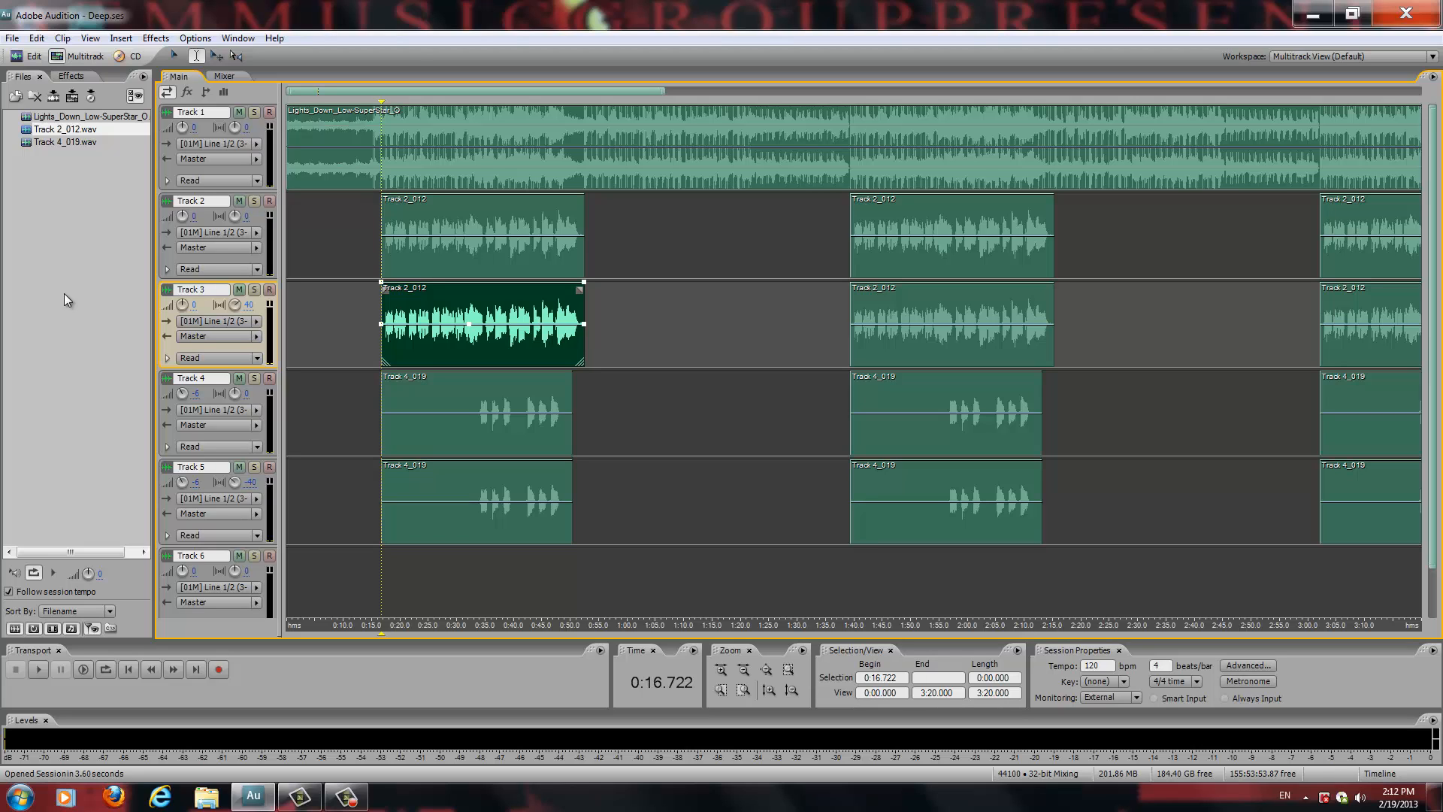
click(478, 235)
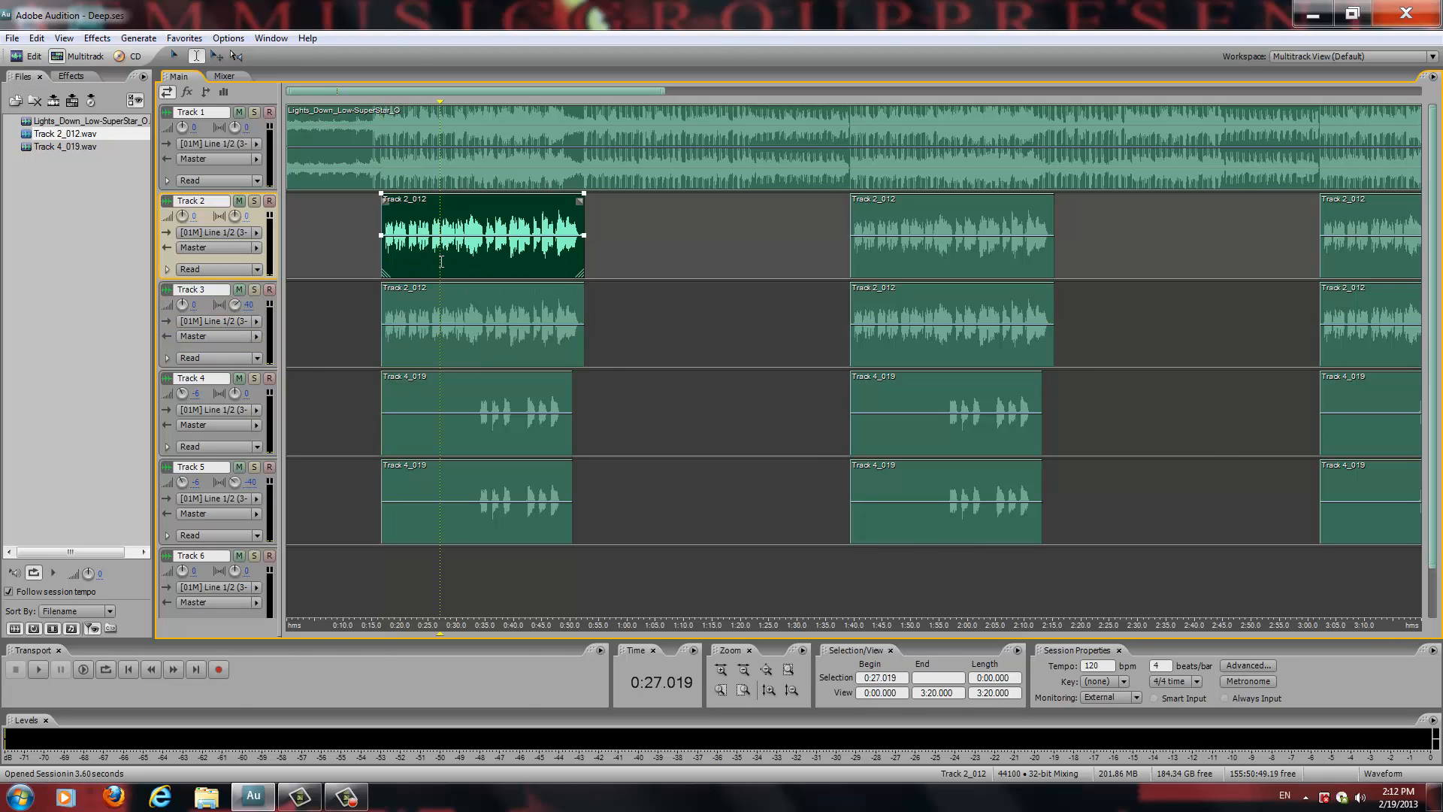
Step: Open the Track 2_012 vocal clip in the single-file waveform editor
double_click(478, 235)
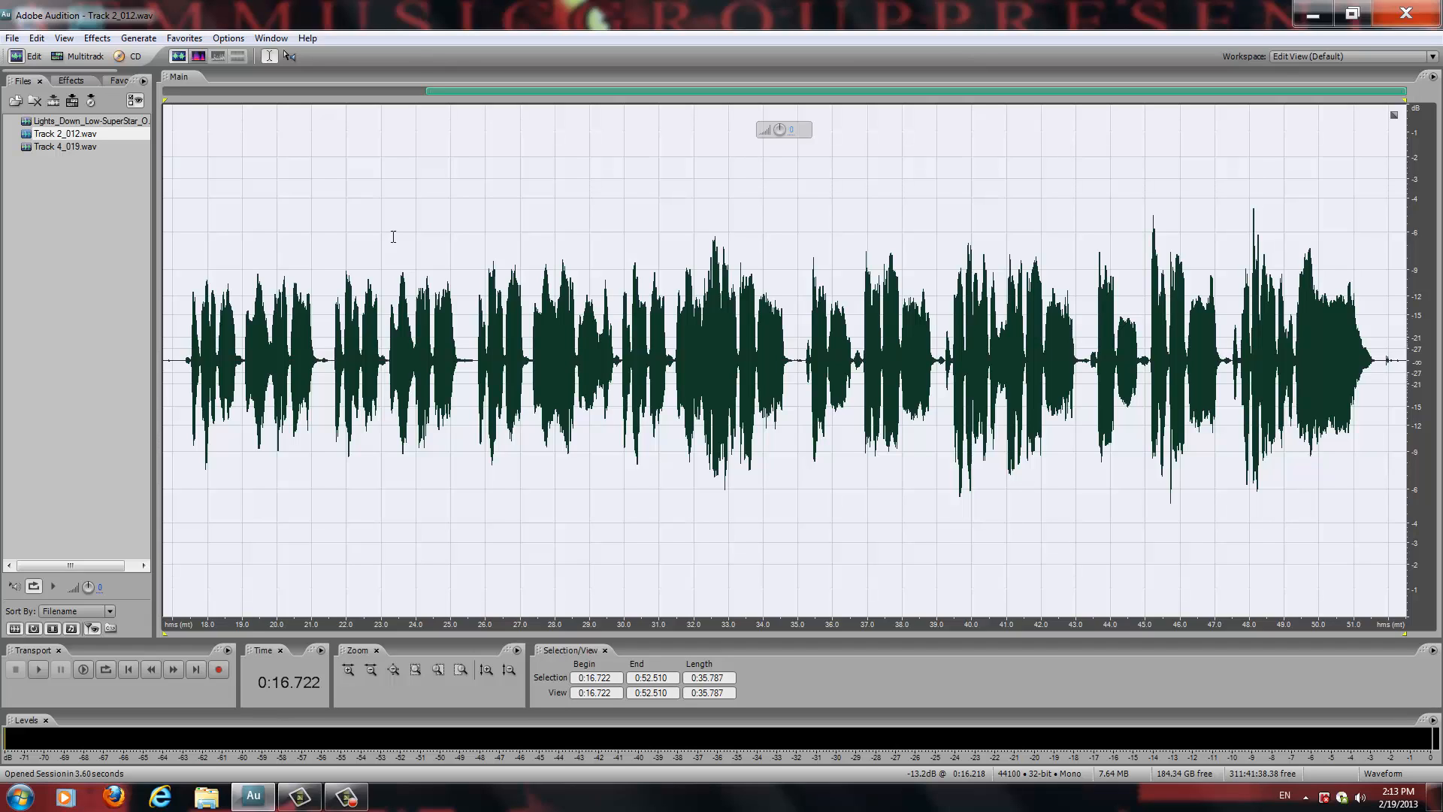
mouse_move(1192, 376)
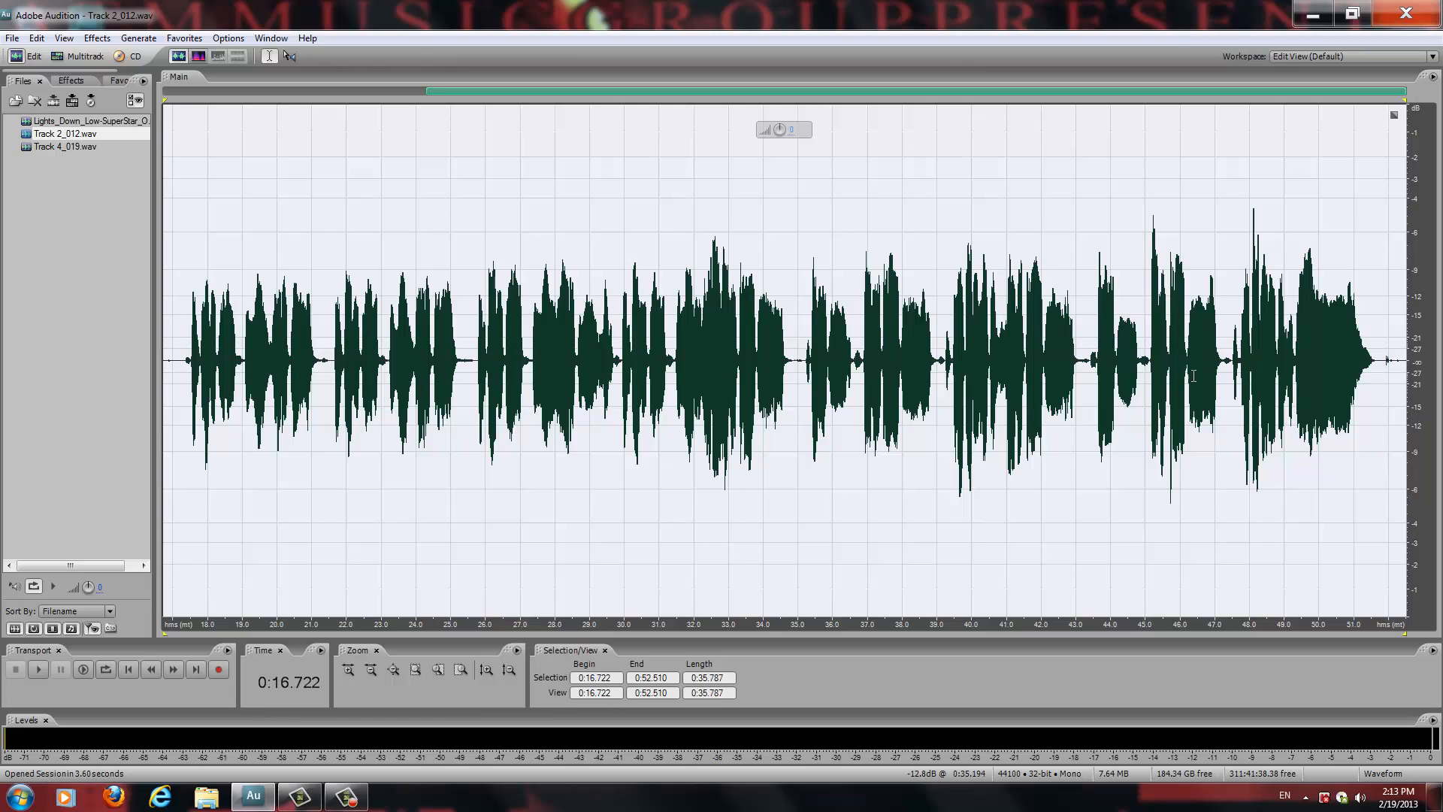
mouse_move(662, 257)
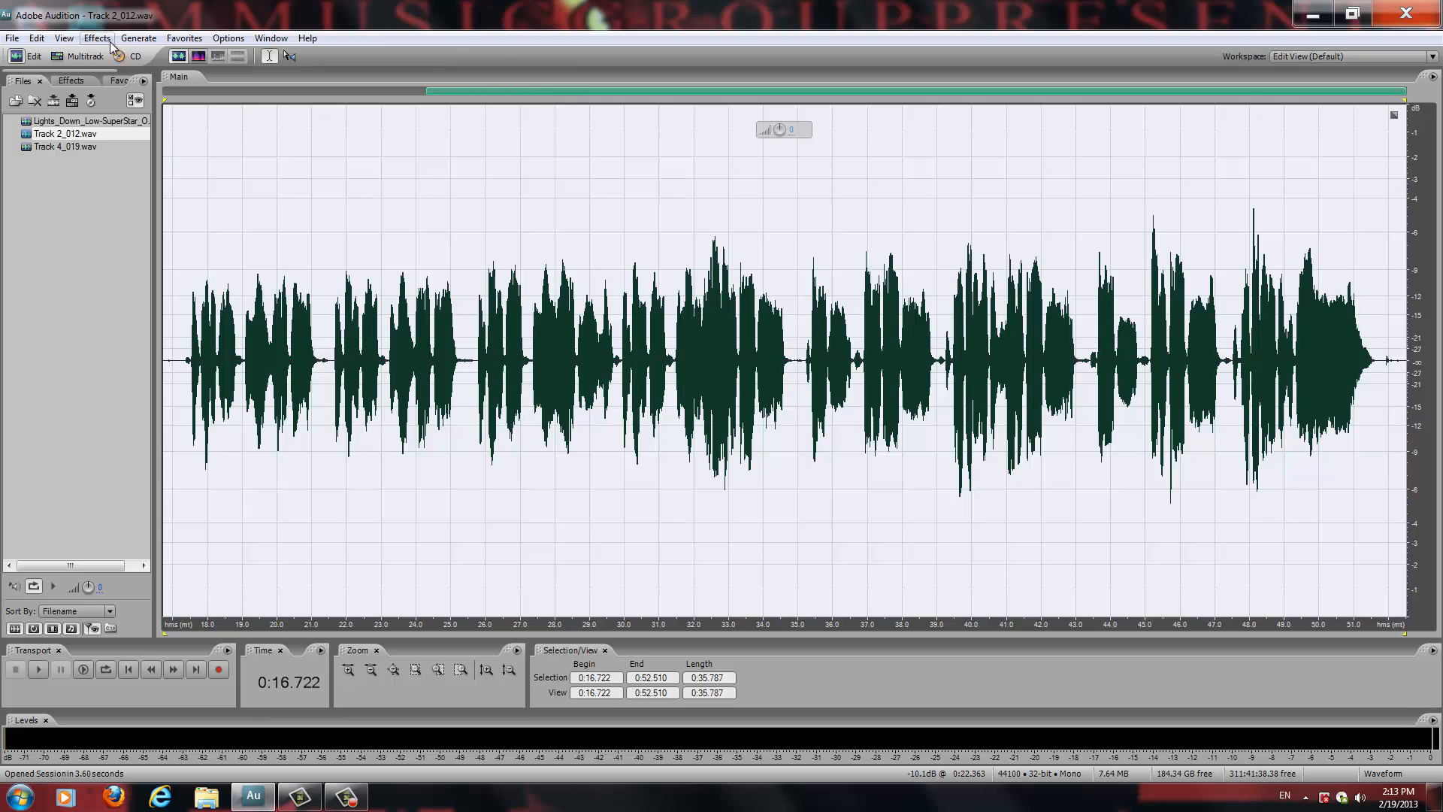
Step: Set the Parametric Equalizer to the Generic Hi-Pass factory preset for the vocal
click(96, 38)
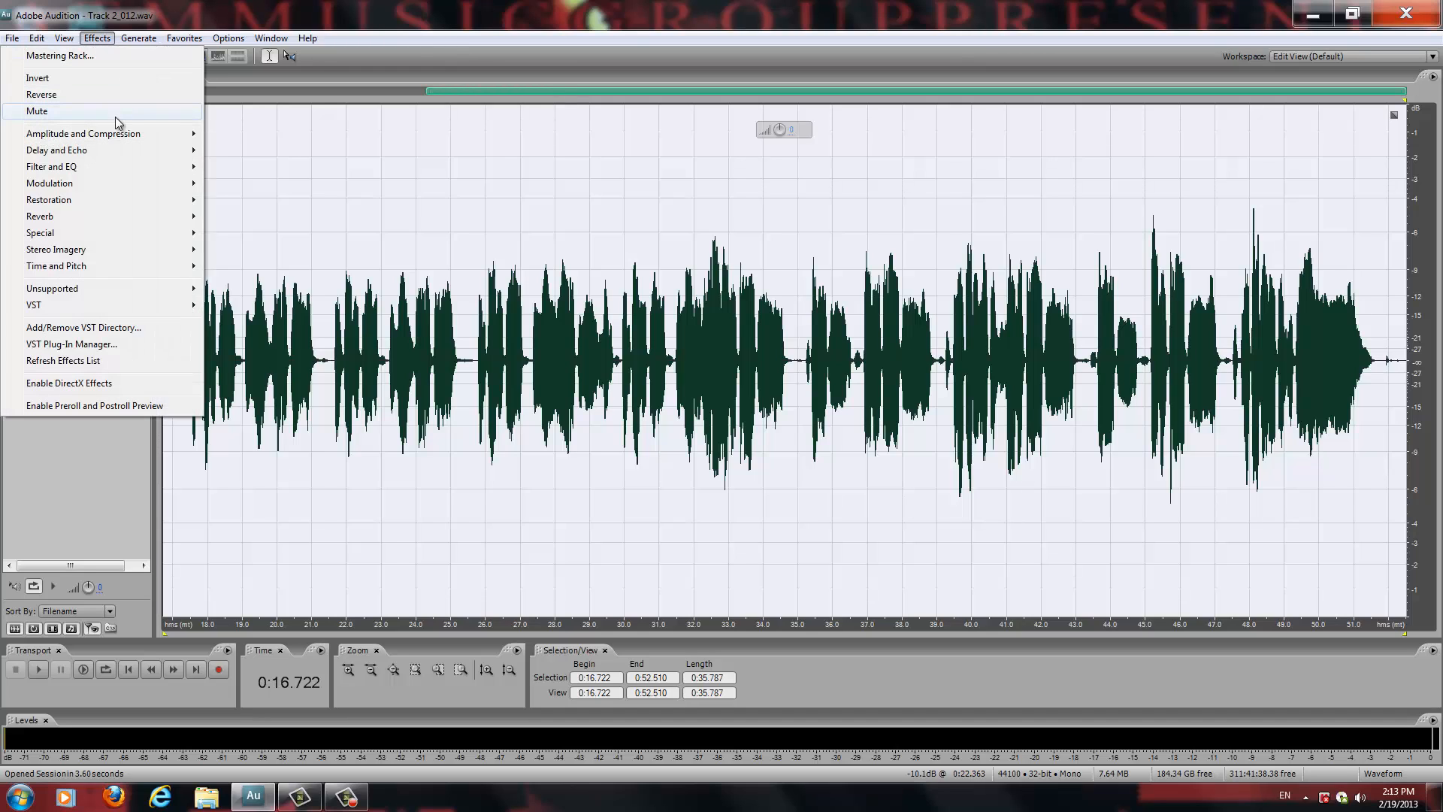
mouse_move(177, 175)
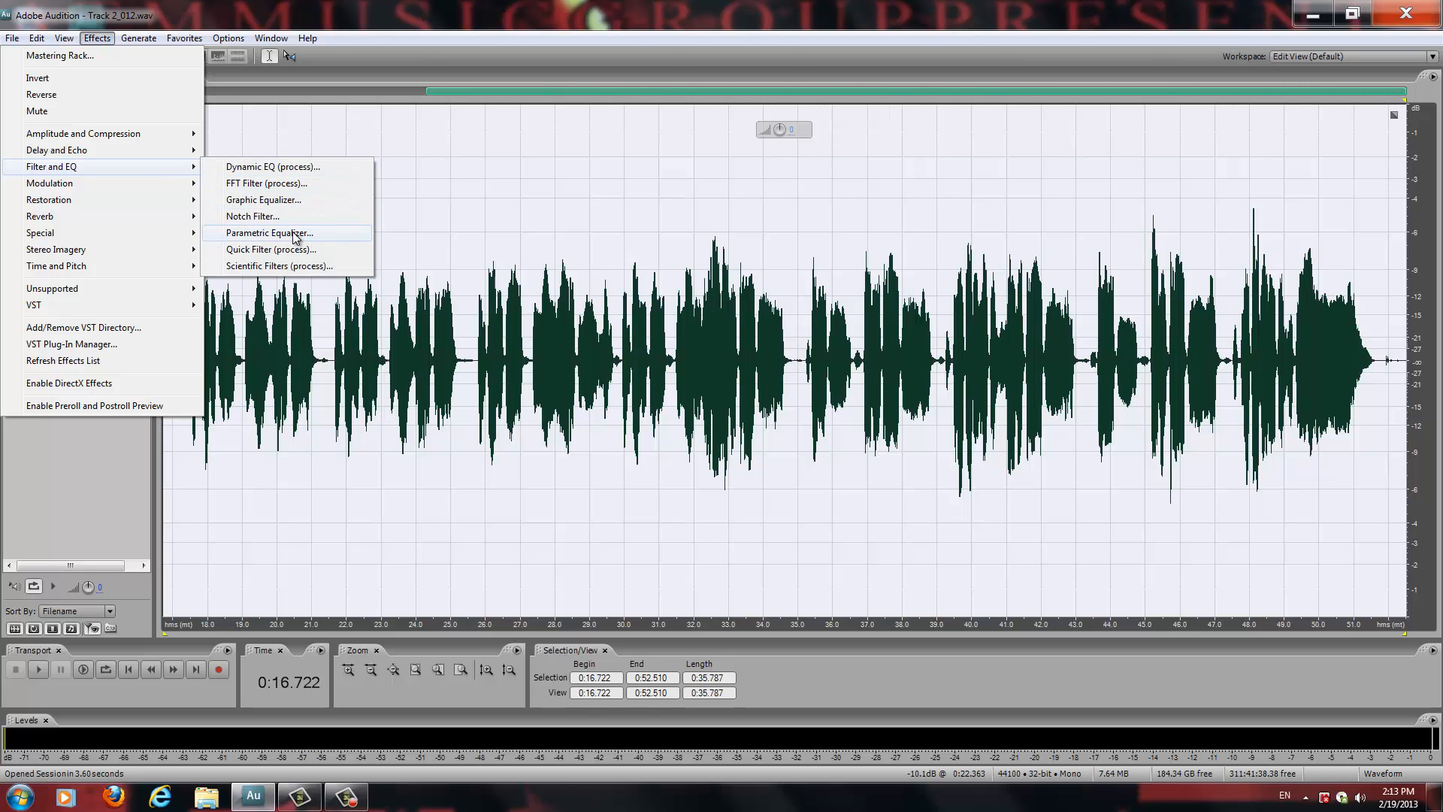
click(269, 231)
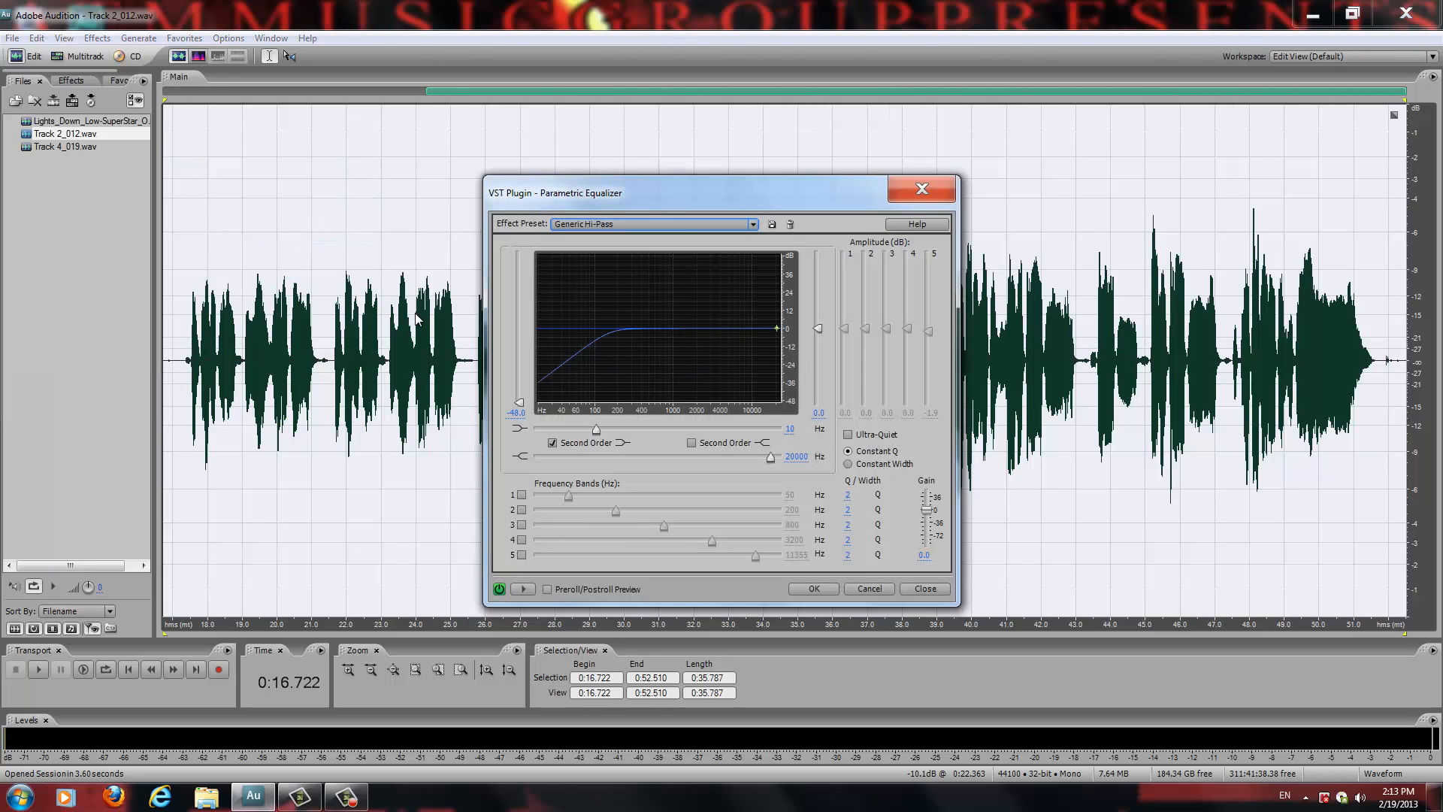
click(751, 224)
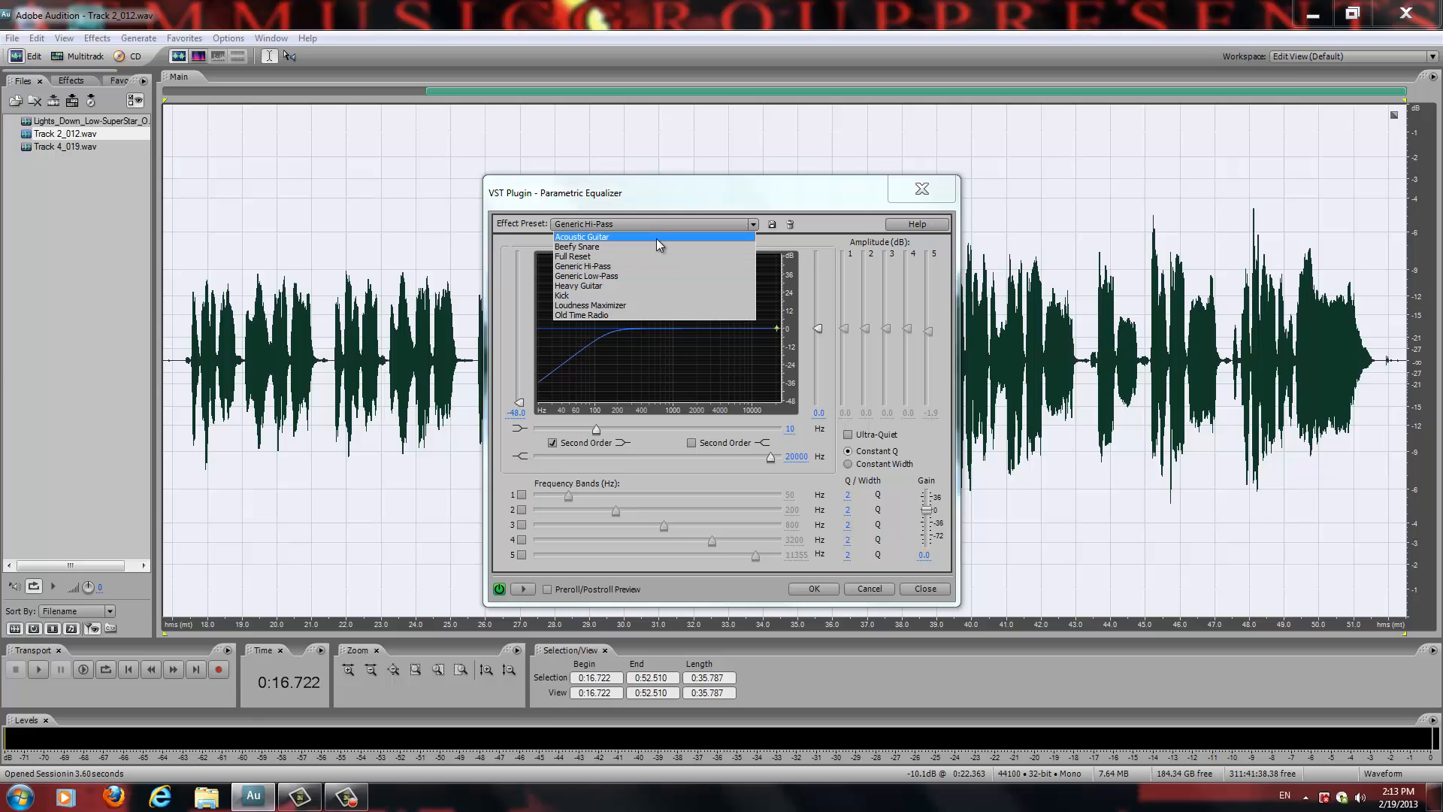
mouse_move(615, 277)
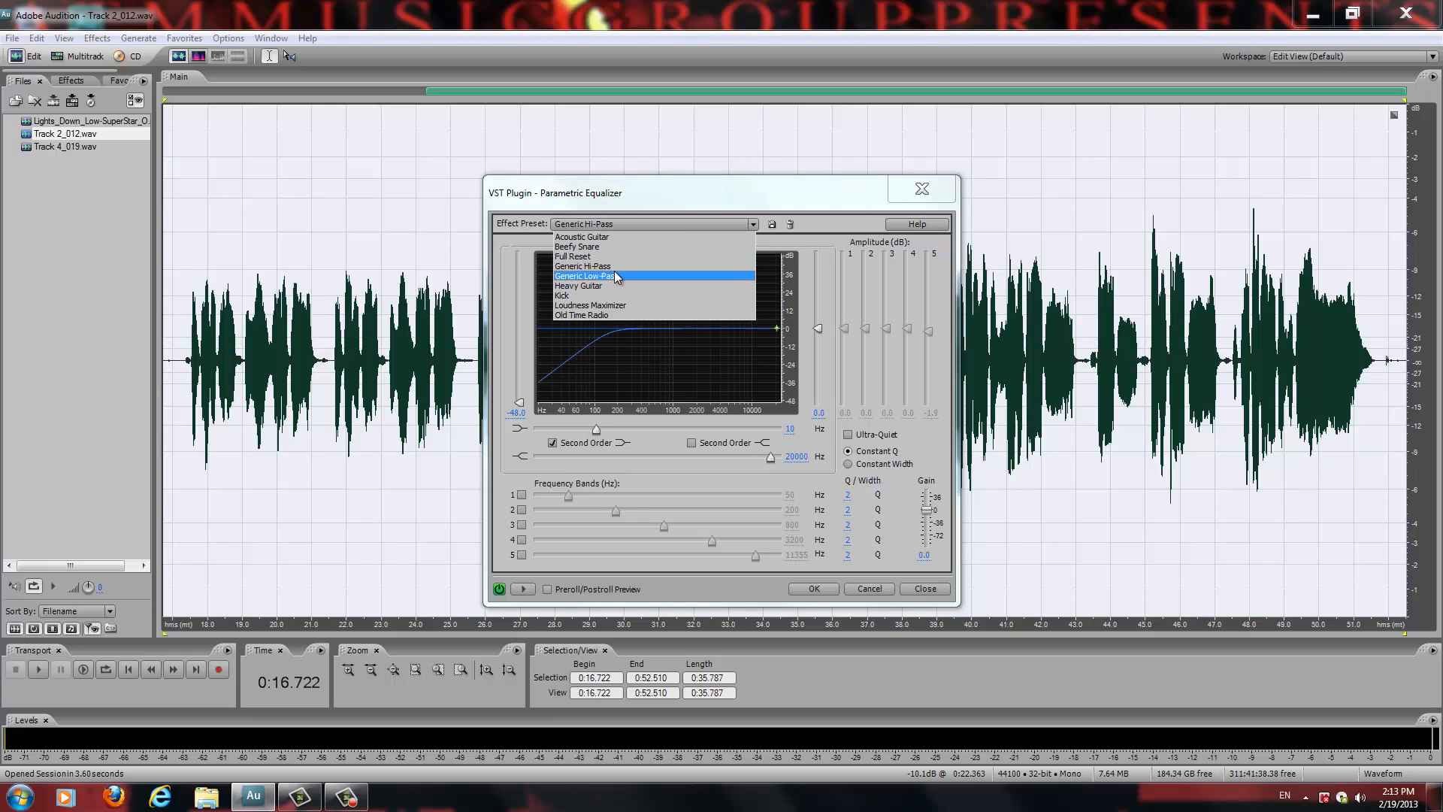
click(583, 266)
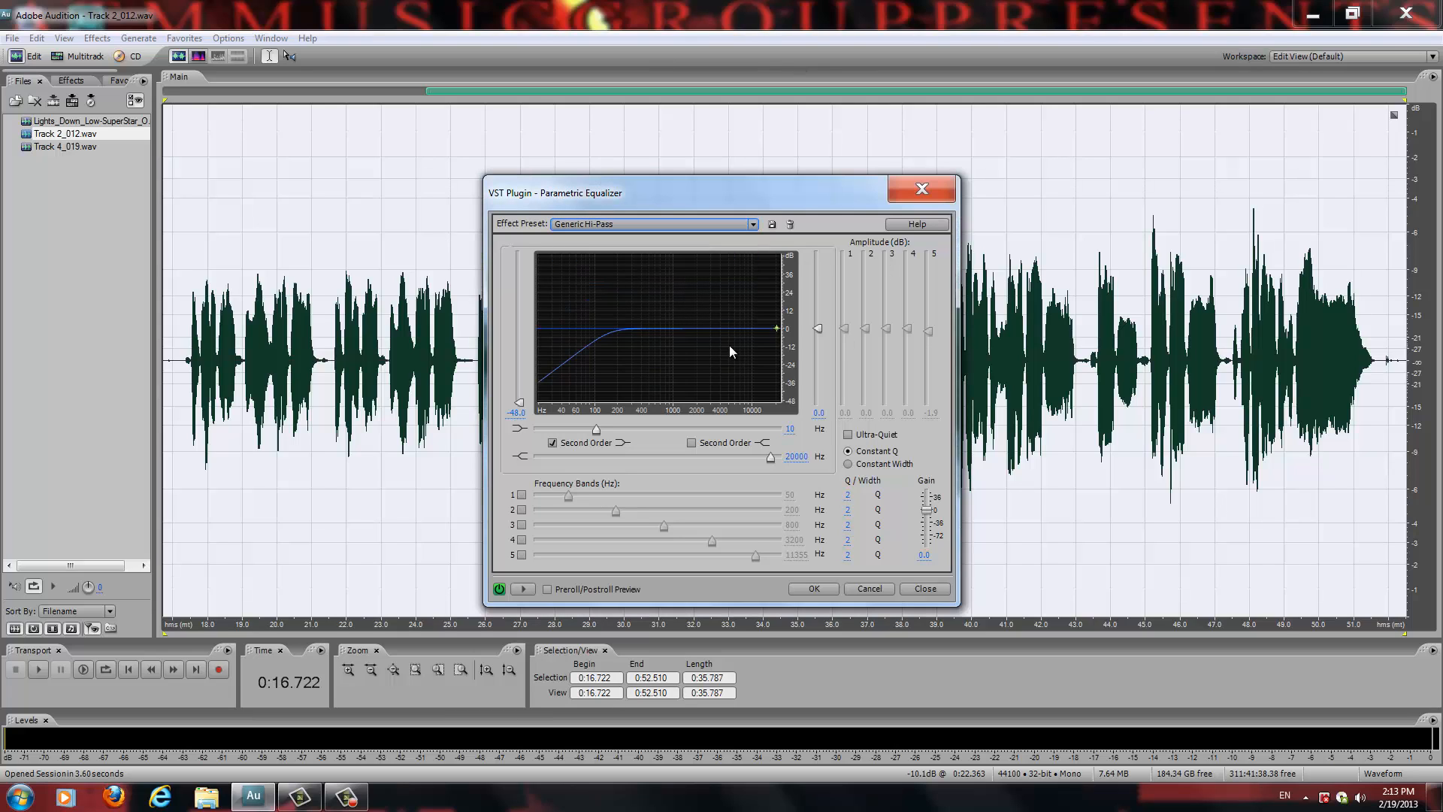
mouse_move(824, 362)
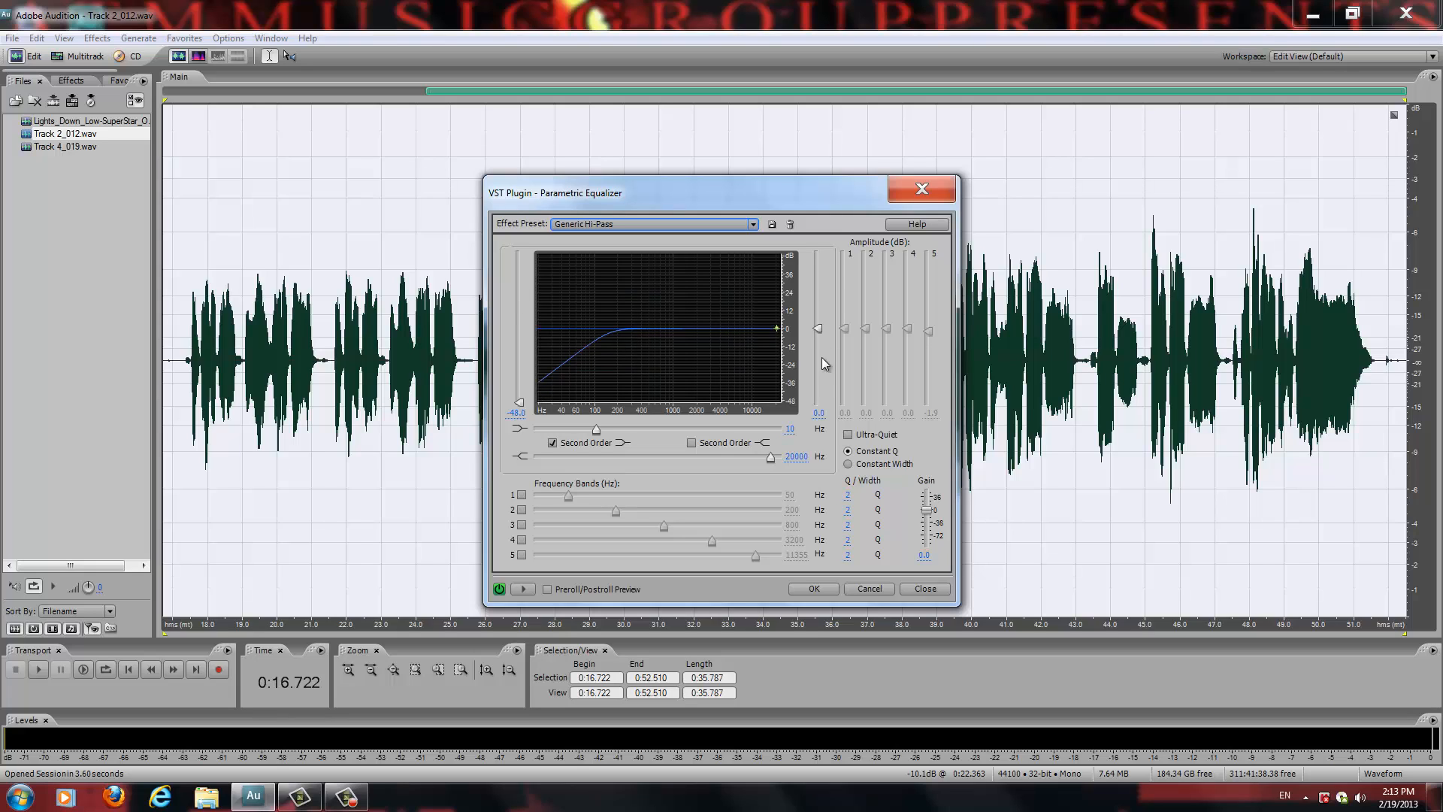
mouse_move(685, 540)
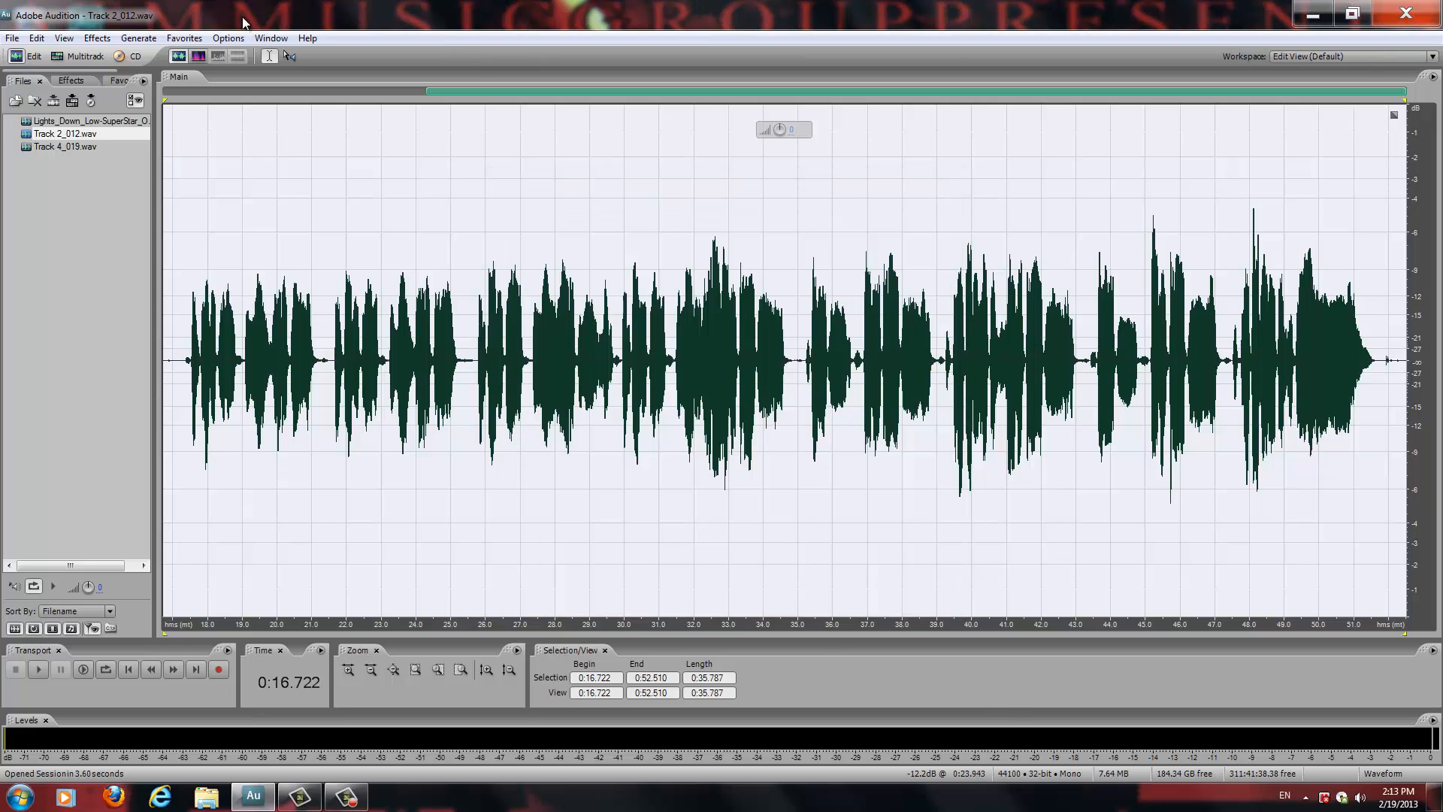
Step: Bring up the Dynamics Processing effect from Amplitude and Compression
click(96, 37)
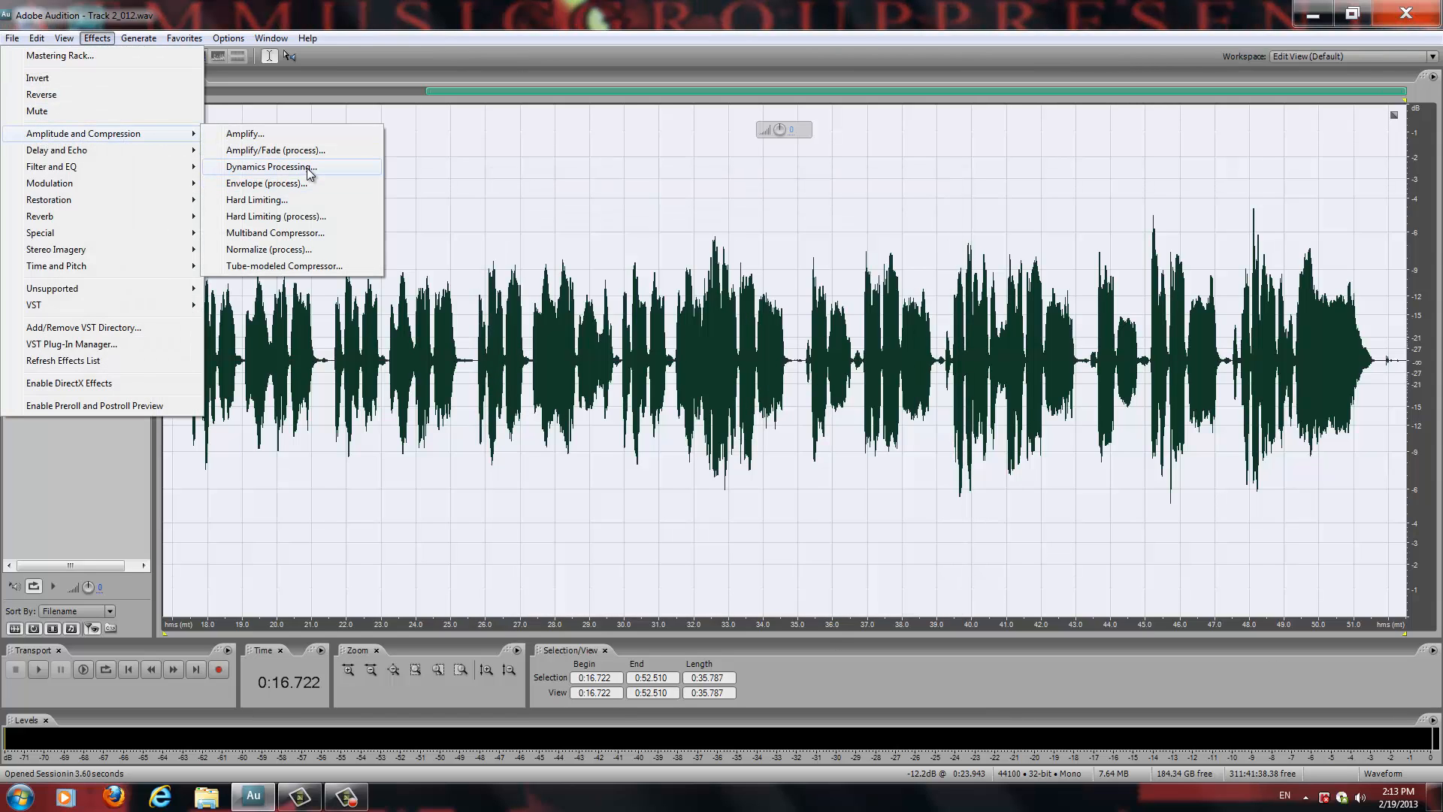
click(269, 167)
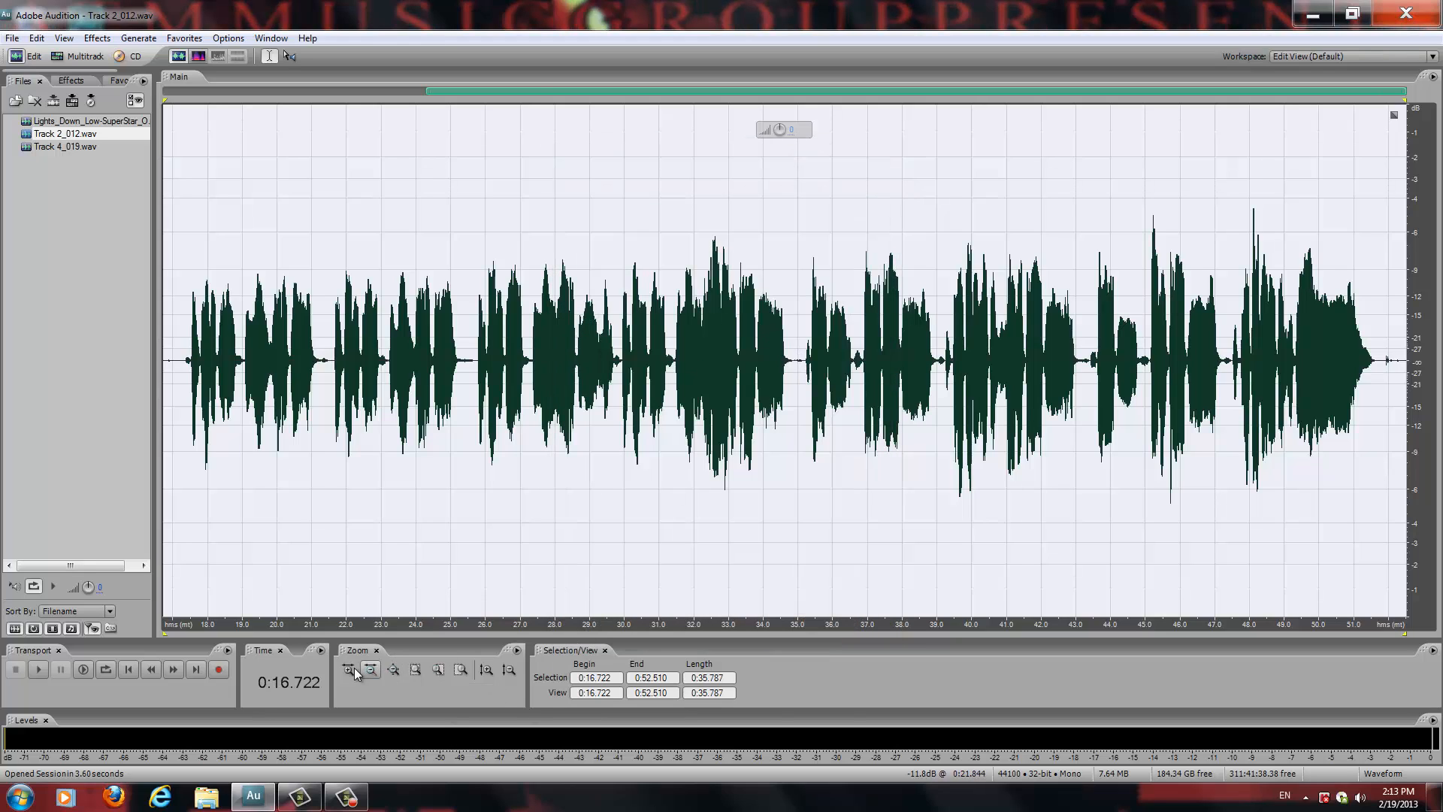
click(349, 669)
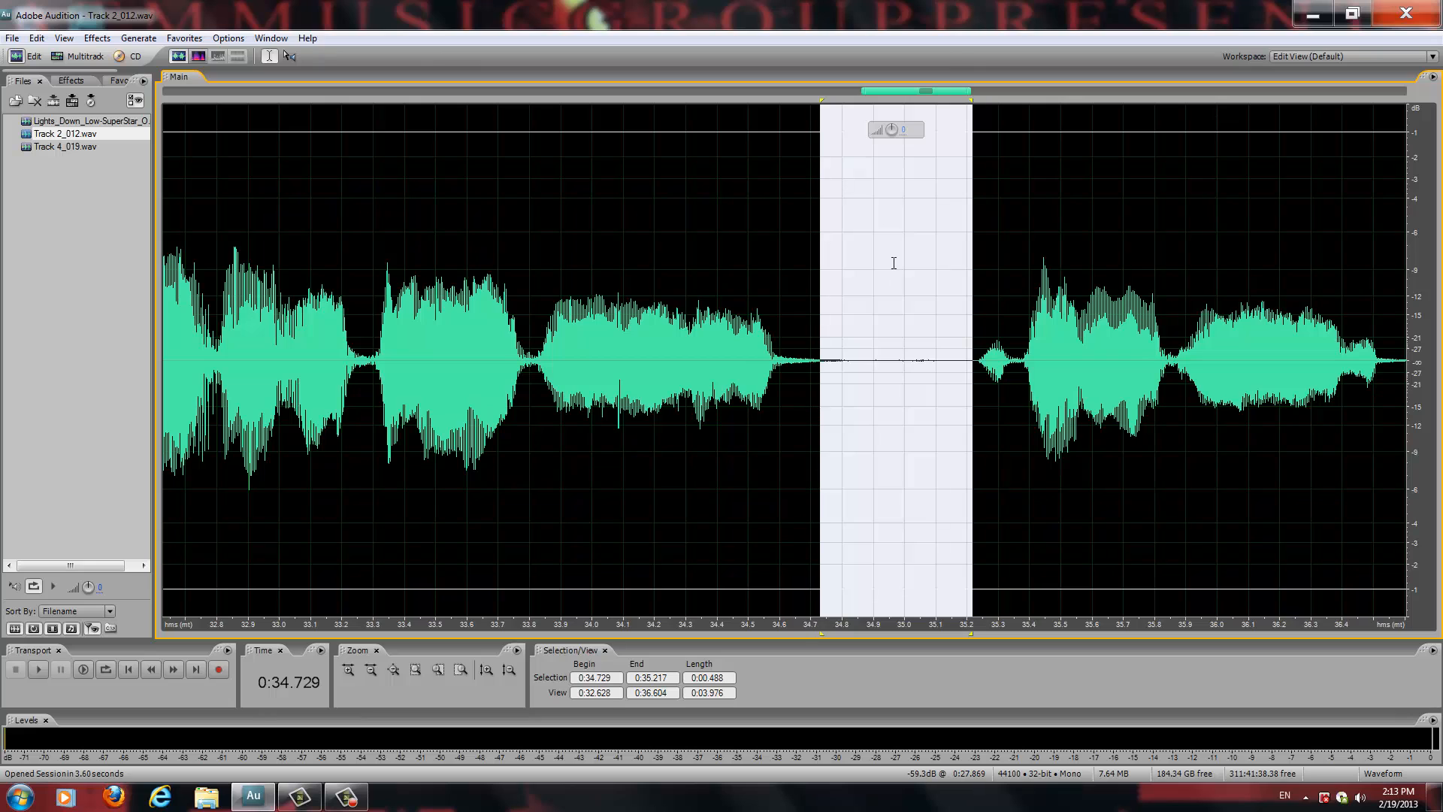
click(757, 460)
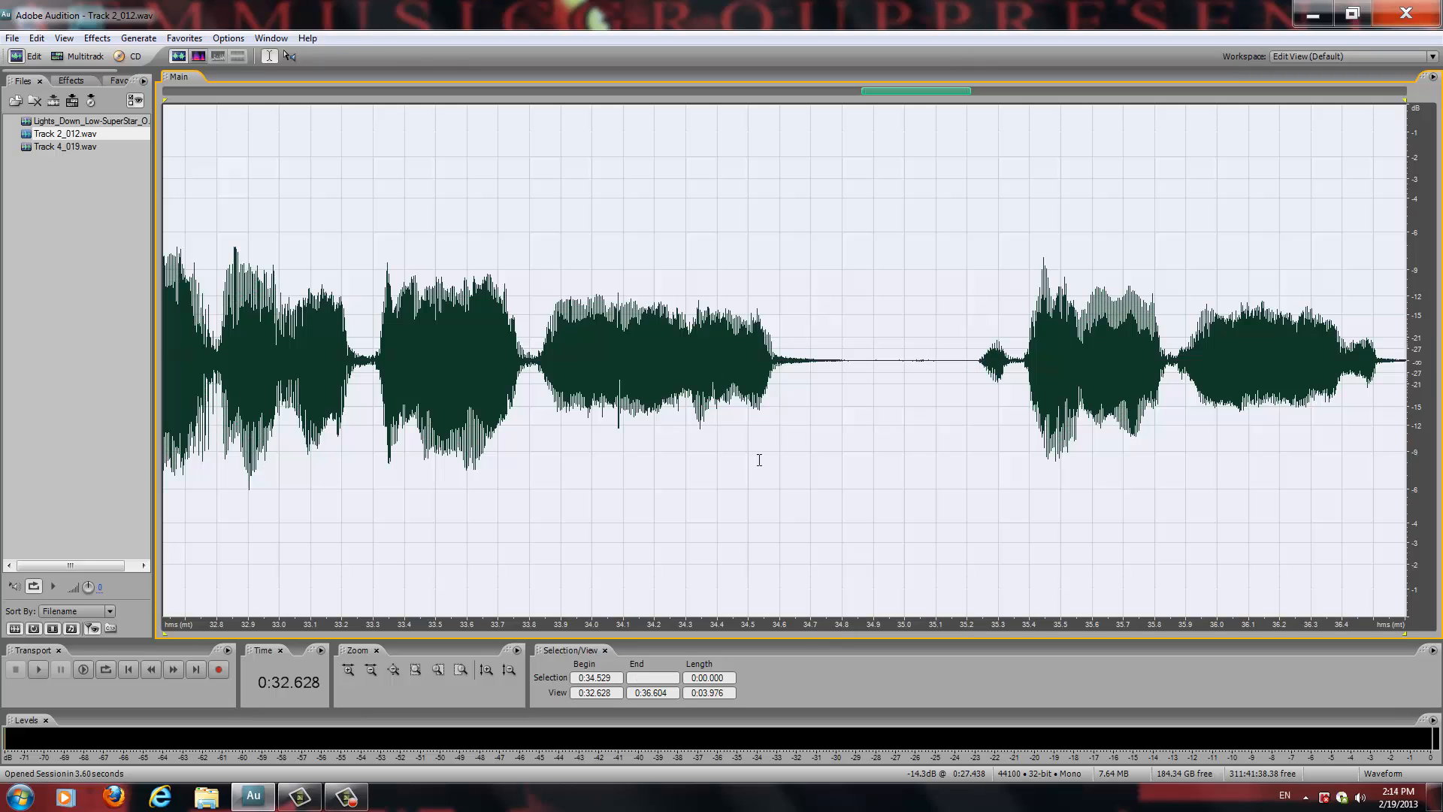
click(371, 669)
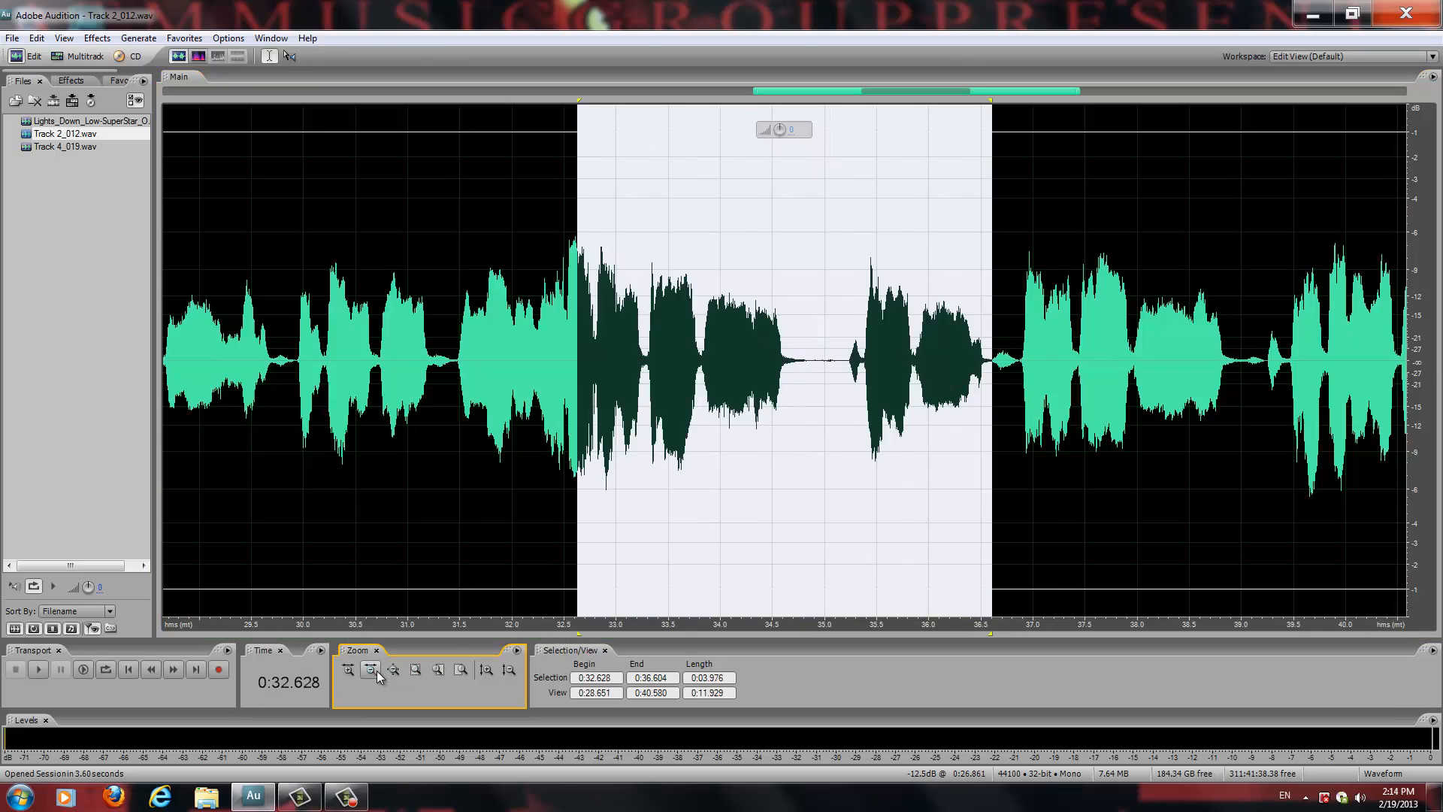
click(371, 669)
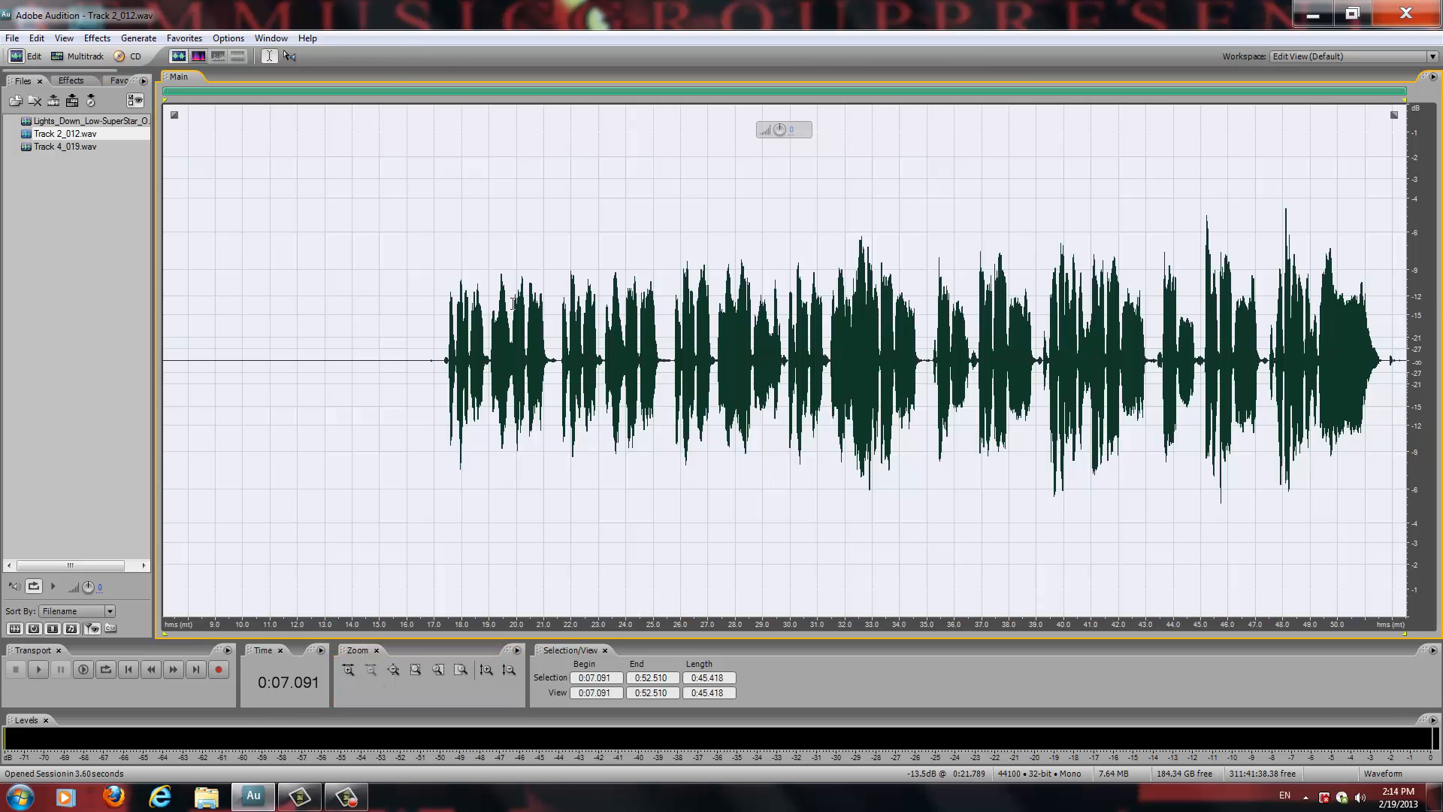
mouse_move(206, 361)
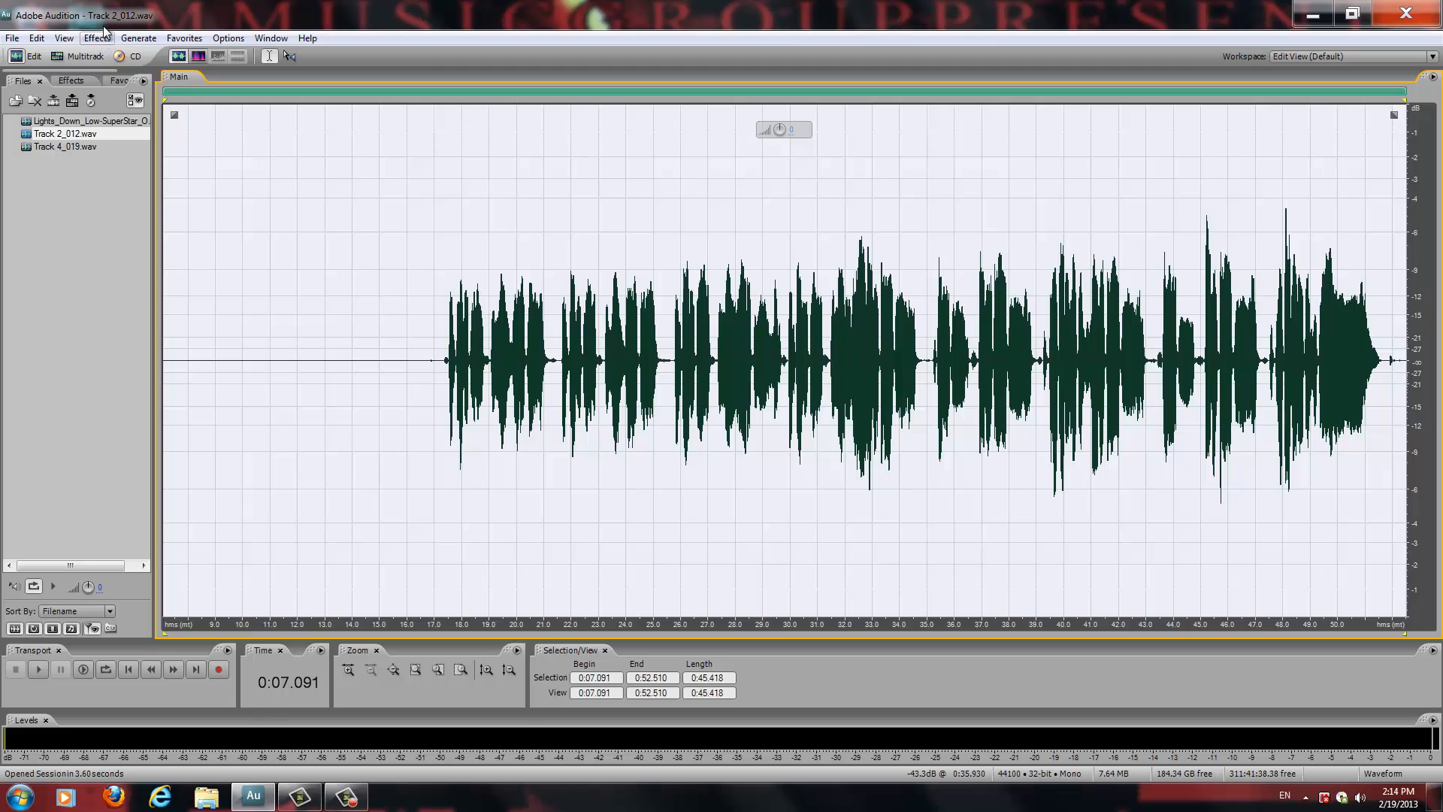
click(96, 38)
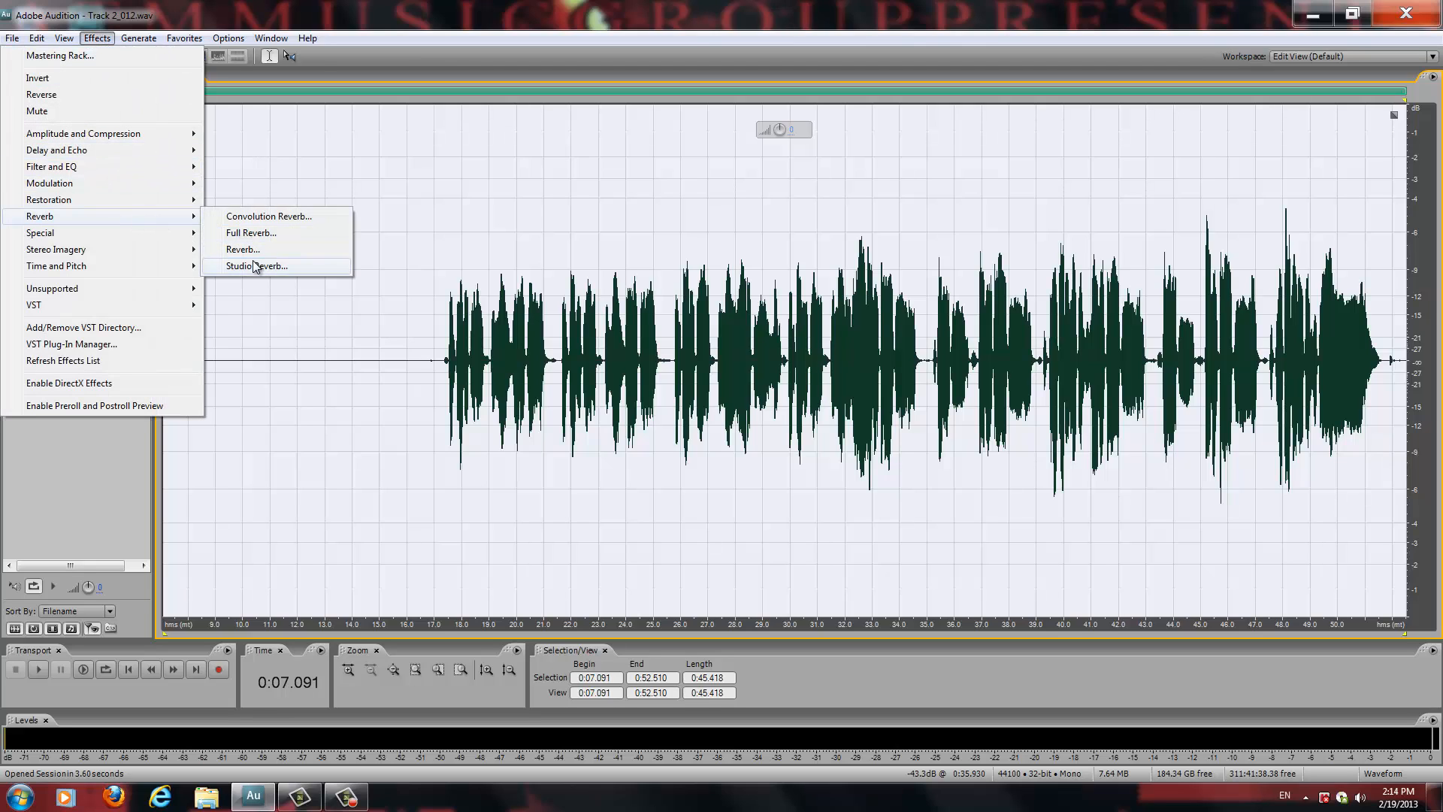
click(256, 266)
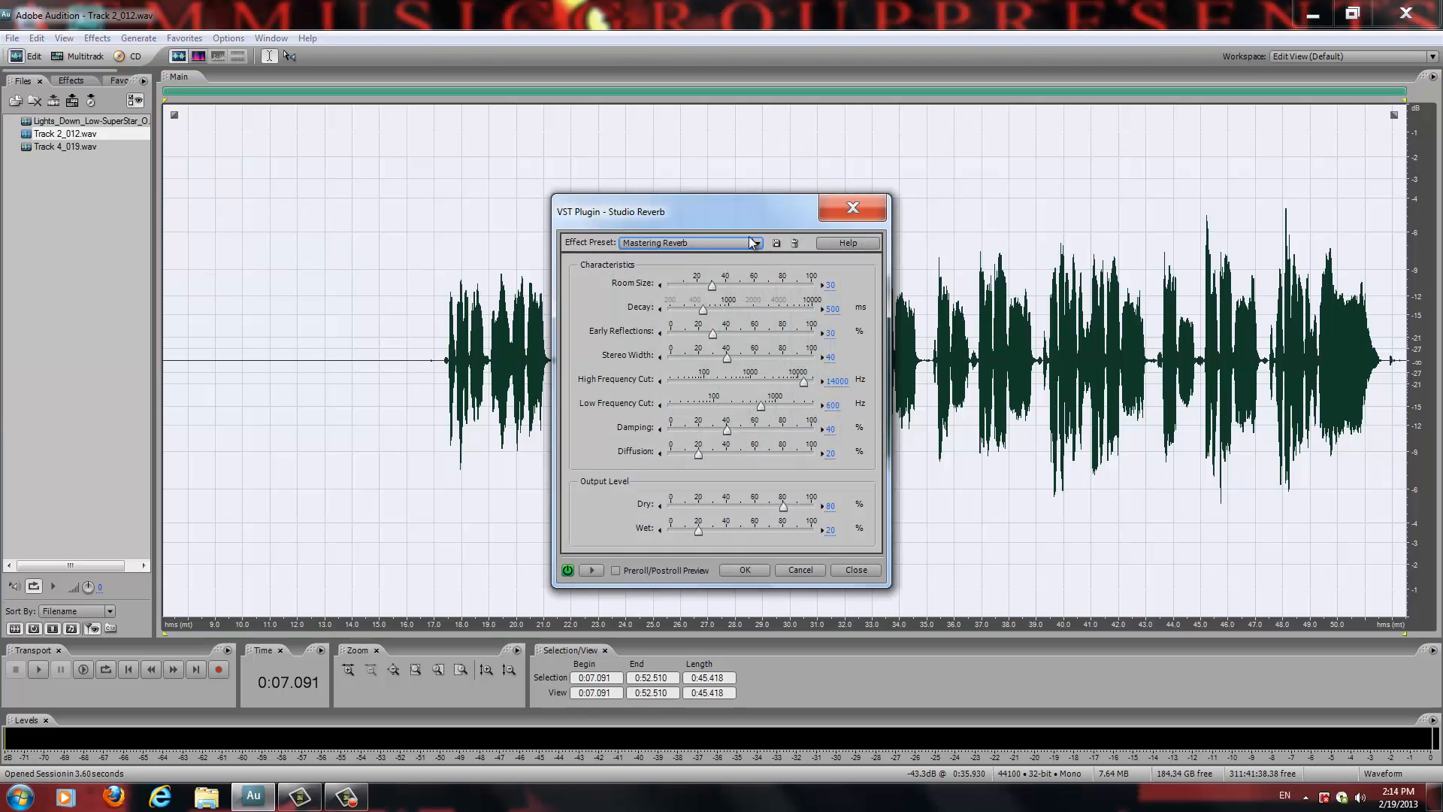
click(756, 242)
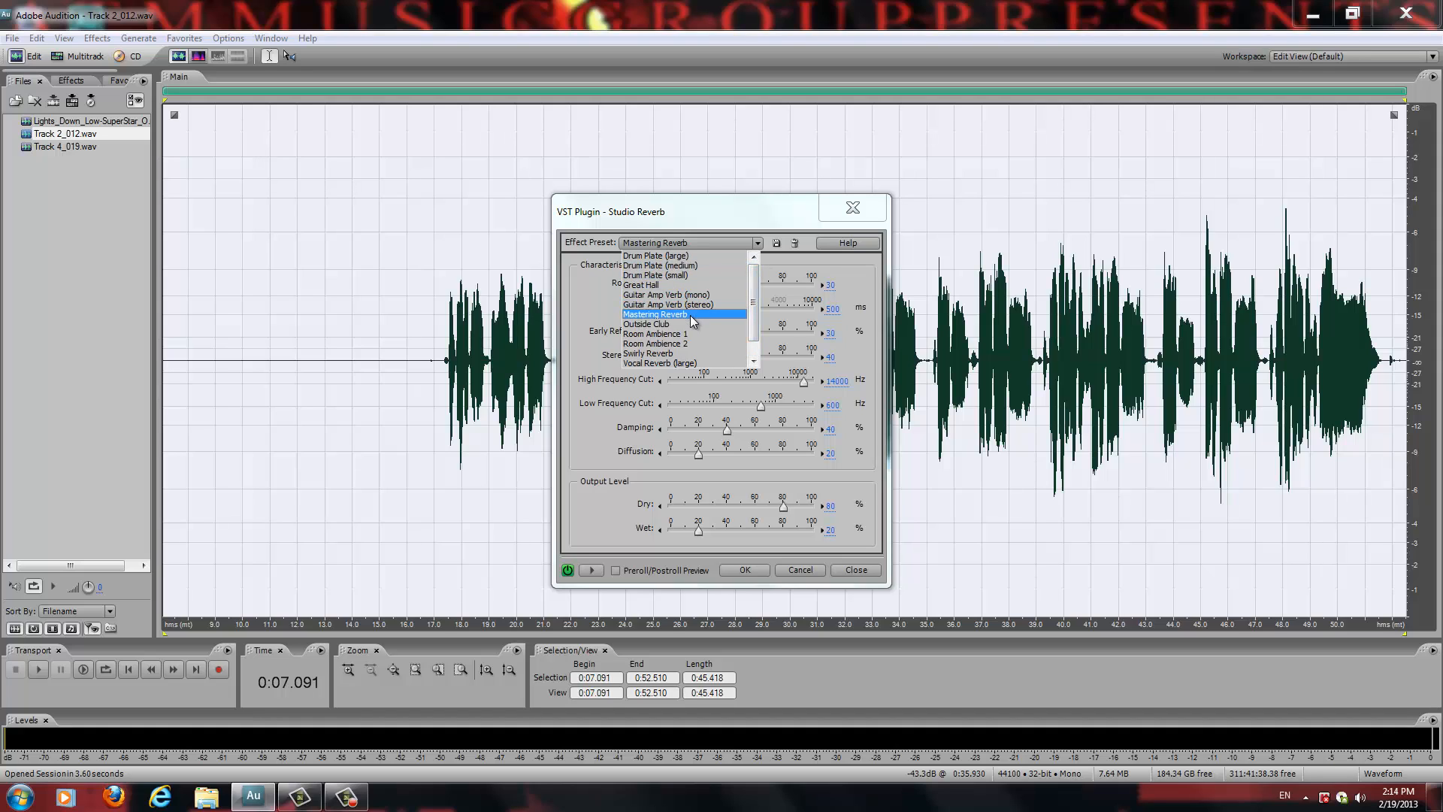
click(654, 314)
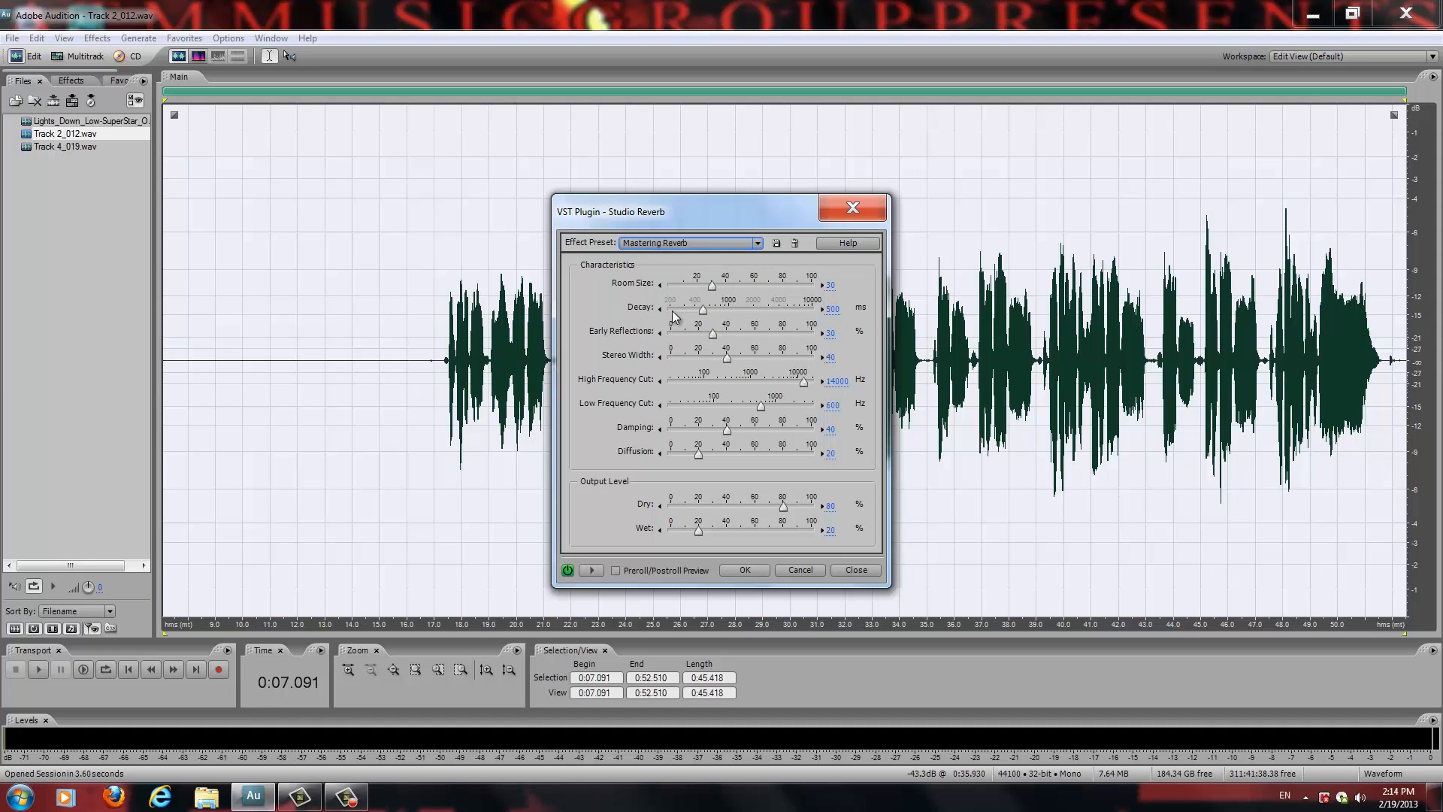
mouse_move(659, 490)
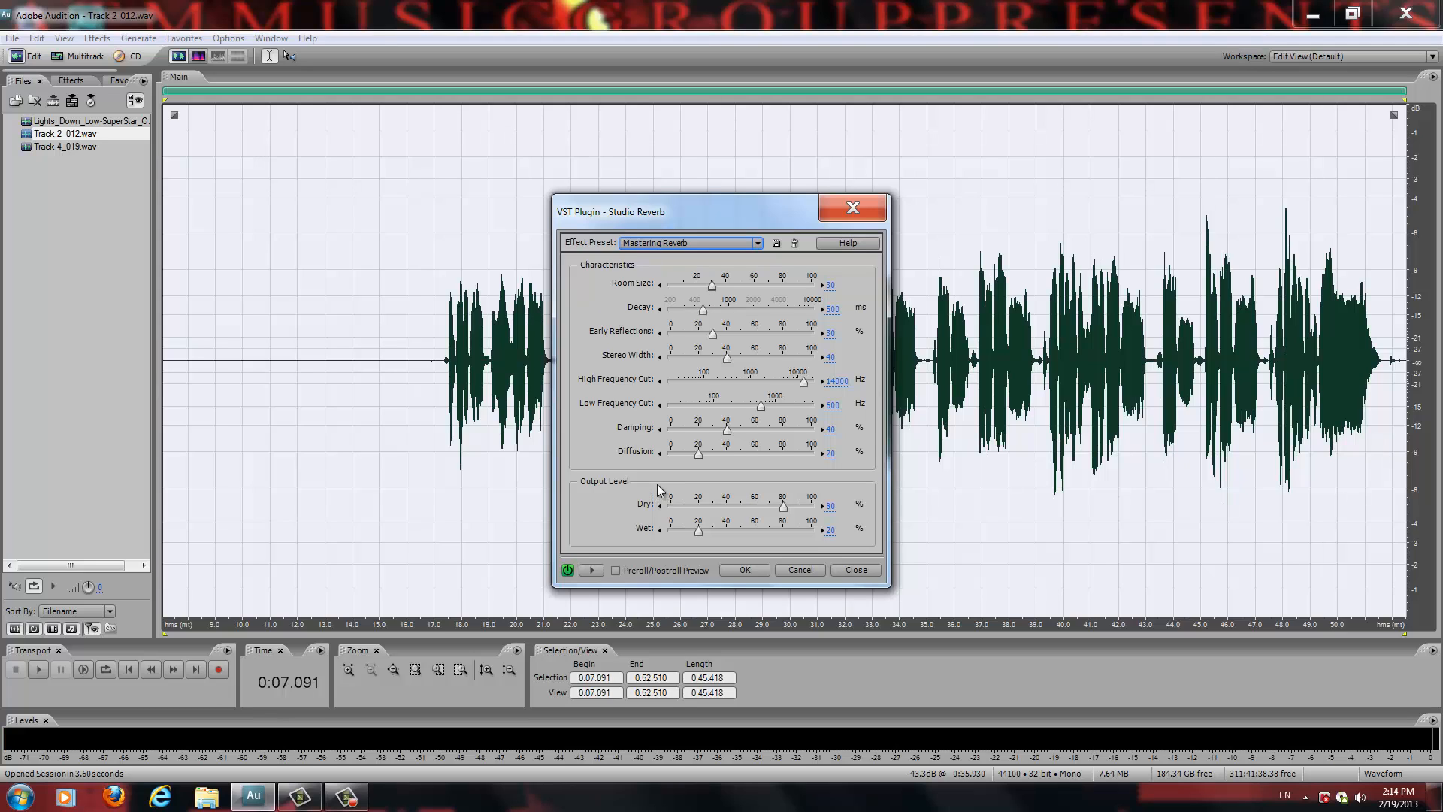
mouse_move(814, 397)
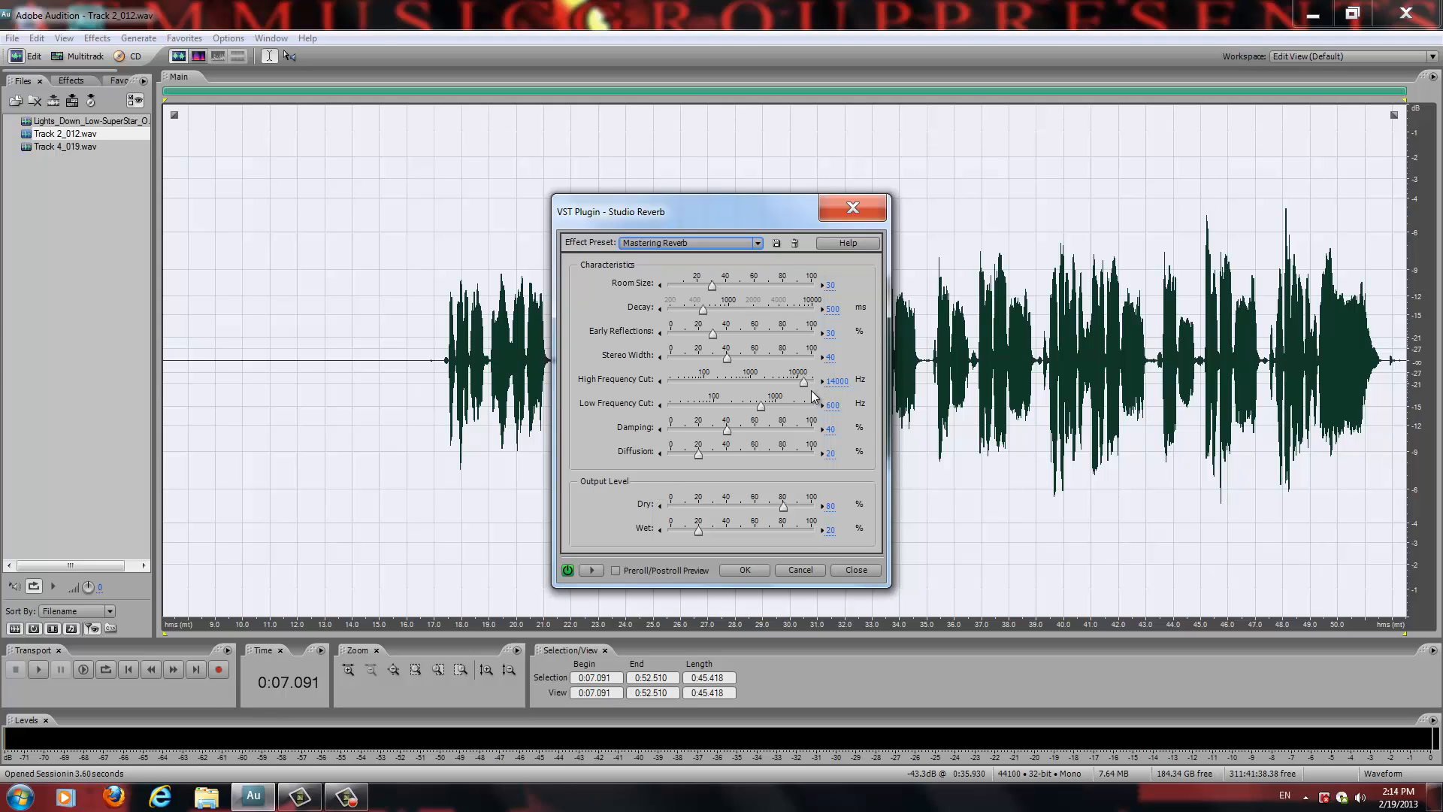
mouse_move(793, 517)
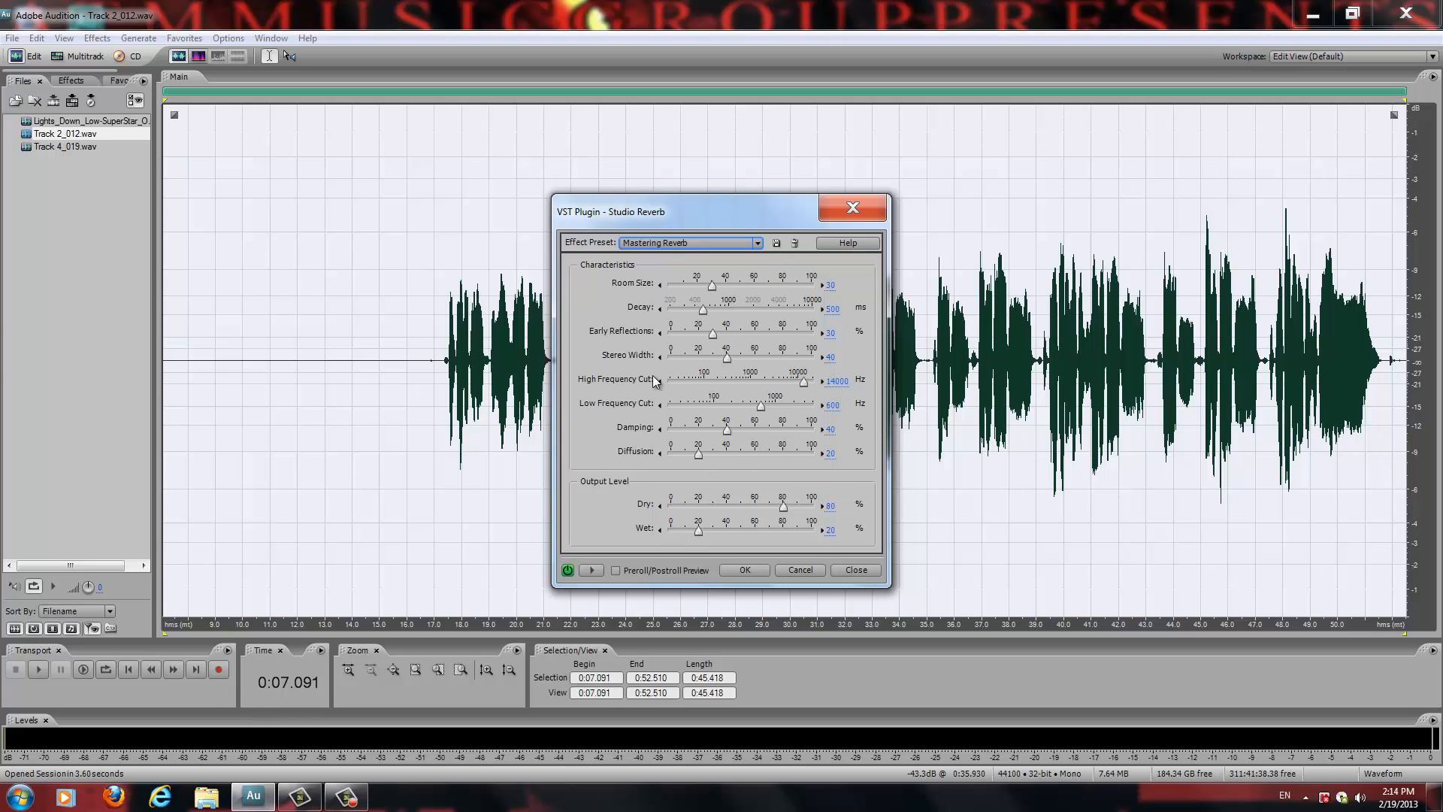
mouse_move(605, 159)
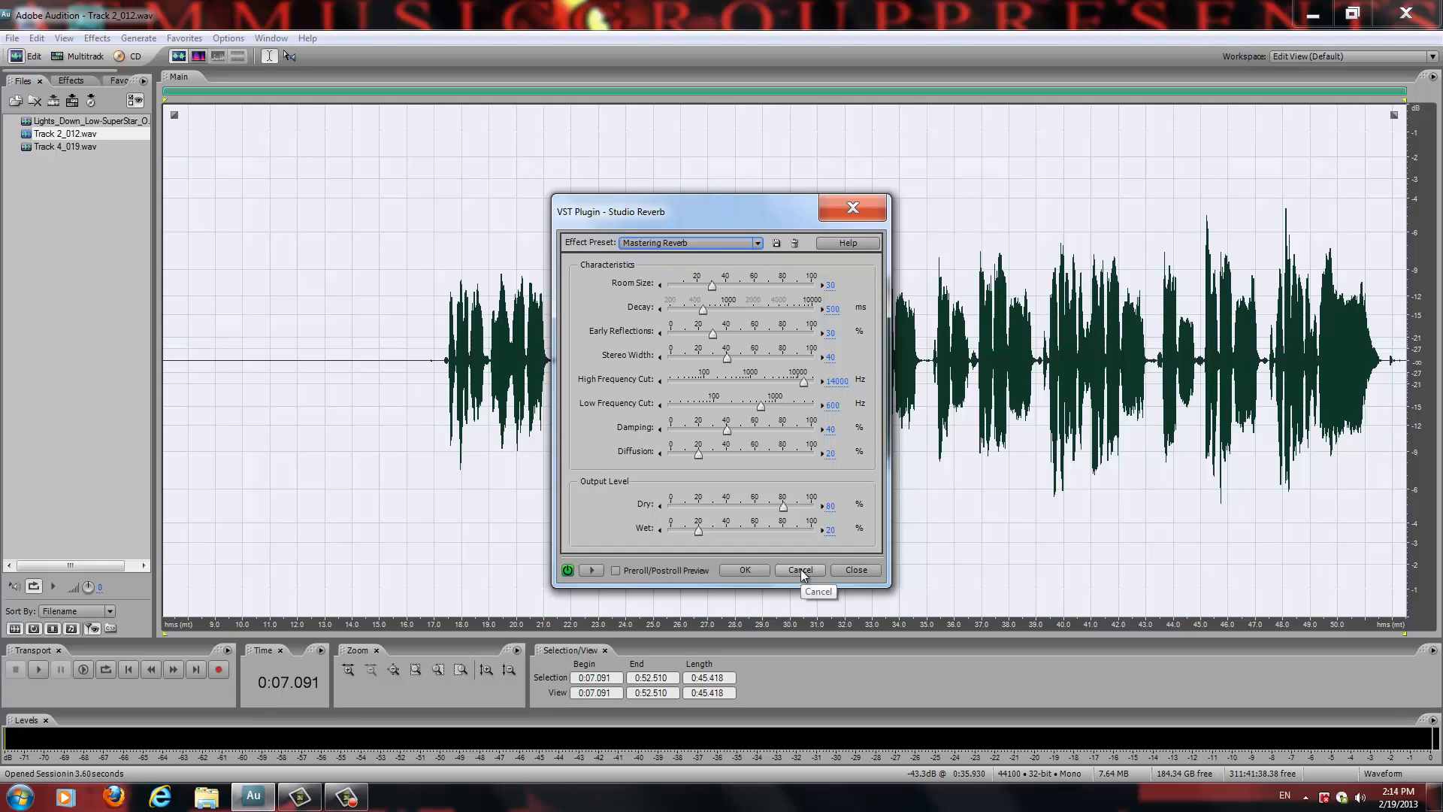
mouse_move(798, 300)
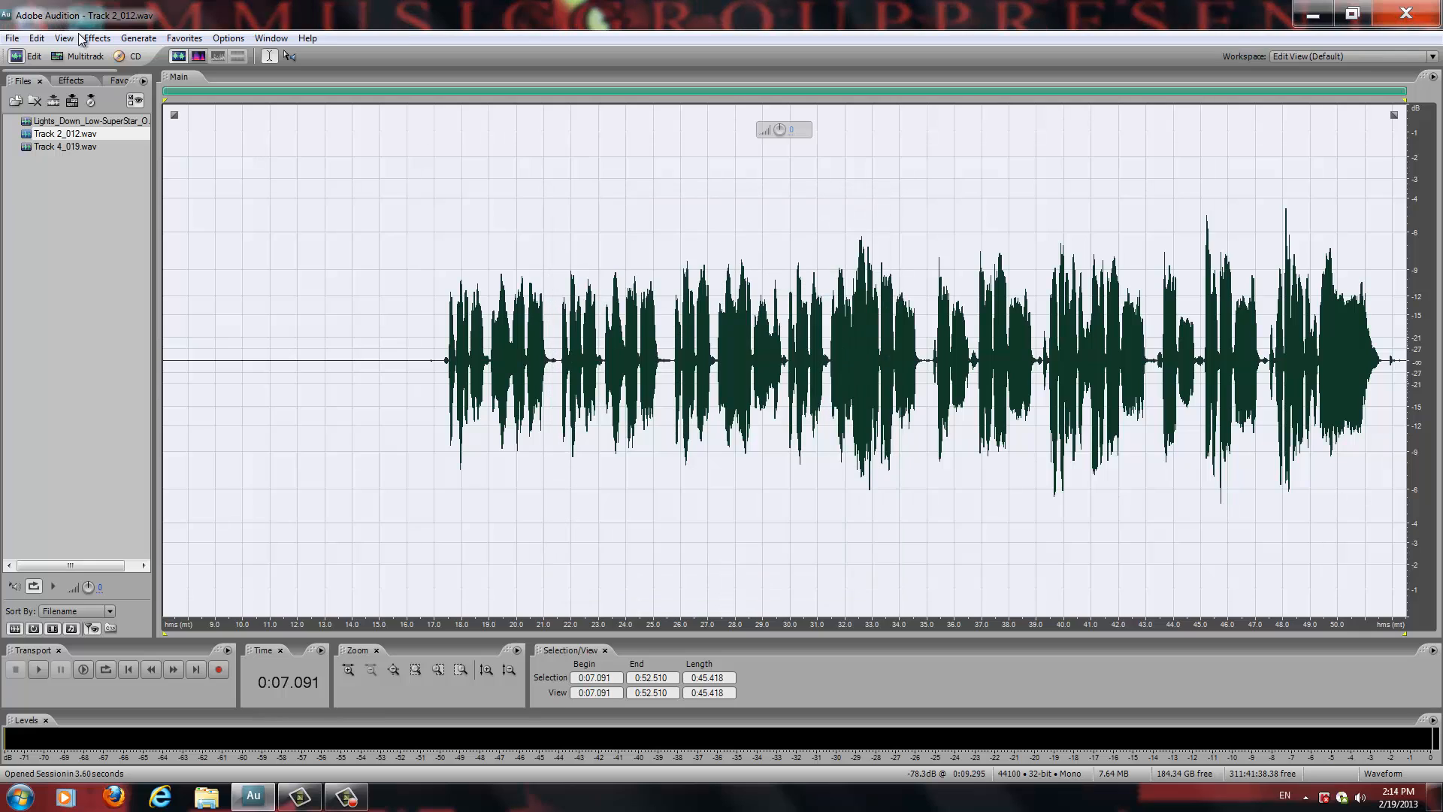
Step: Bring up the VST Mastering effect from Effects > Special
click(96, 37)
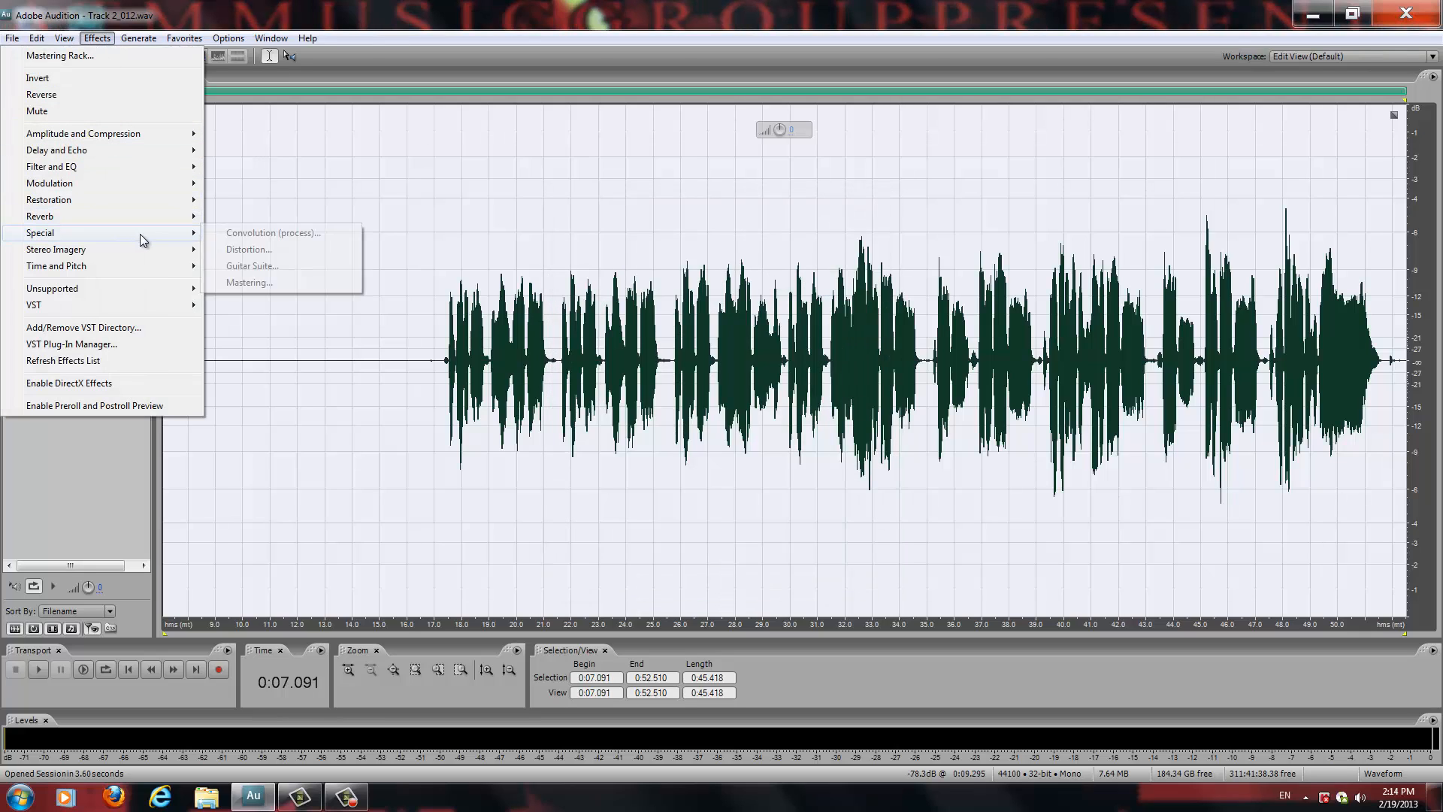
mouse_move(253, 289)
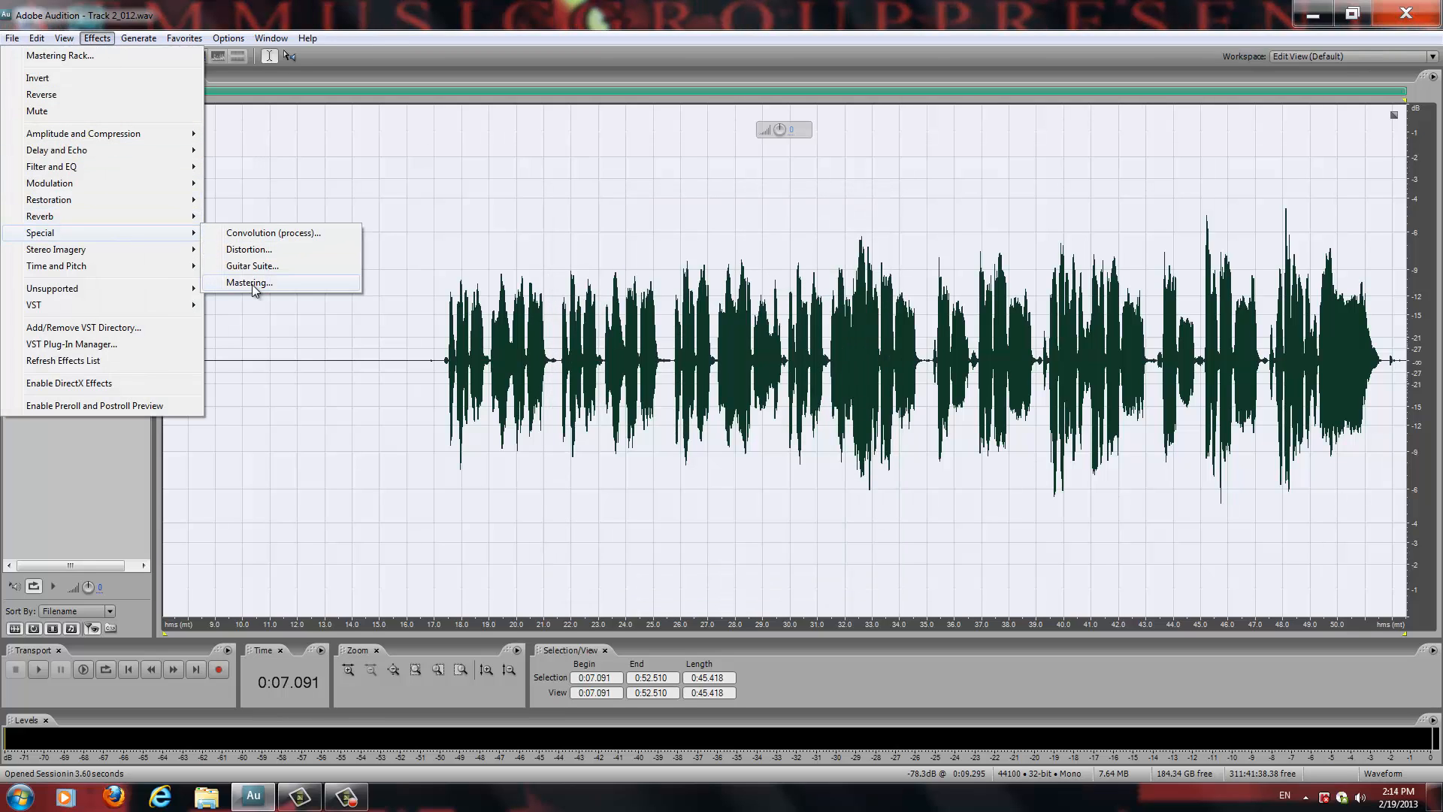
click(248, 282)
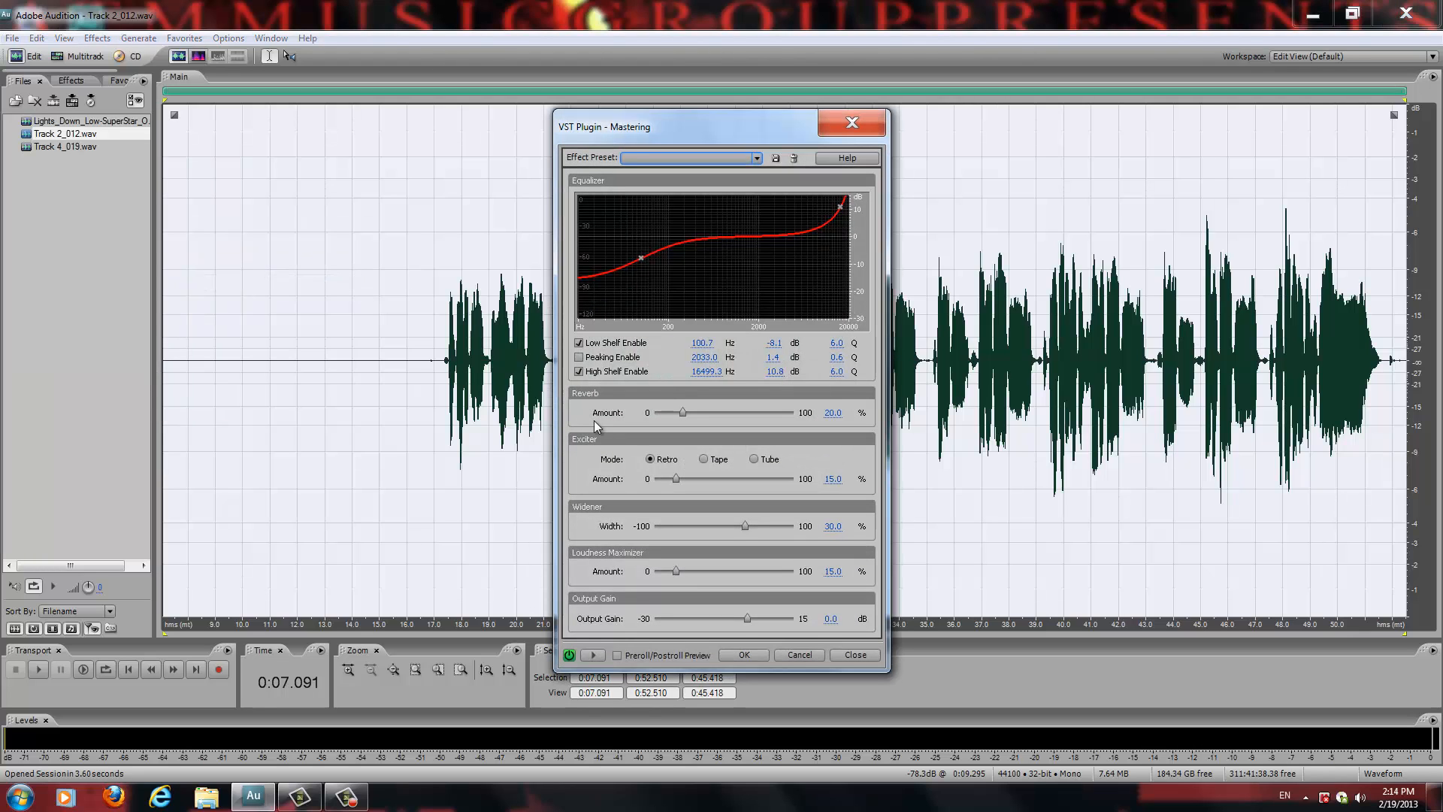
mouse_move(696, 440)
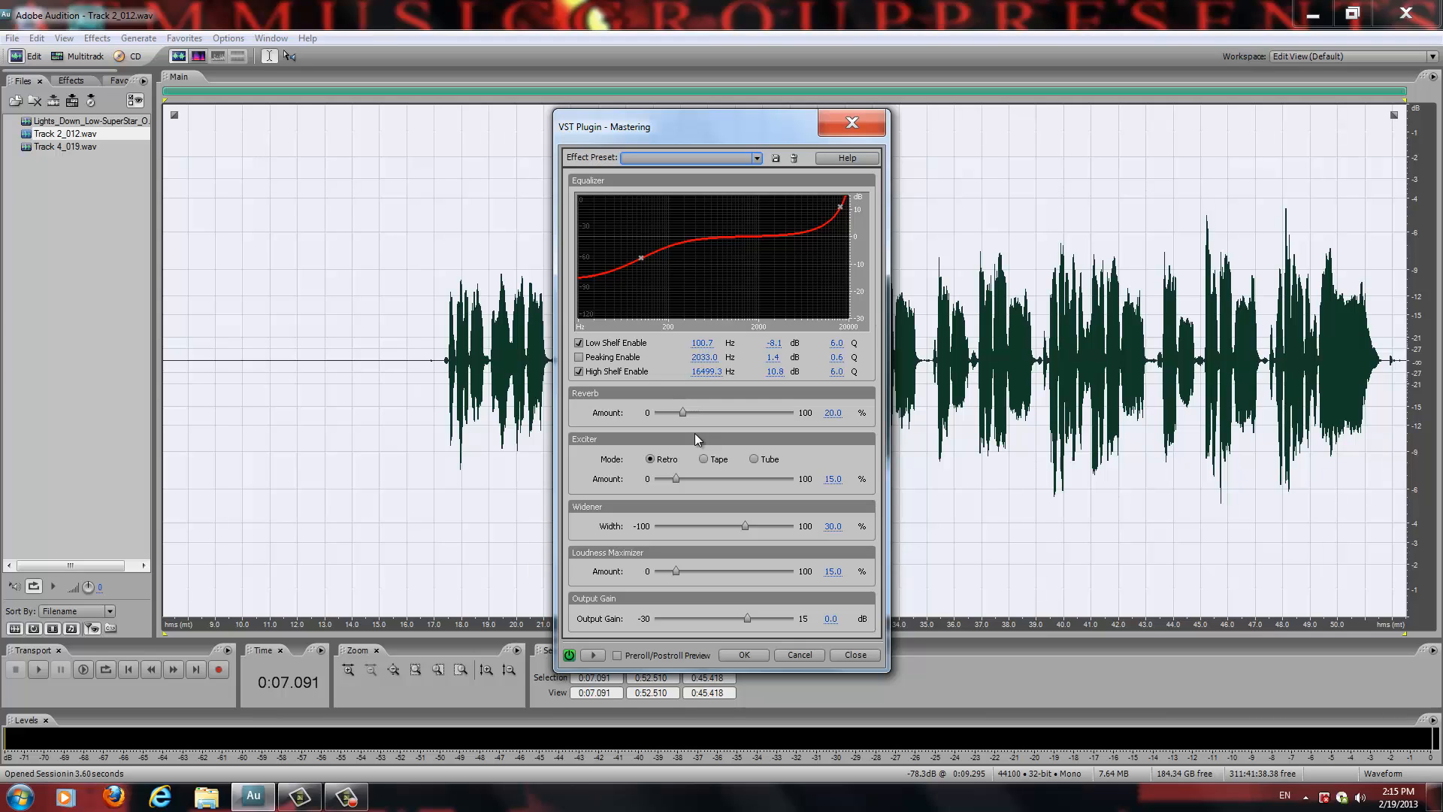
mouse_move(640, 264)
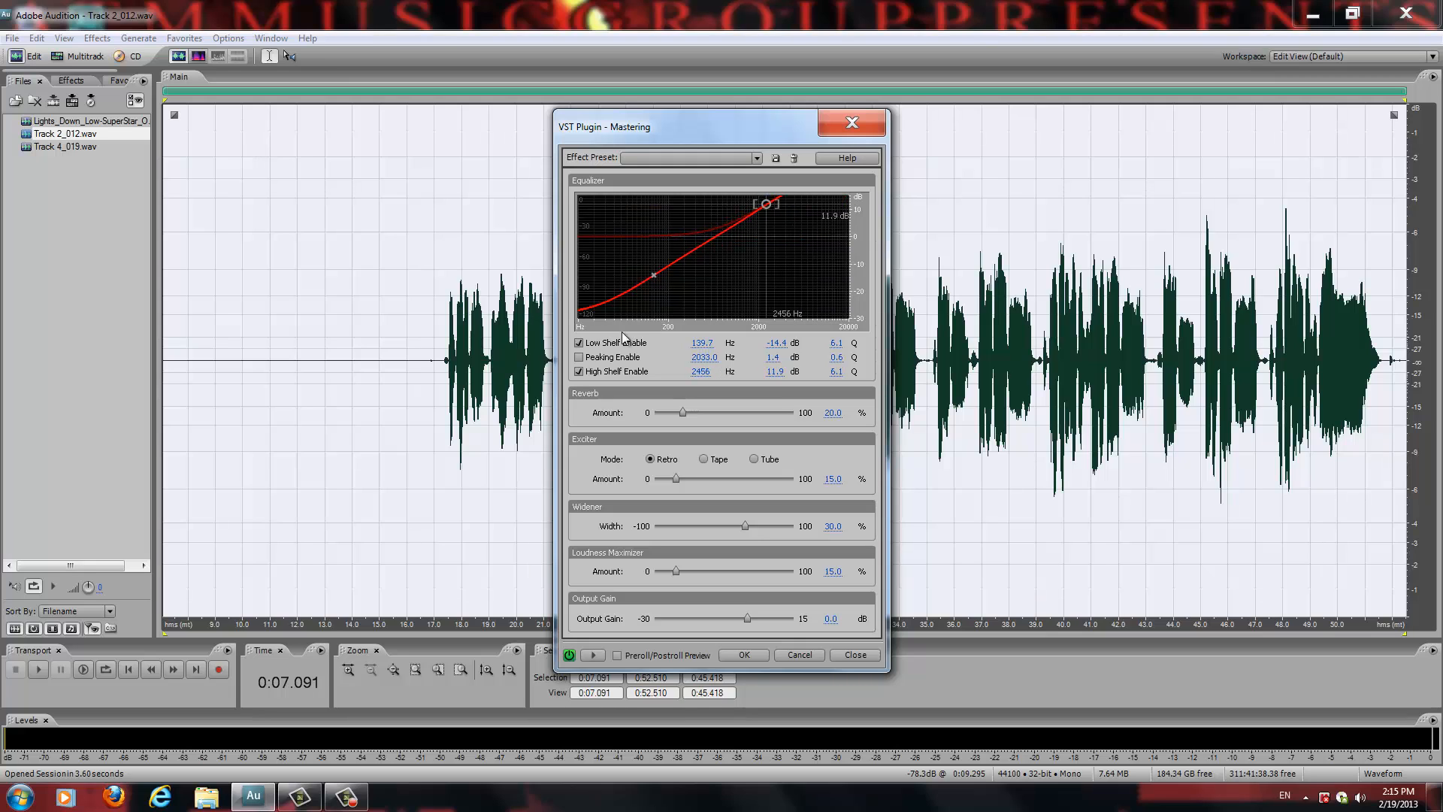
mouse_move(803, 194)
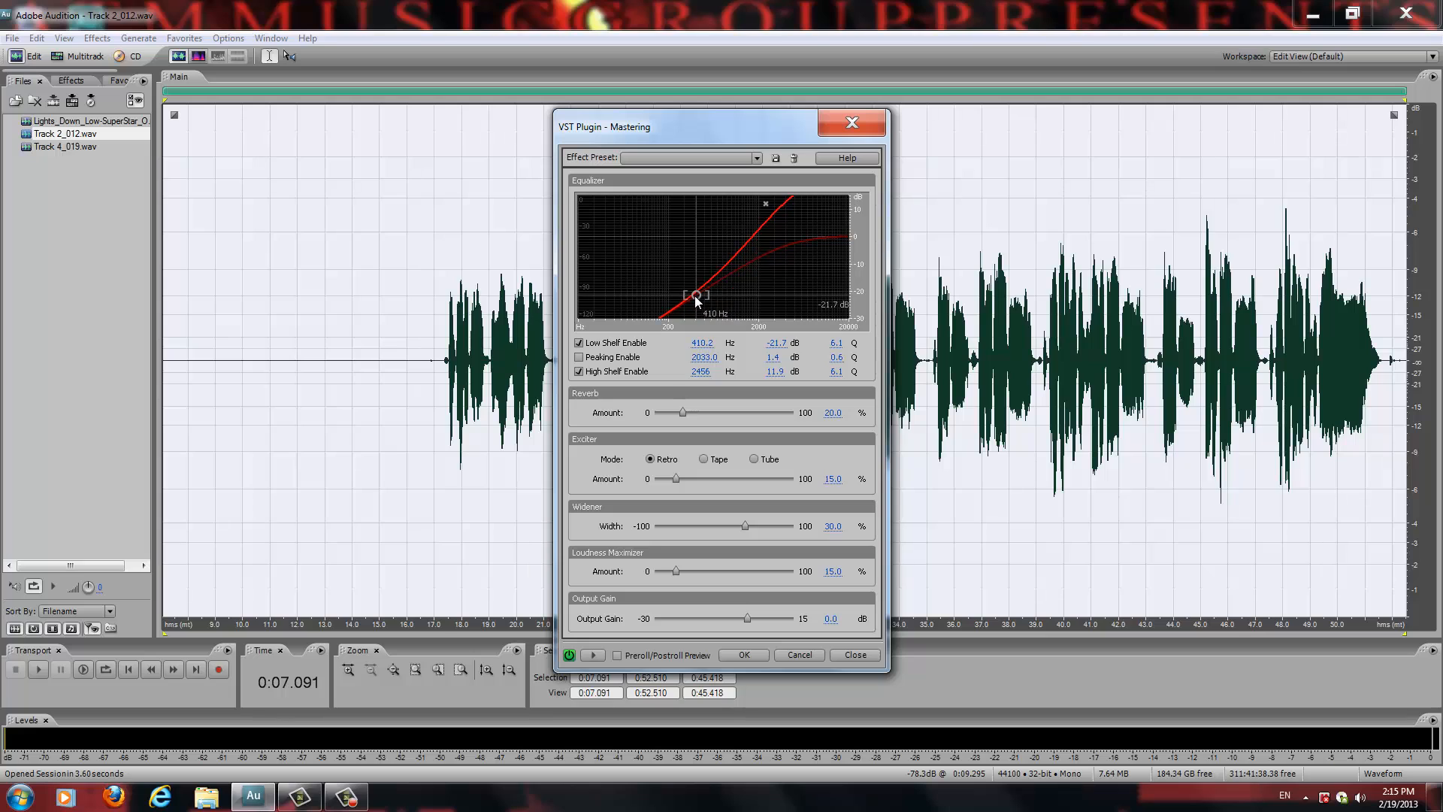
mouse_move(584, 200)
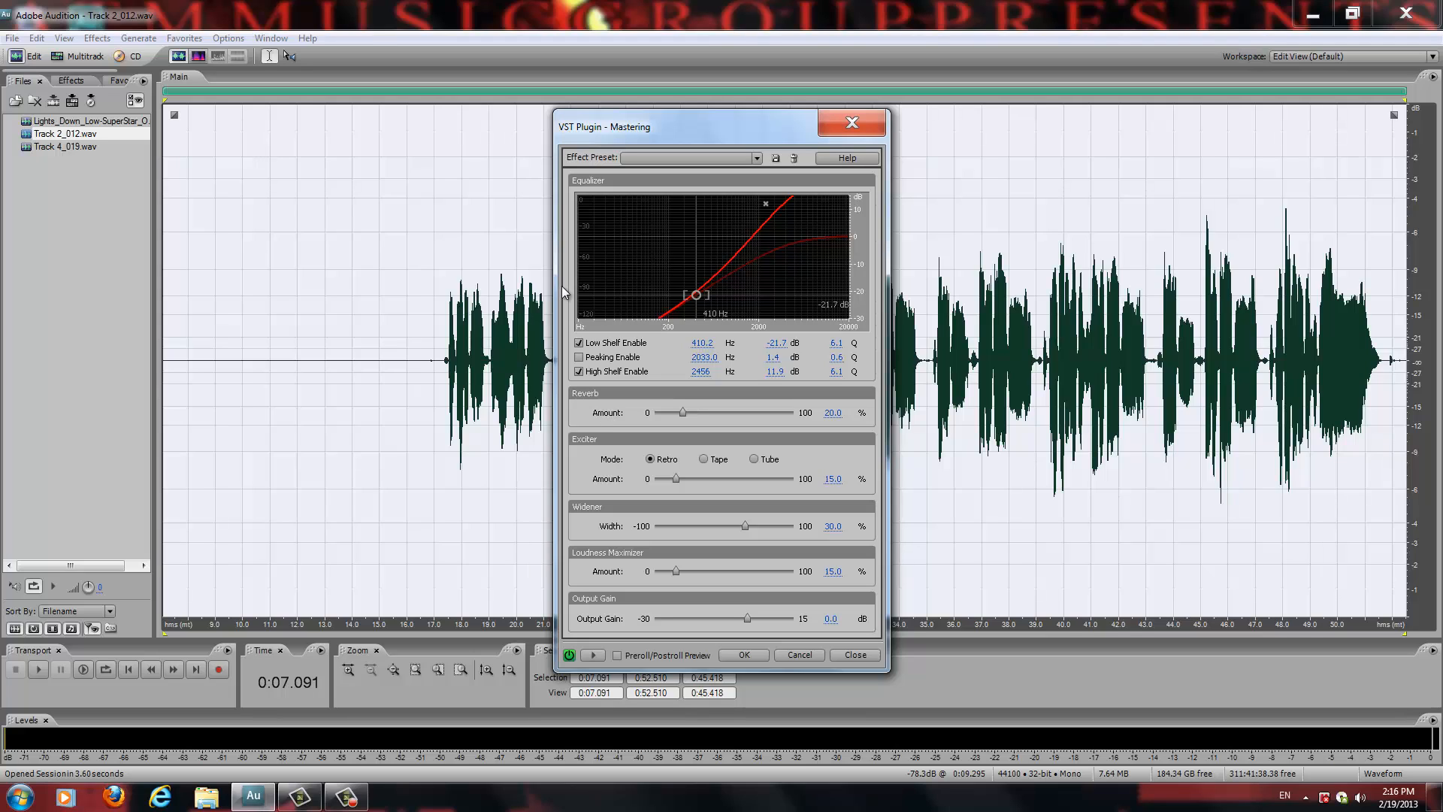
mouse_move(642, 129)
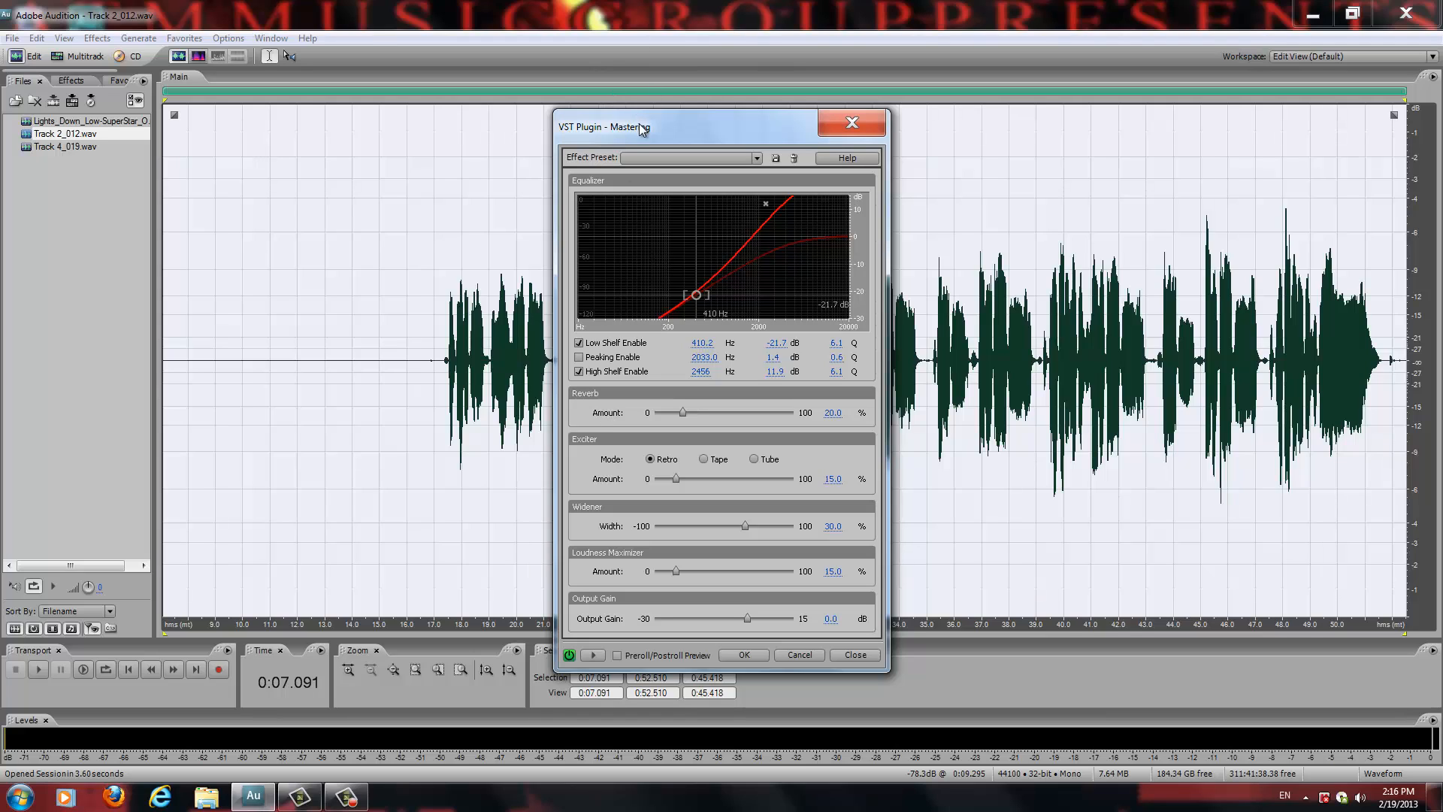
Step: Choose the Subtle Clarity preset with low and high shelves enabled and peaking disabled
click(756, 158)
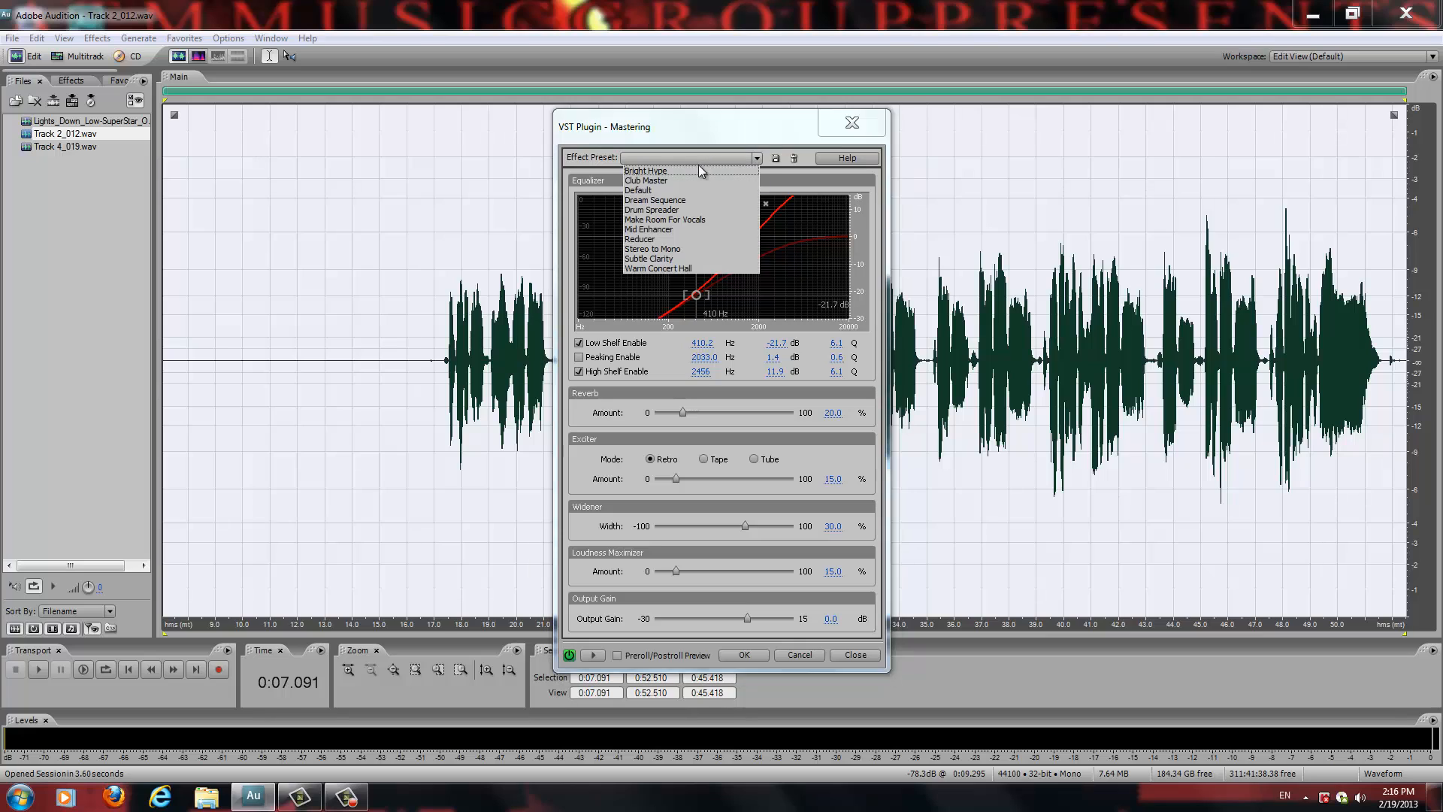
mouse_move(665, 258)
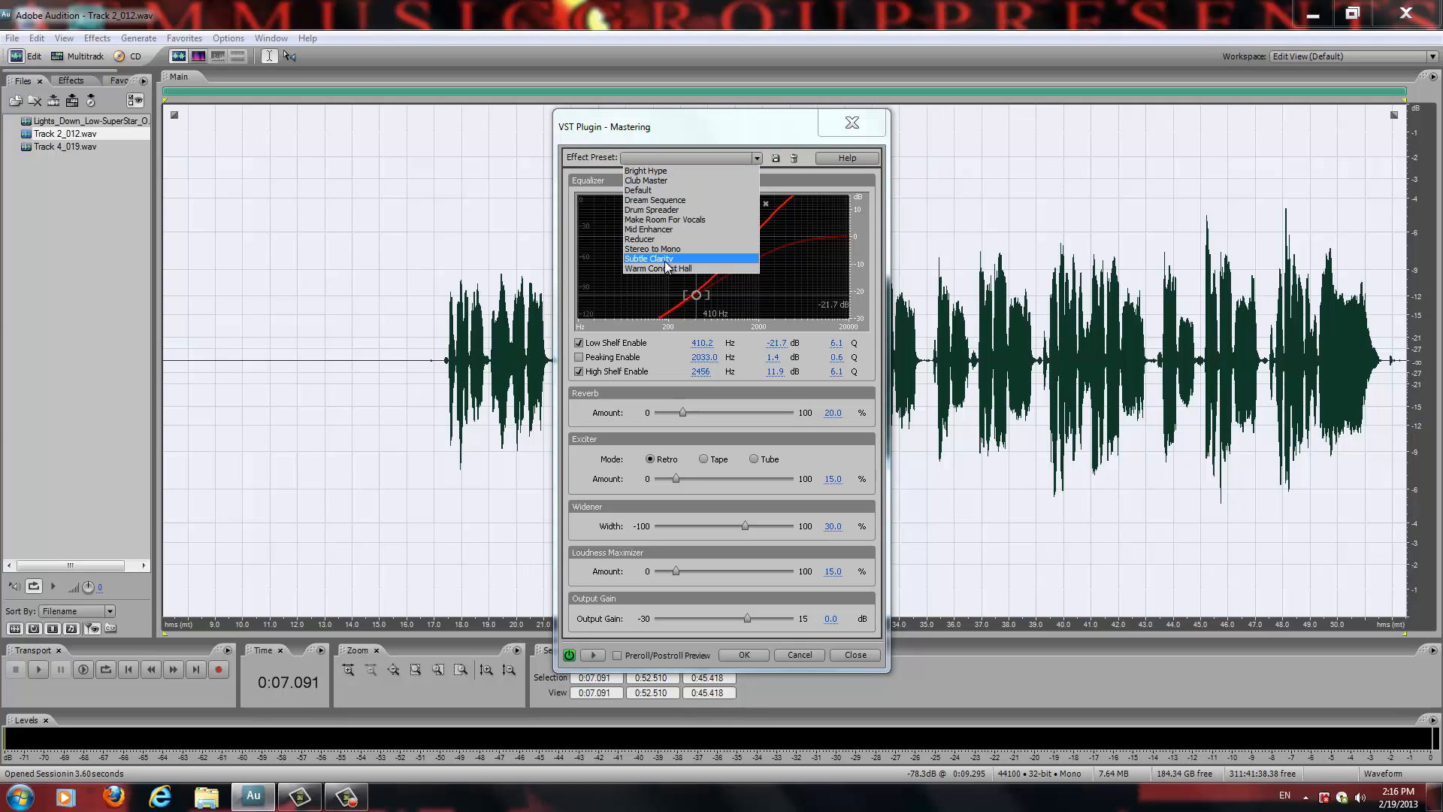
click(651, 258)
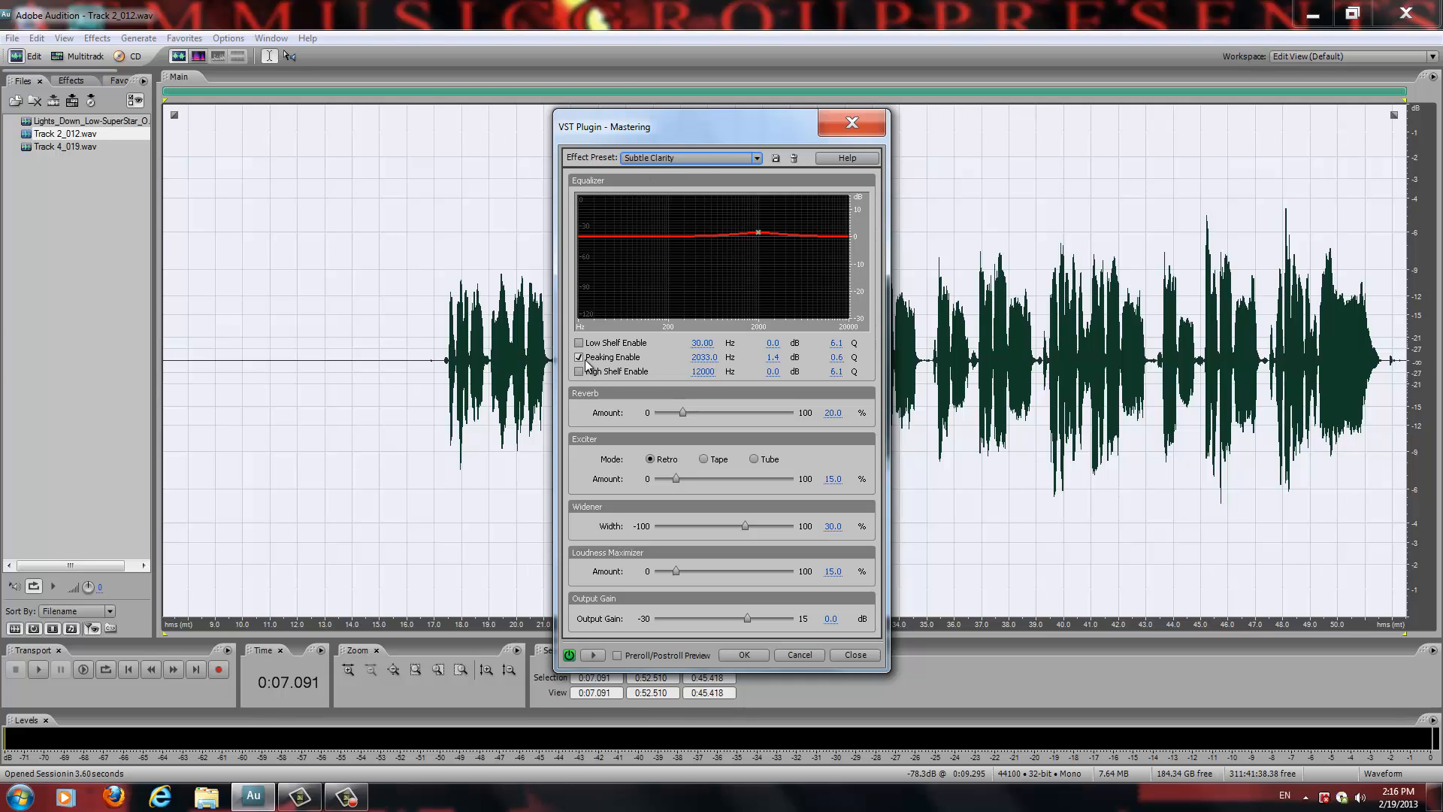
click(577, 343)
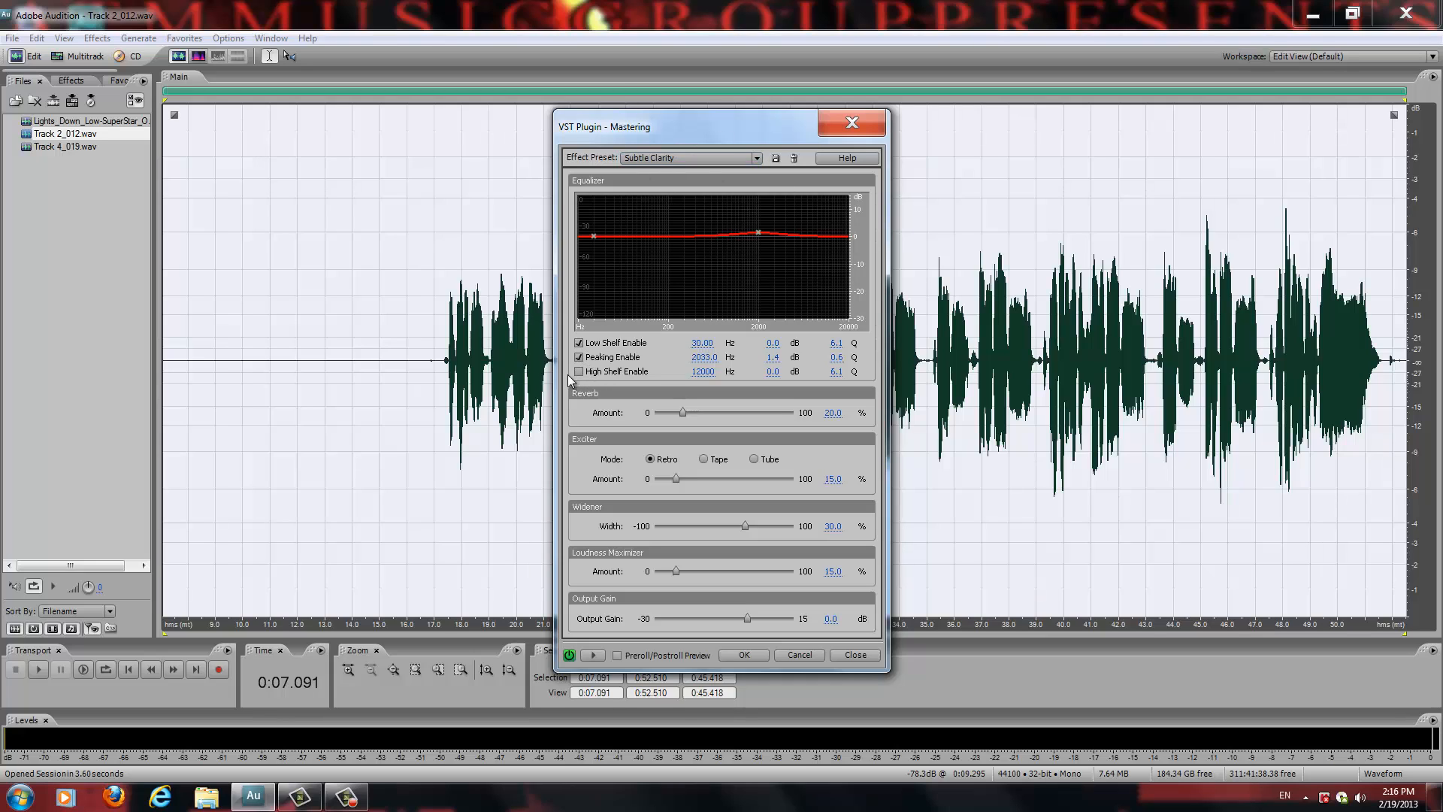
click(579, 371)
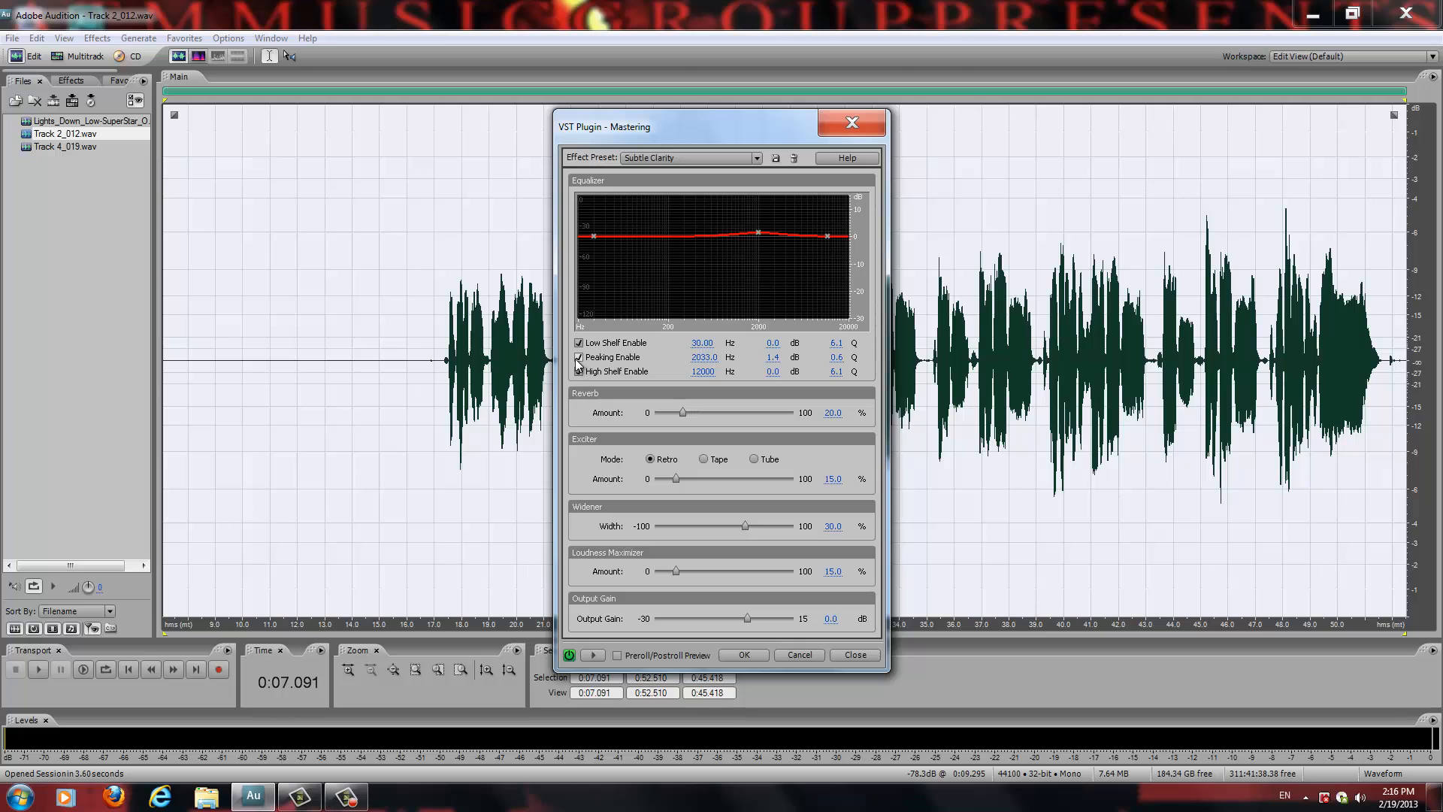
click(577, 357)
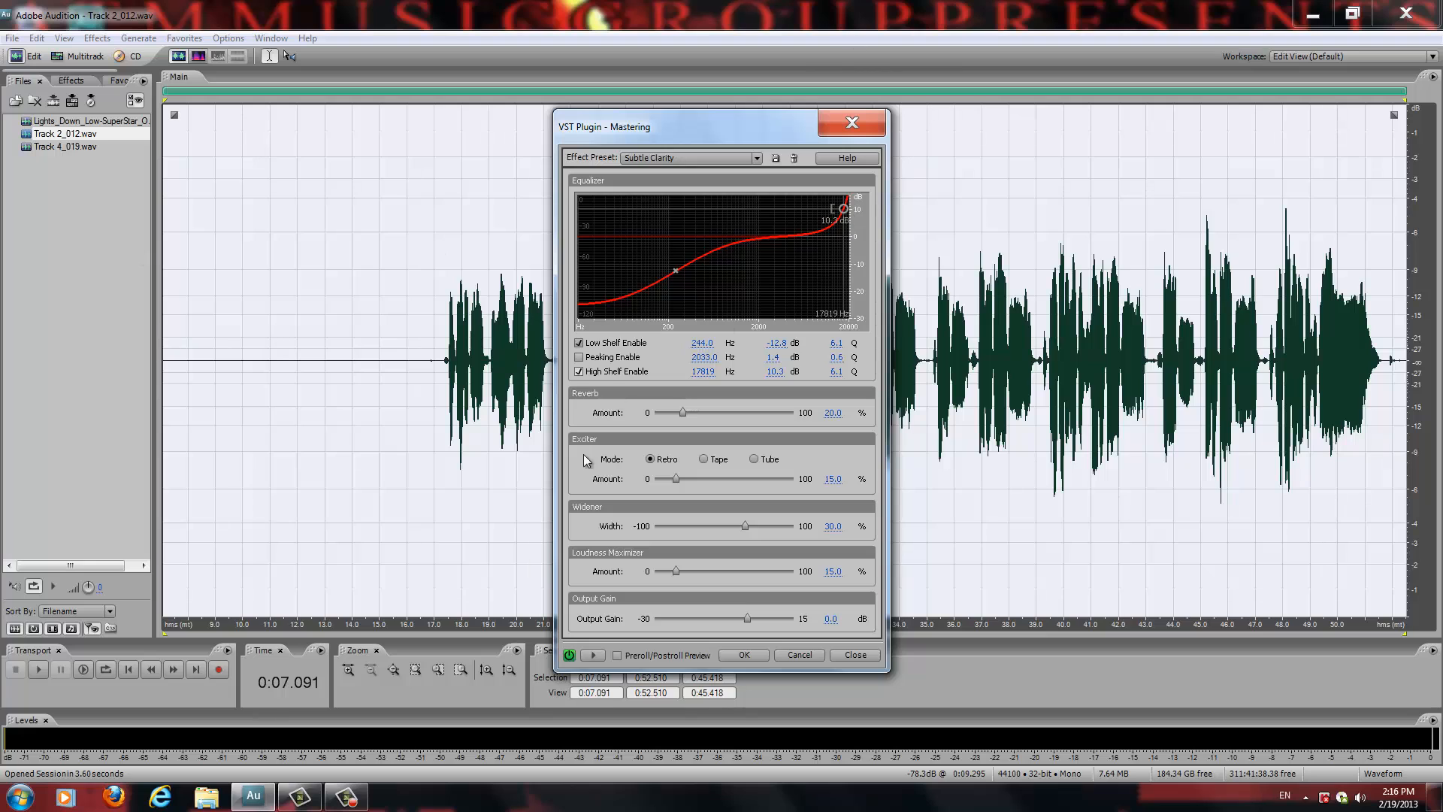
mouse_move(681, 242)
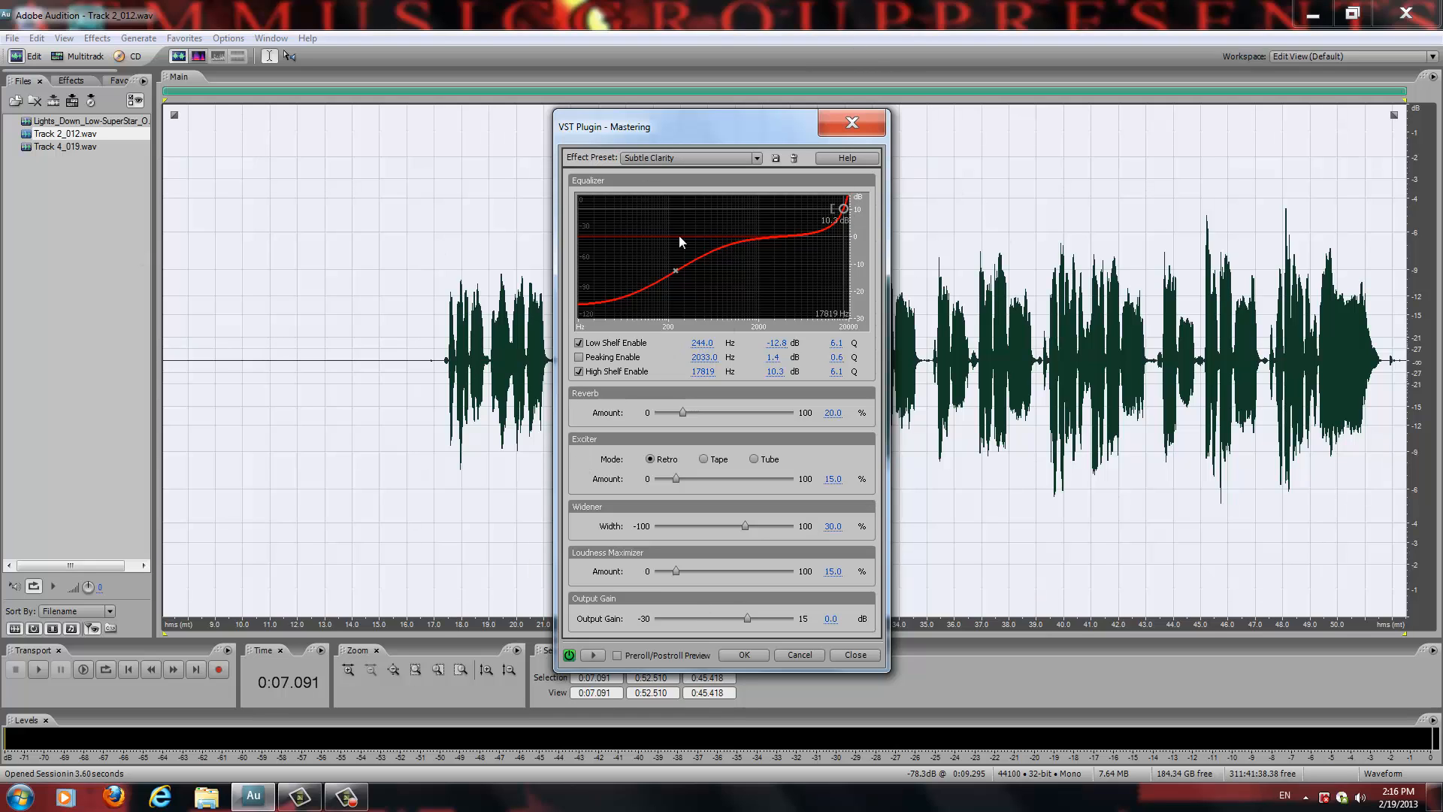
Step: Apply the mastering, then set the Multiband Compressor to the Raise Vocals preset
click(853, 654)
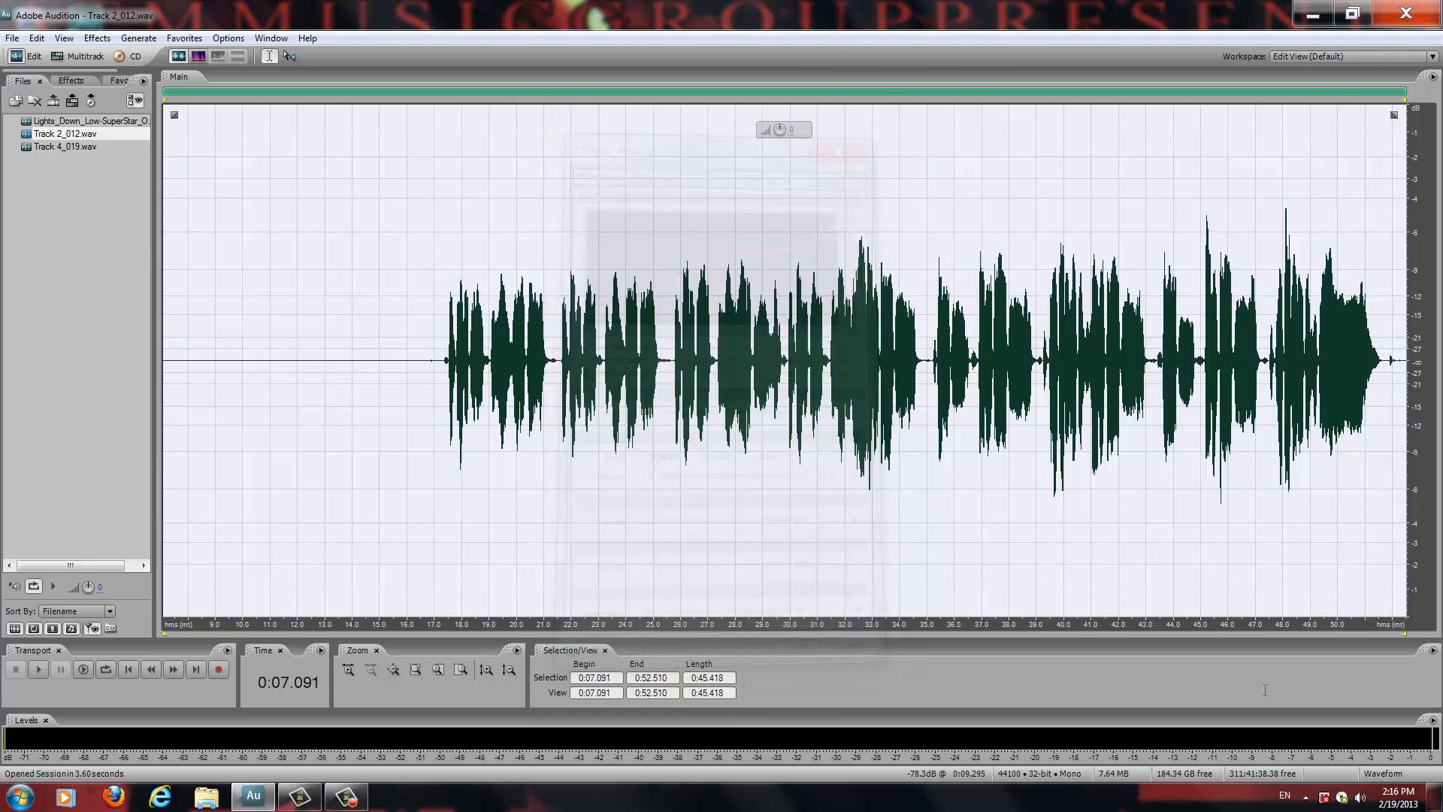
click(96, 37)
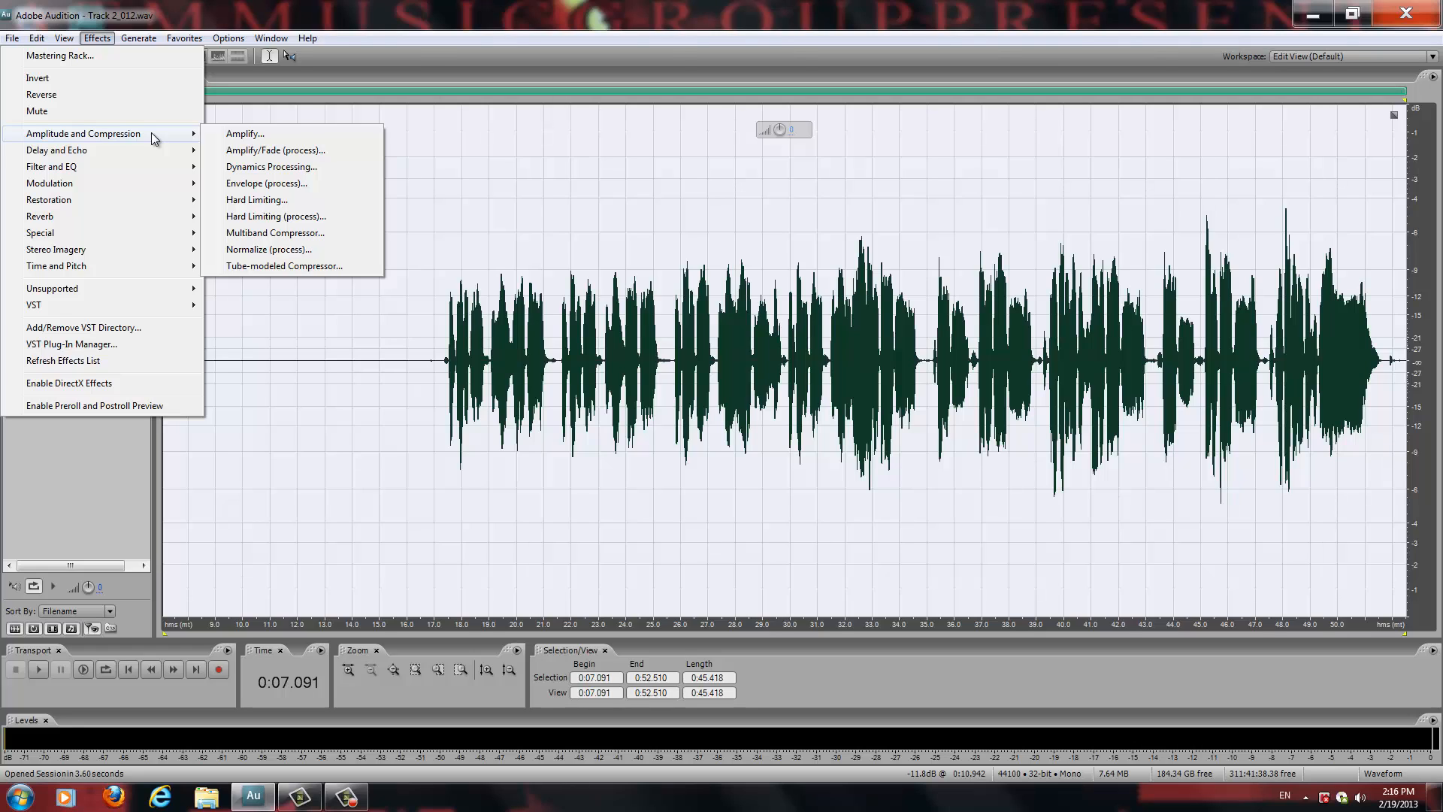
mouse_move(277, 217)
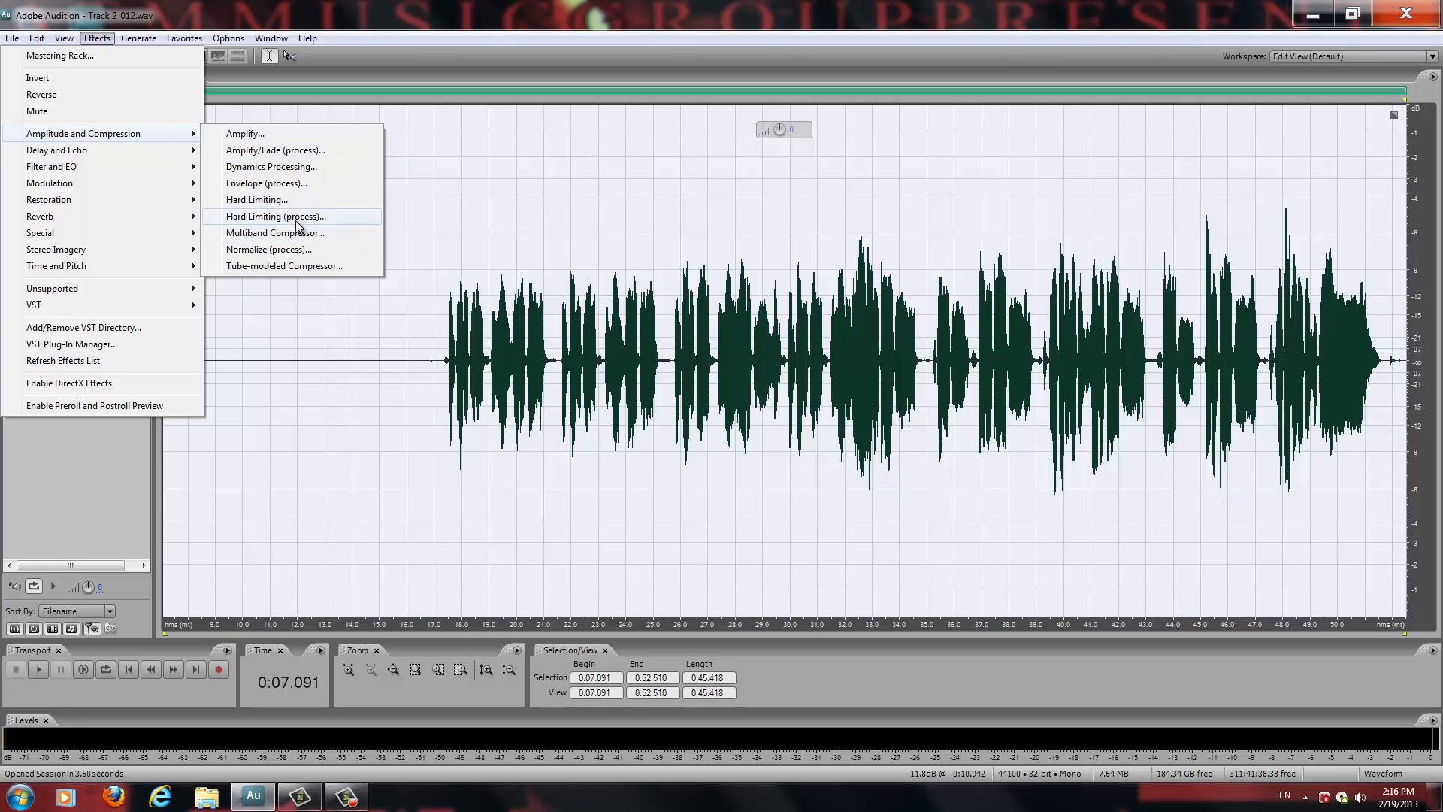
mouse_move(273, 231)
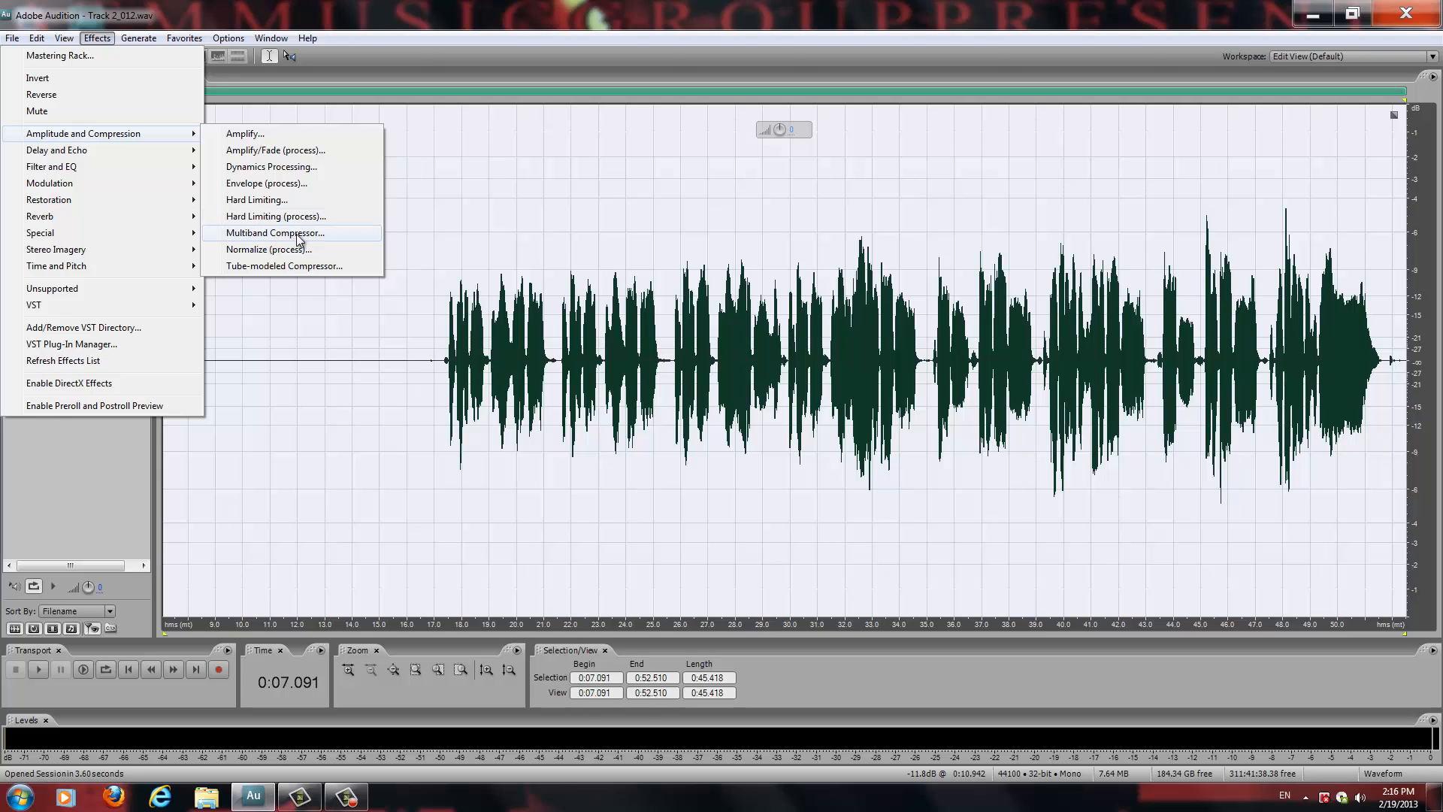
click(274, 231)
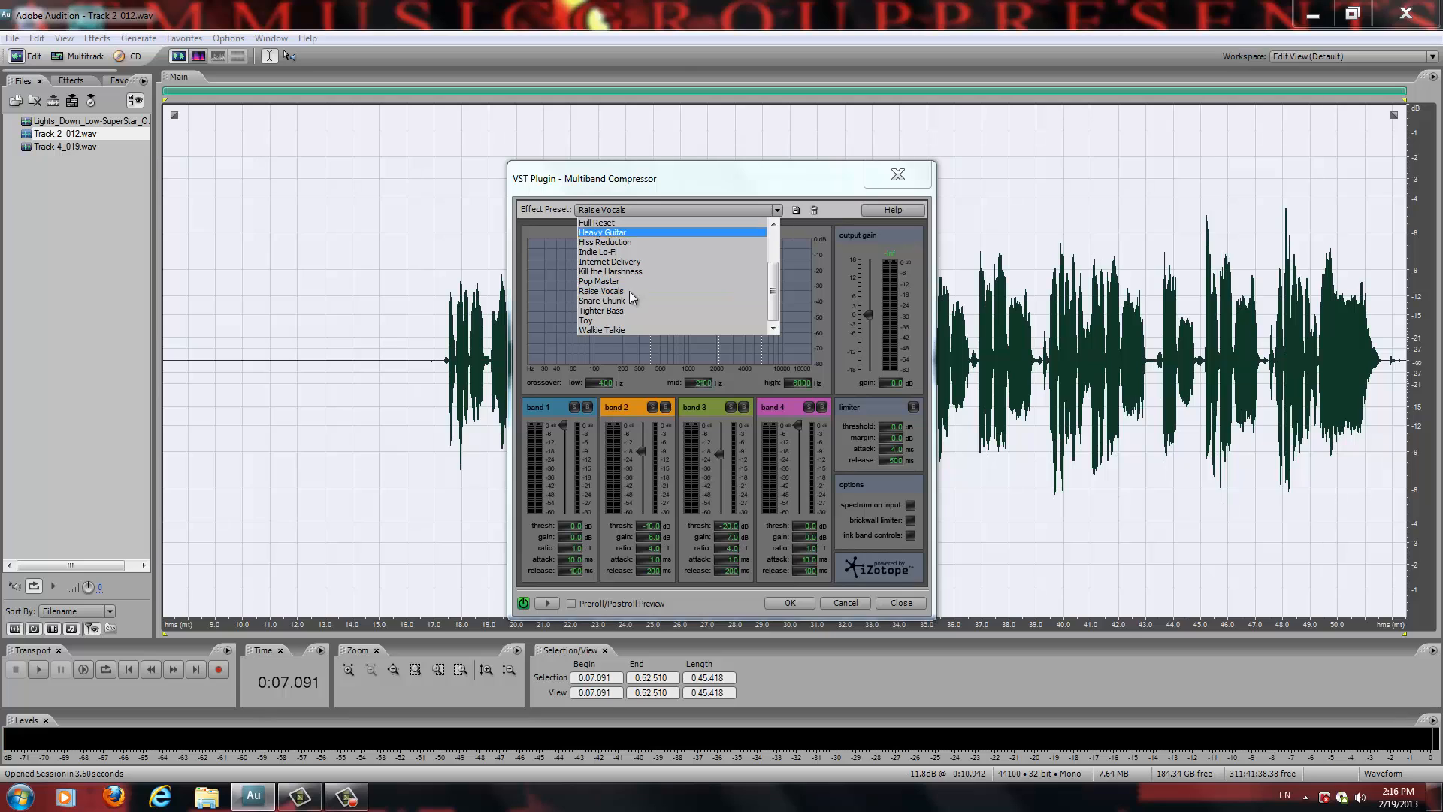
click(601, 290)
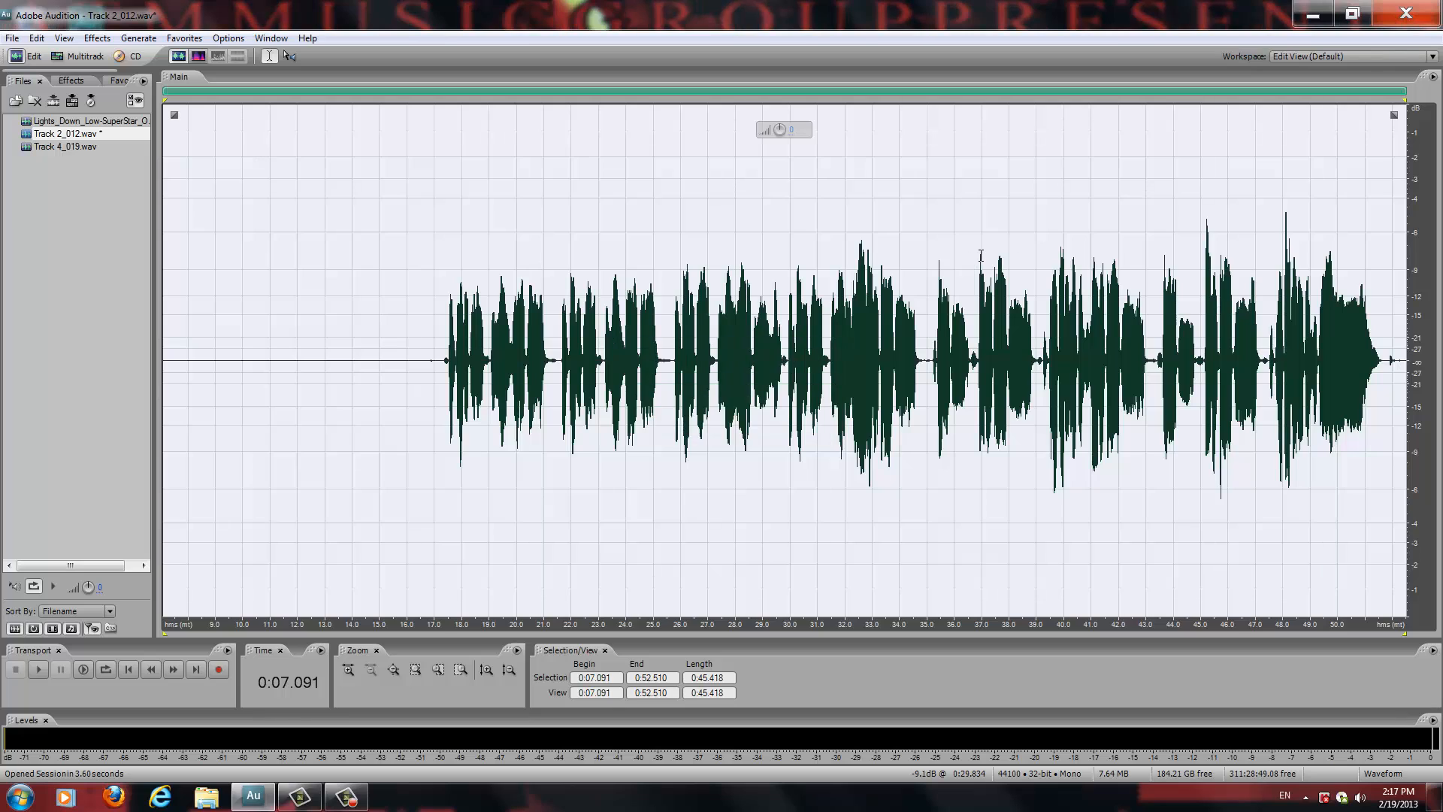
mouse_move(1313, 212)
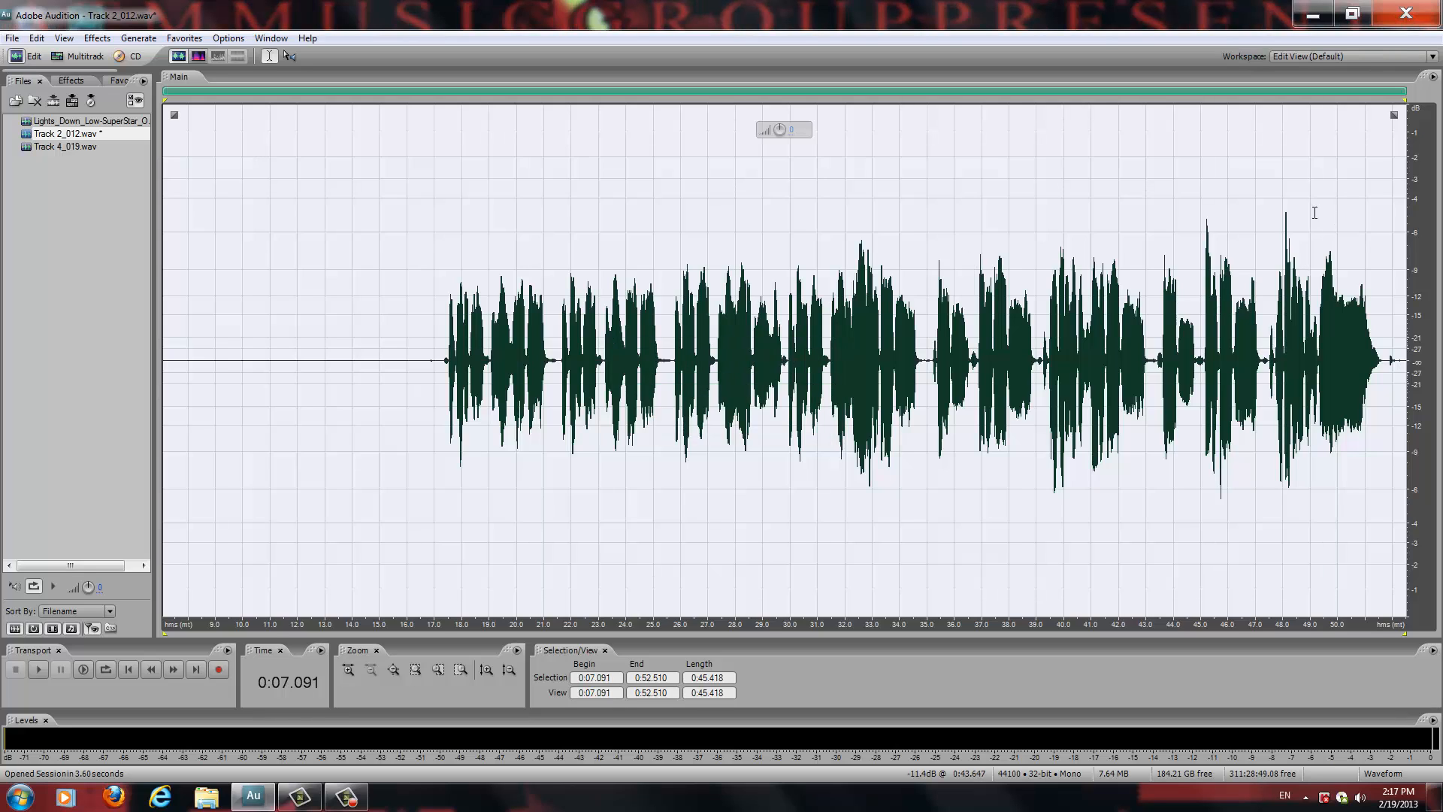
mouse_move(1306, 105)
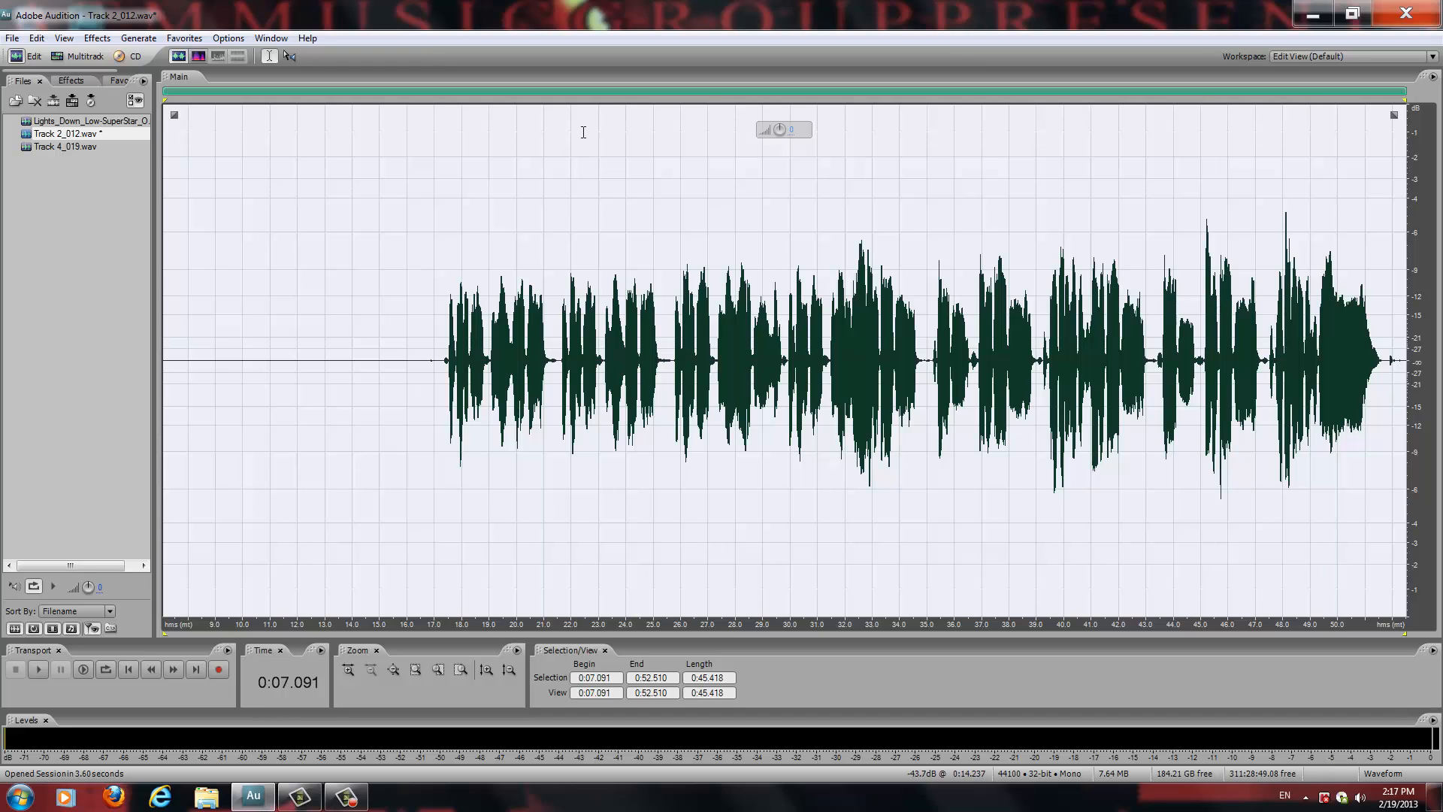
mouse_move(1214, 466)
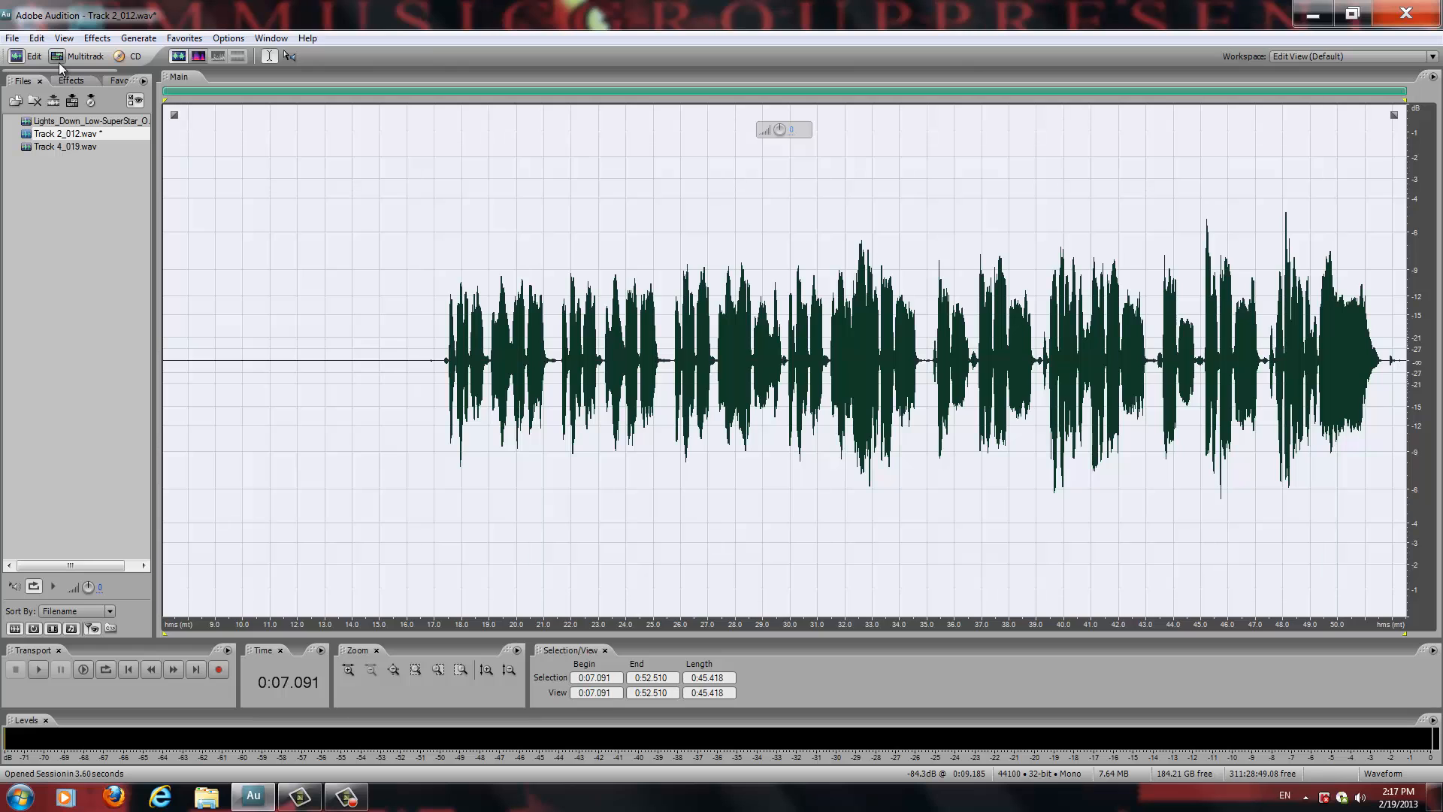
Step: Switch back to Multitrack View showing the Deep session's tracks
click(57, 56)
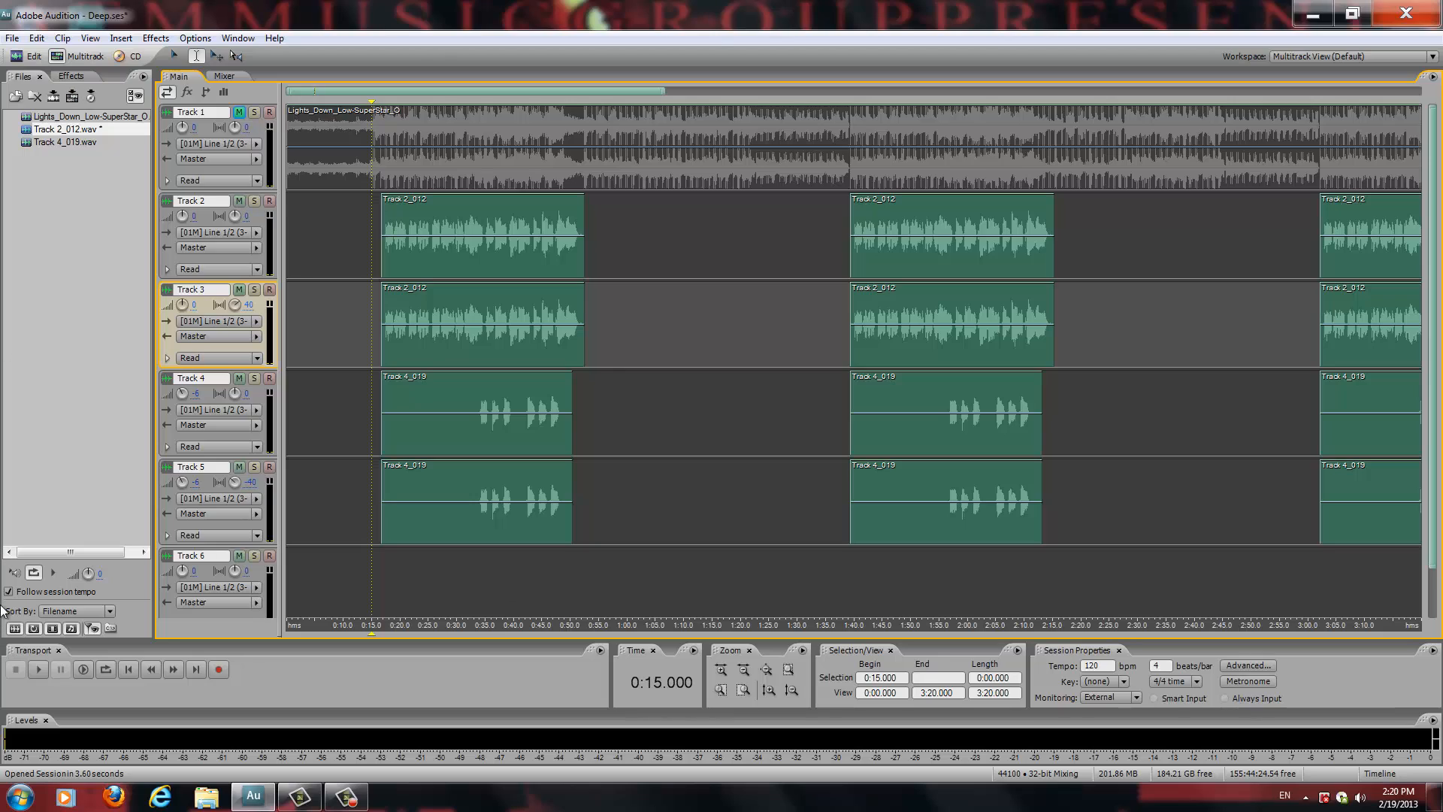
Step: Start playback of the session from the Transport panel
click(37, 668)
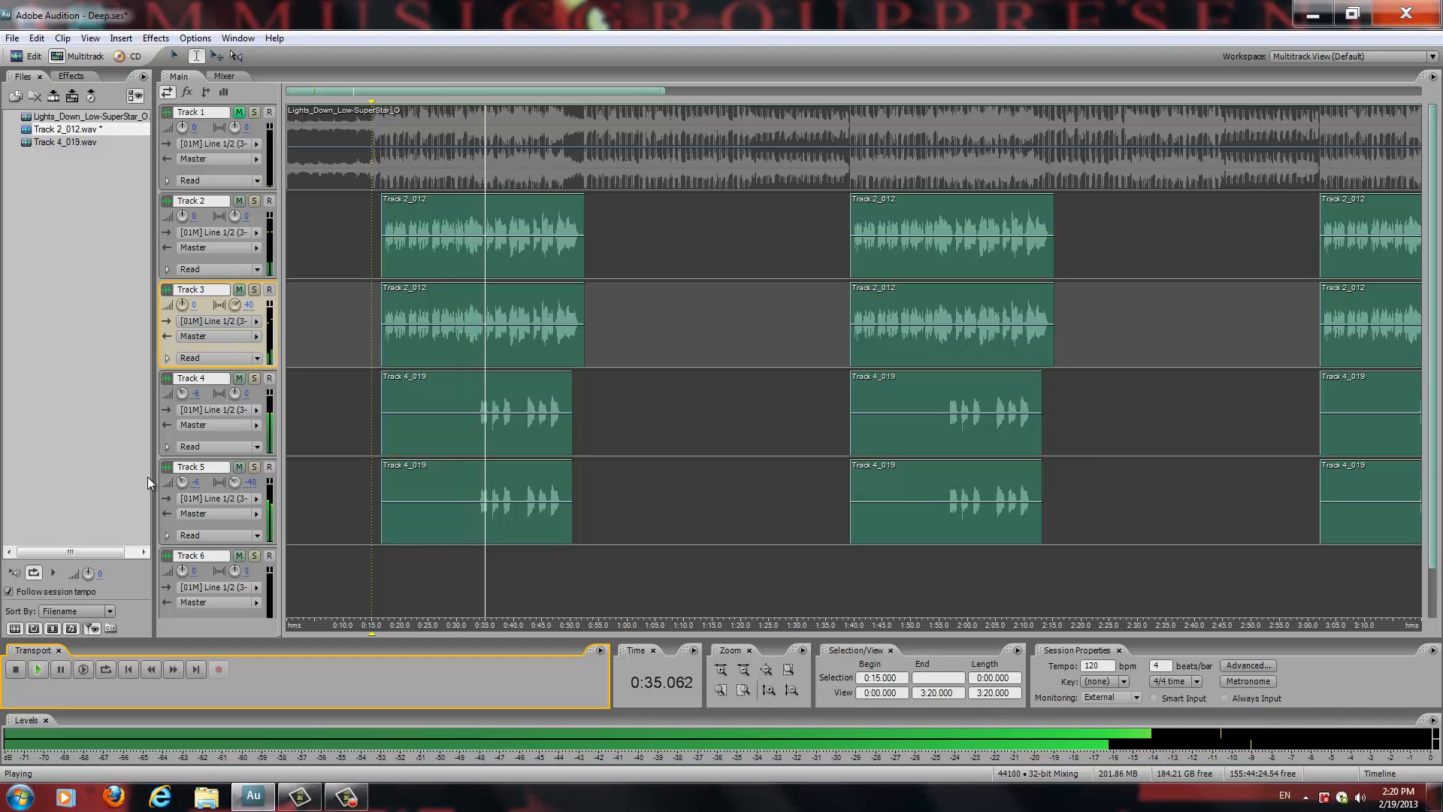
mouse_move(131, 416)
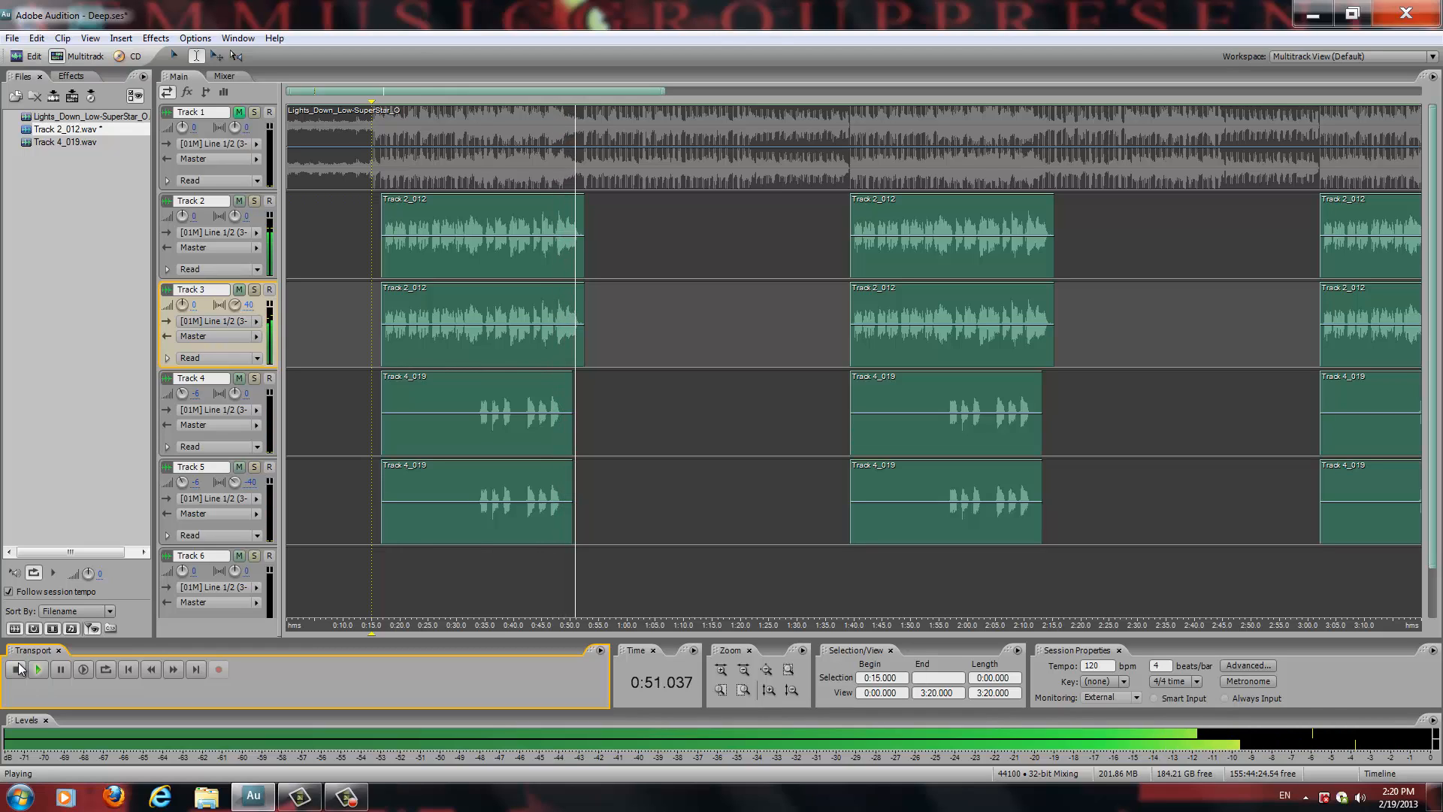
Step: Stop playback of the Deep session, returning to the 0:15 start position
click(15, 669)
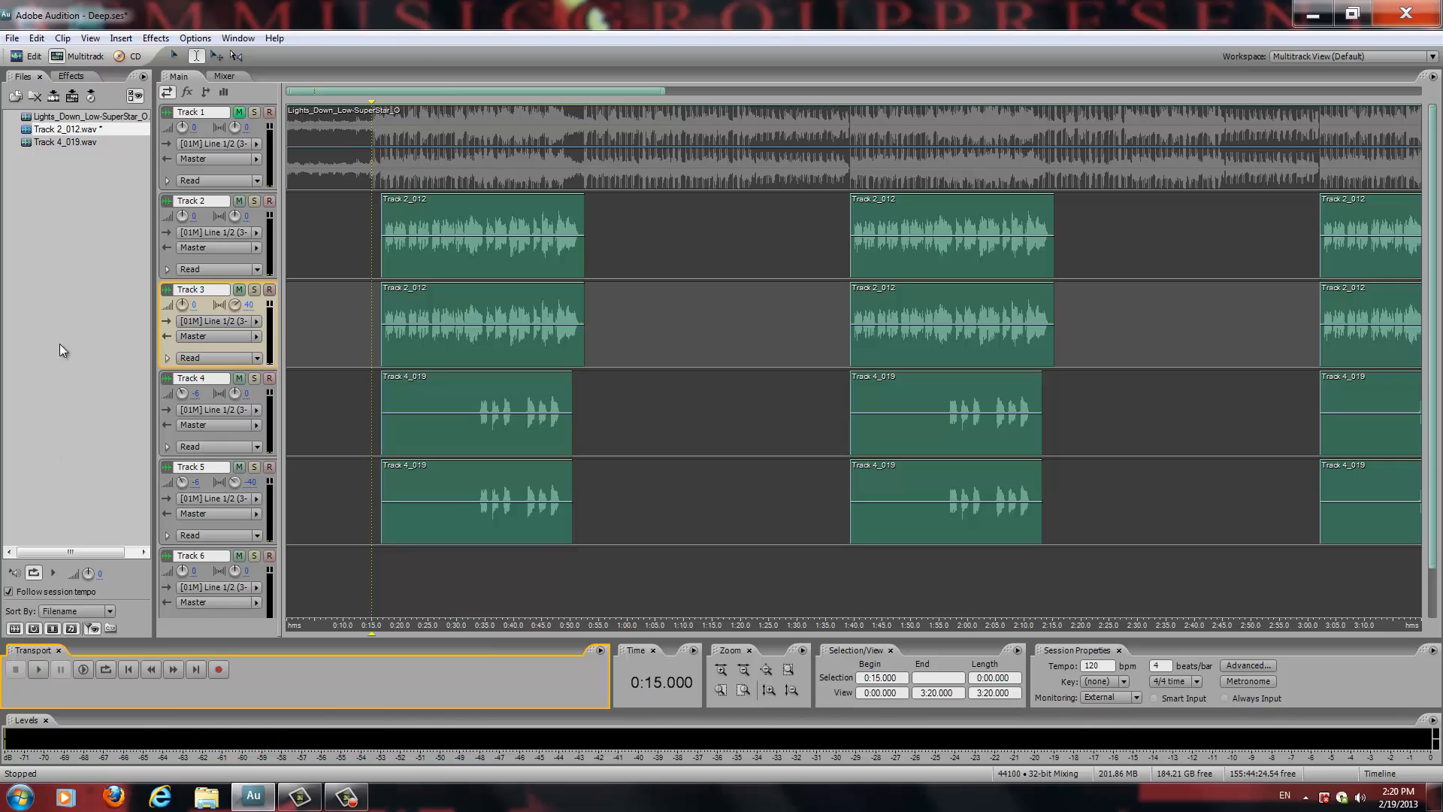
mouse_move(71, 284)
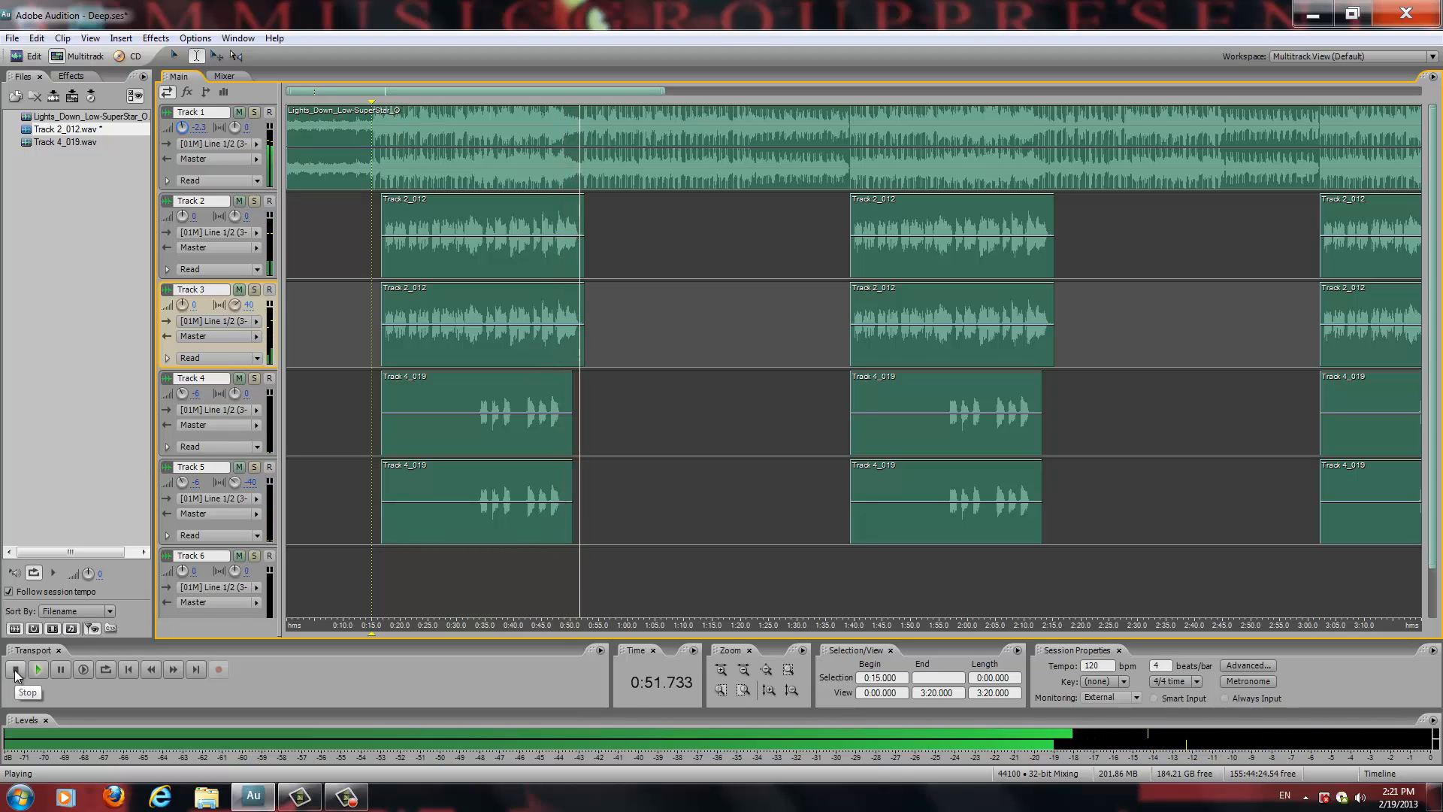
click(15, 669)
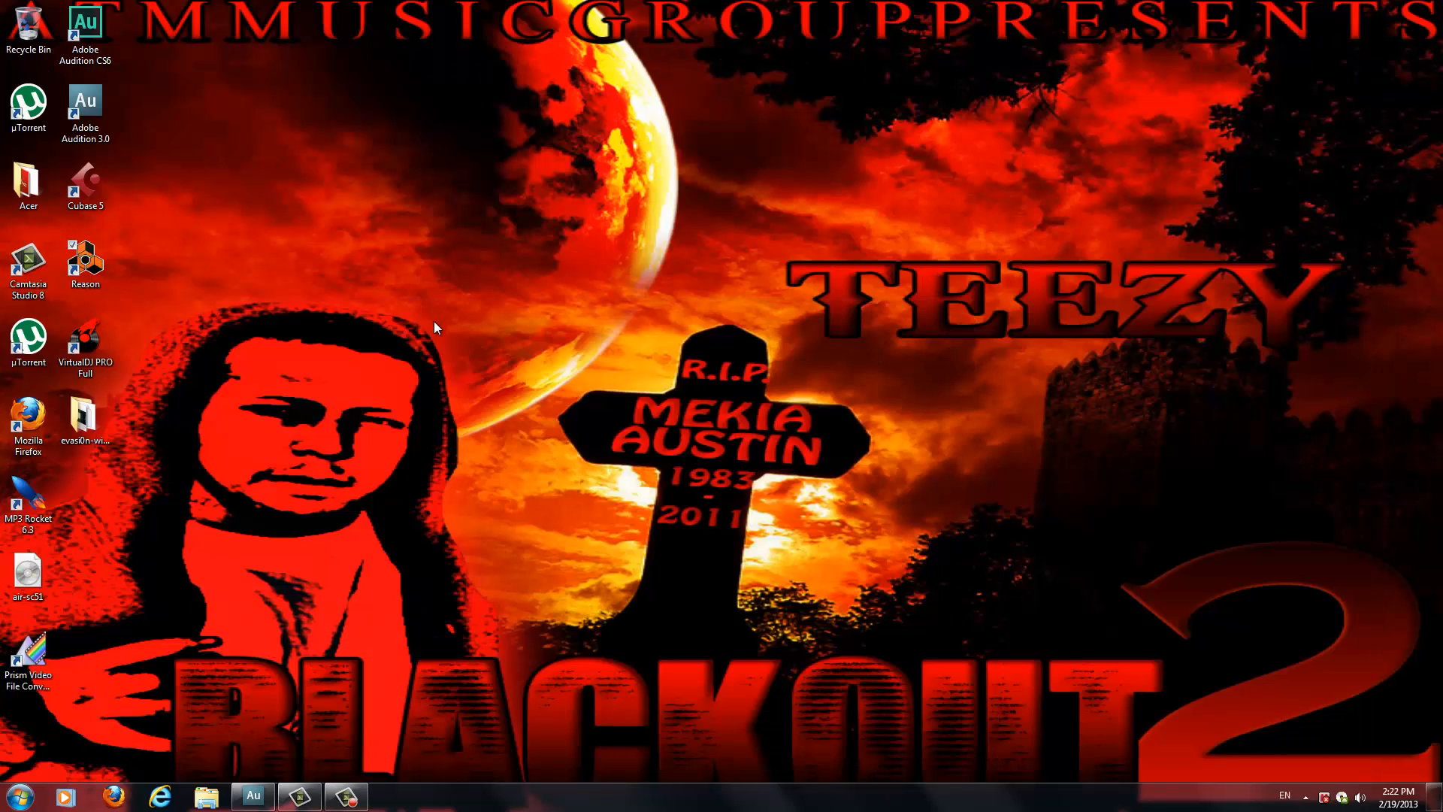
mouse_move(429, 170)
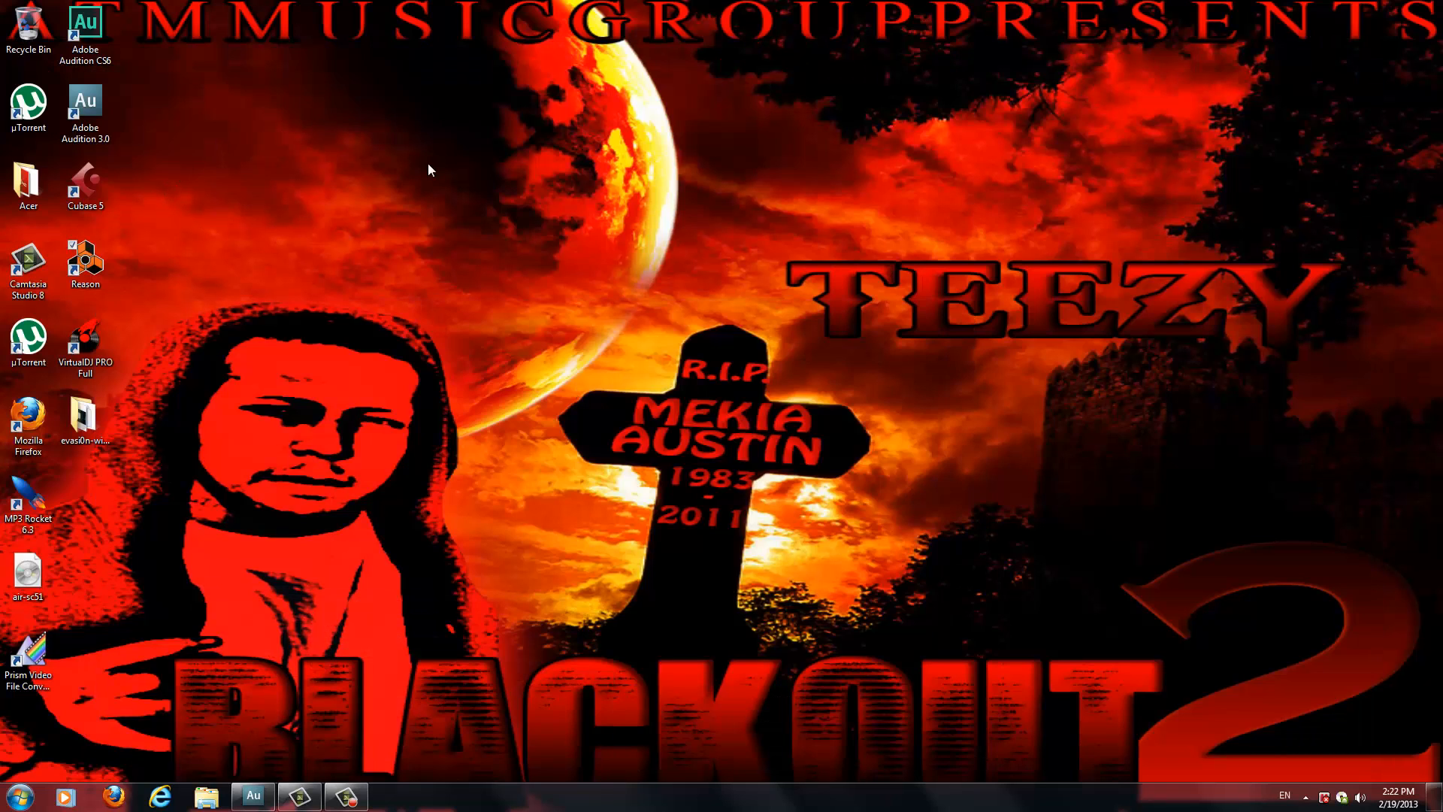